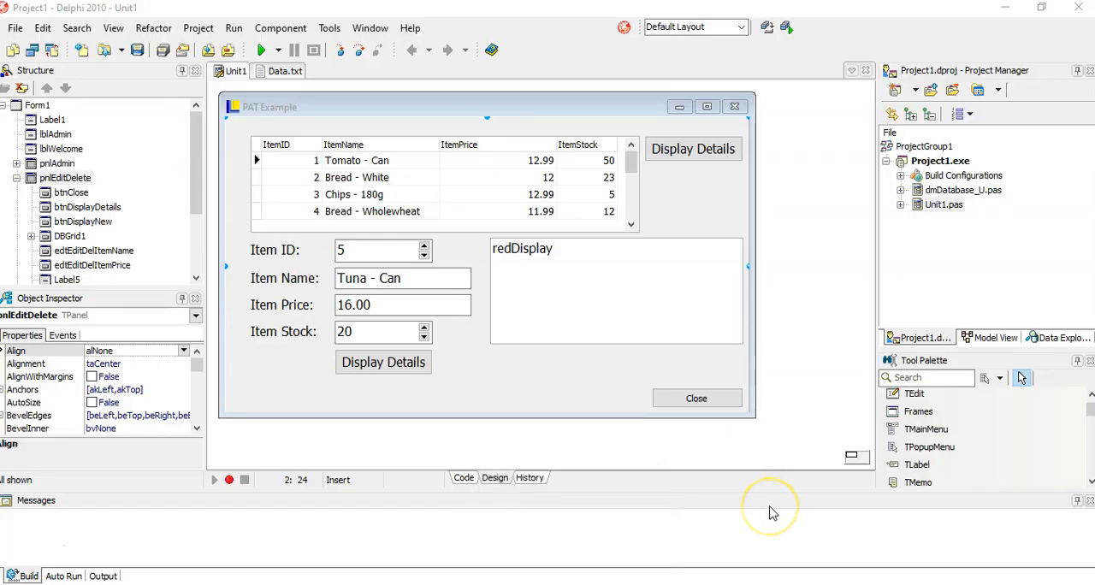
{"action": "mouse_move", "coordinate": [773, 513]}
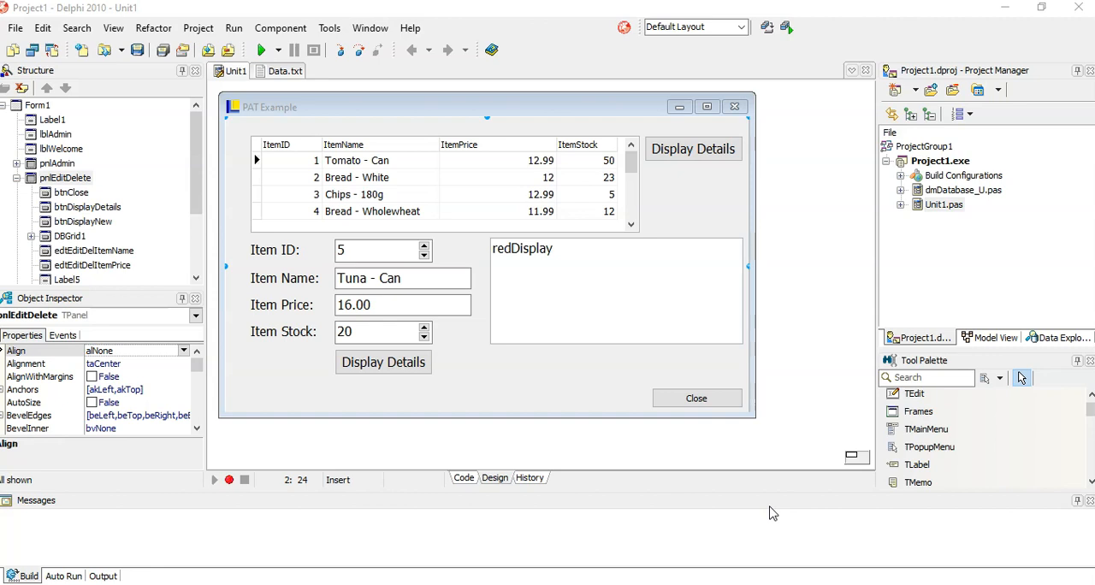
{"action": "mouse_move", "coordinate": [180, 18]}
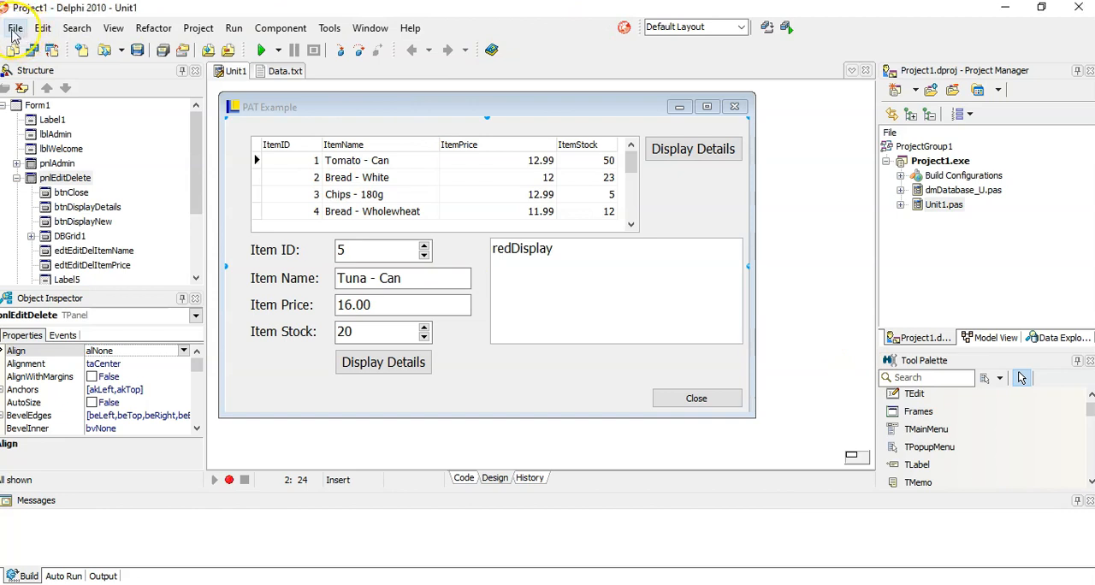
Add a new Delphi unit to the project and save it as clsItems_U.
{"action": "left_click", "coordinate": [14, 27]}
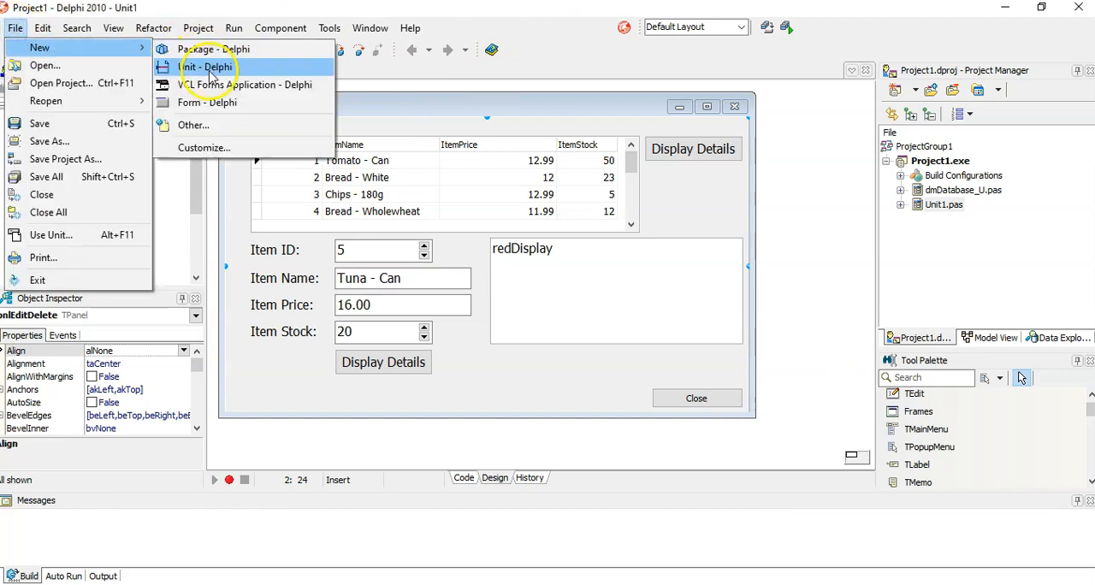
{"action": "left_click", "coordinate": [205, 68]}
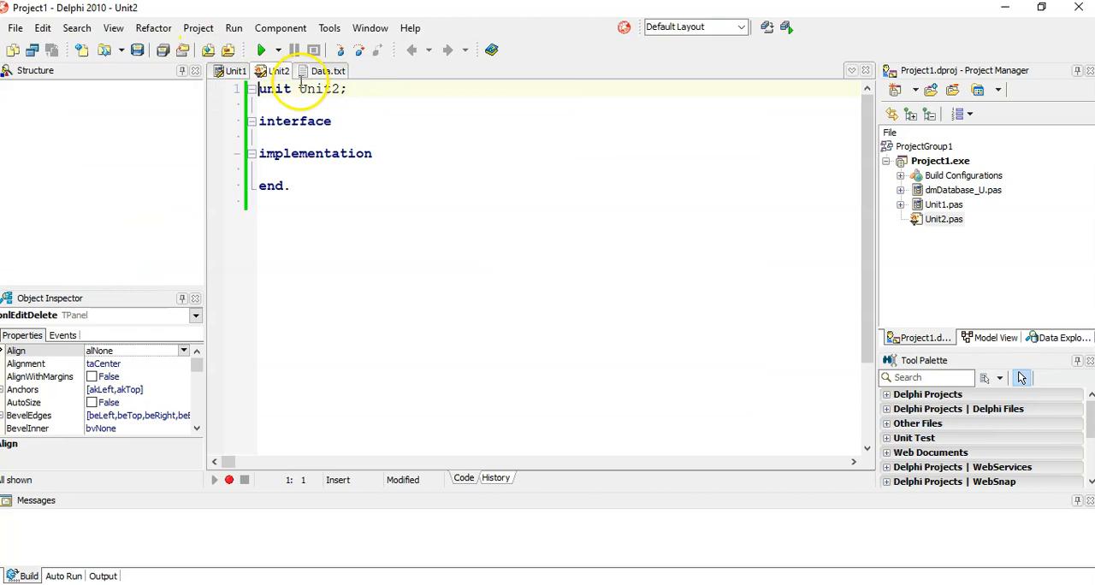
{"action": "left_click", "coordinate": [14, 28]}
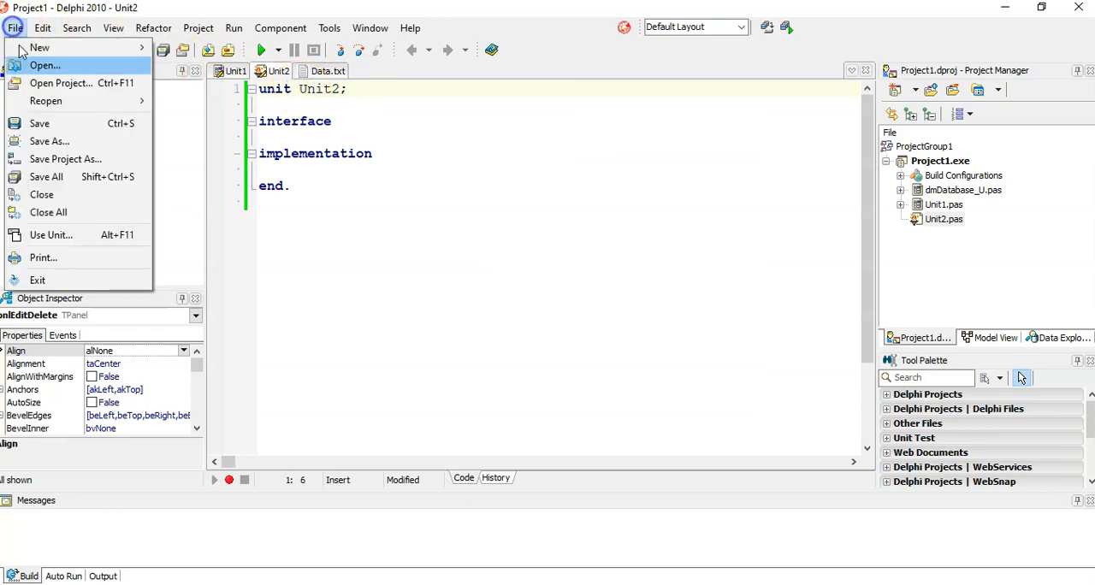
{"action": "left_click", "coordinate": [44, 65]}
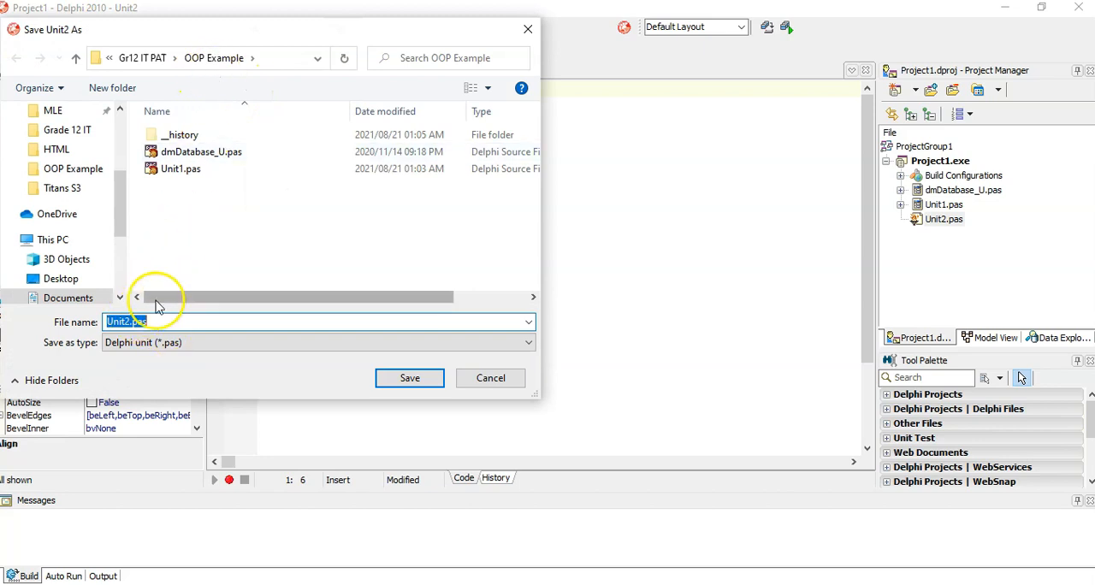
{"action": "type", "text": "clsl"}
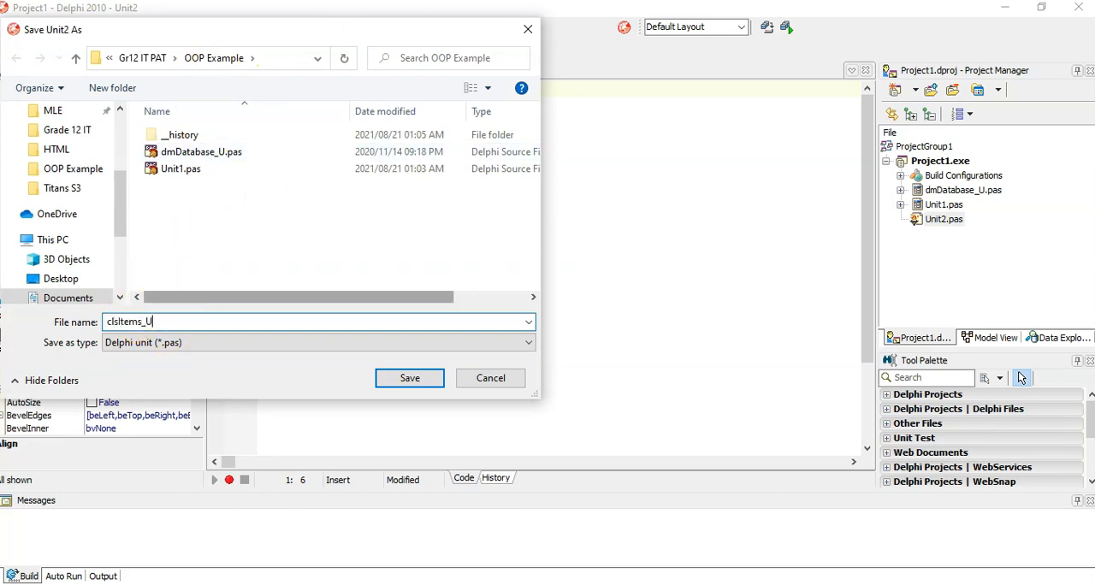
{"action": "left_click", "coordinate": [409, 378]}
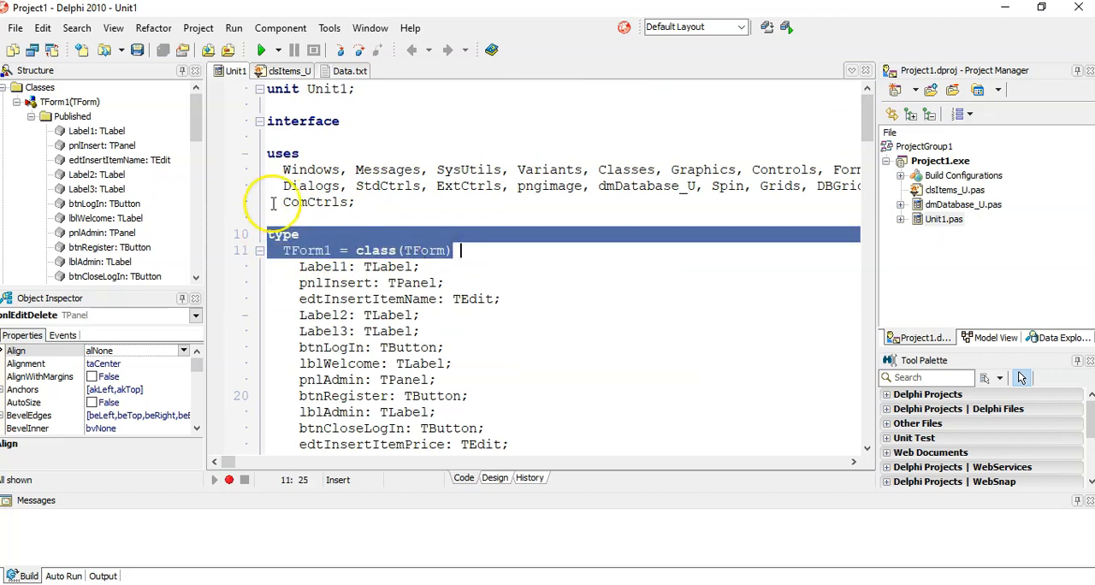
{"action": "mouse_move", "coordinate": [348, 71]}
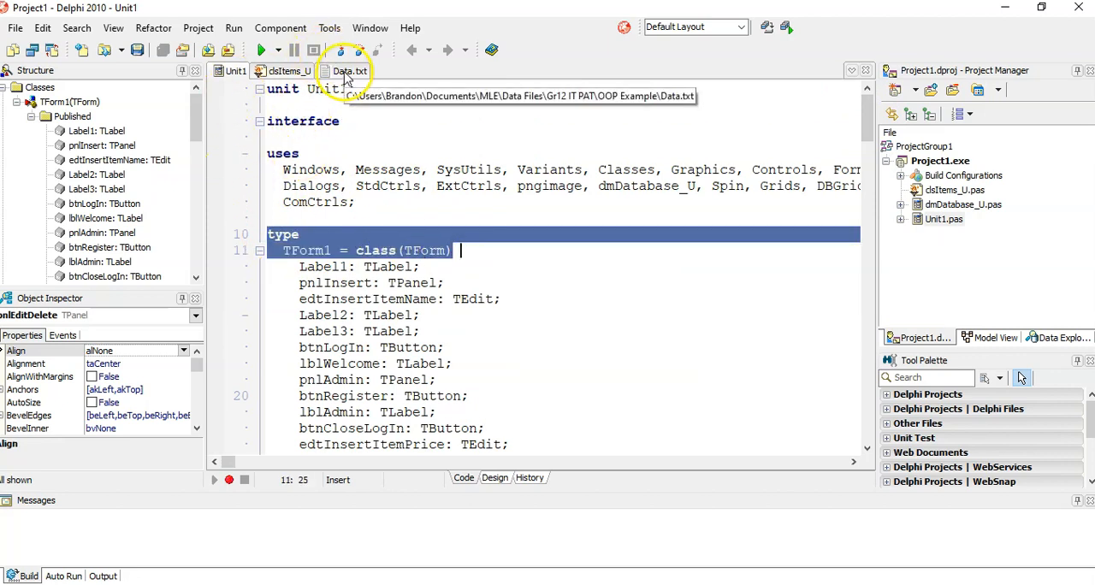
Switch to the clsItems_U unit to paste the copied TForm class declaration.
{"action": "left_click", "coordinate": [289, 71]}
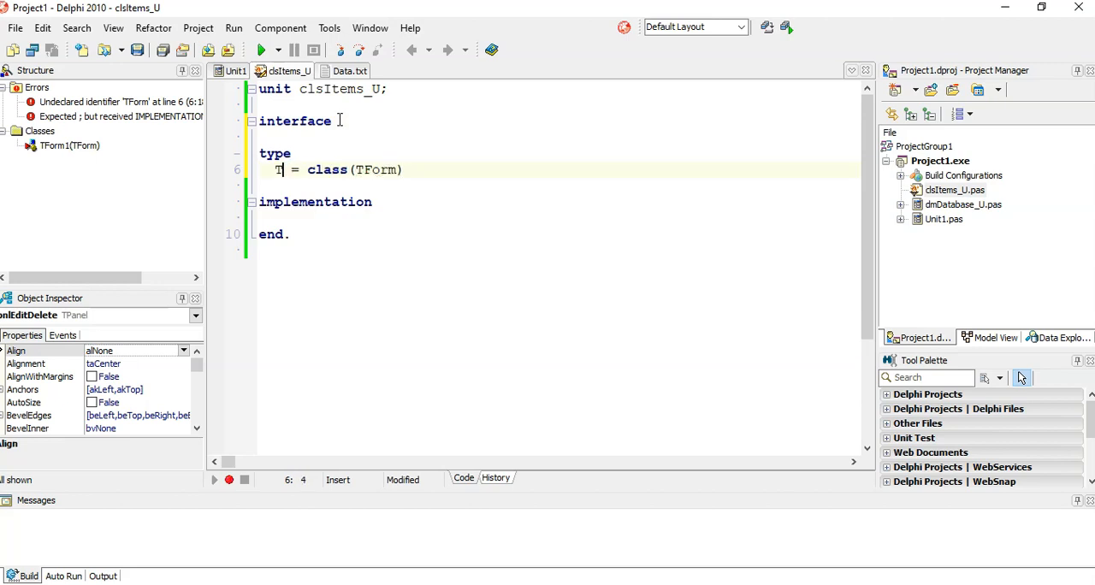
Rename the class TItem inheriting TObject, with private and public sections.
{"action": "type", "text": "Item"}
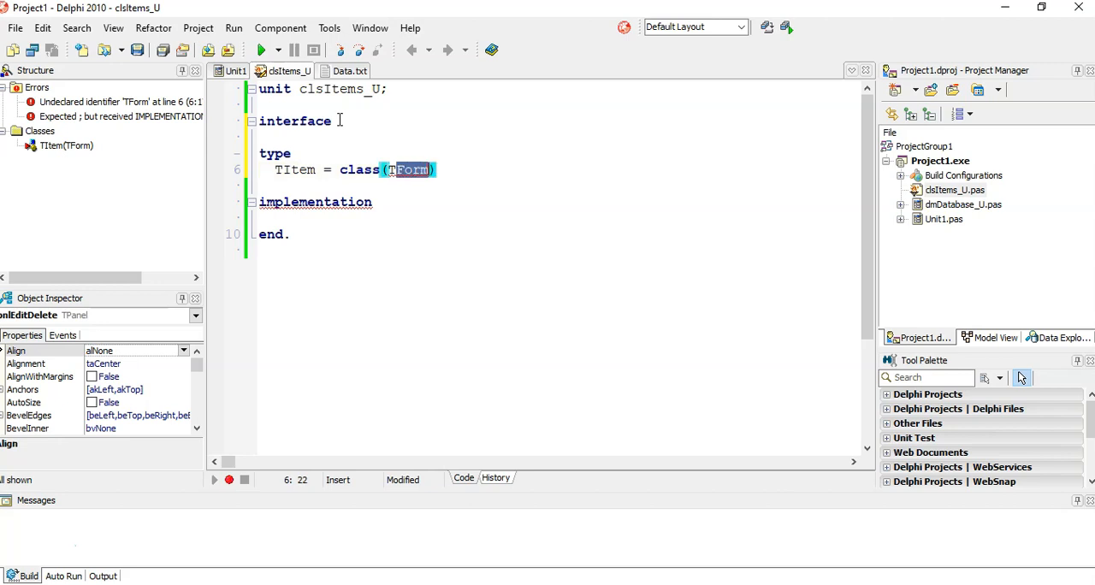
{"action": "type", "text": "TObject"}
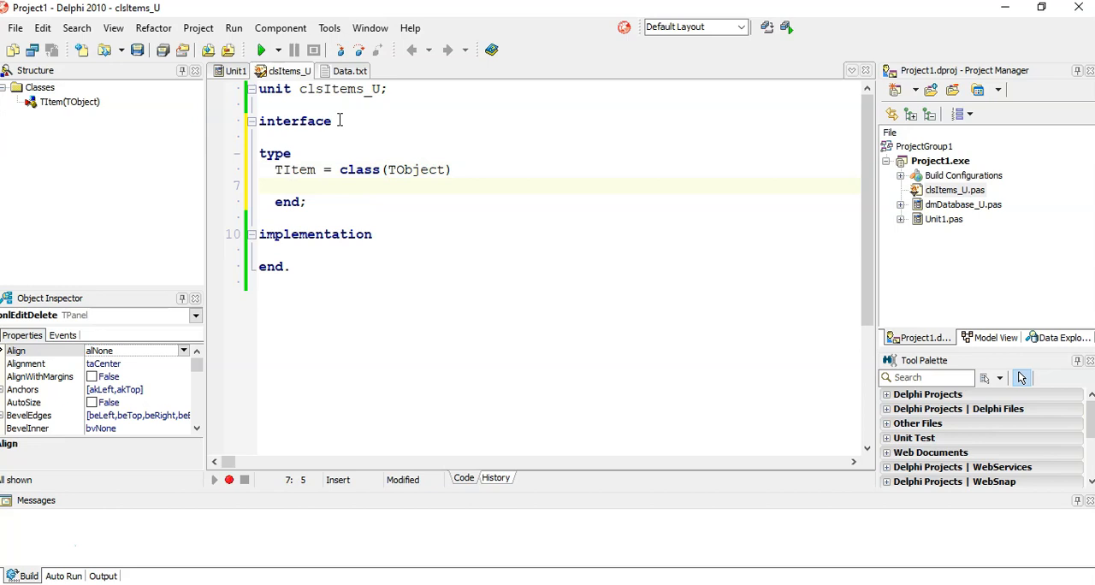
{"action": "type", "text": "private"}
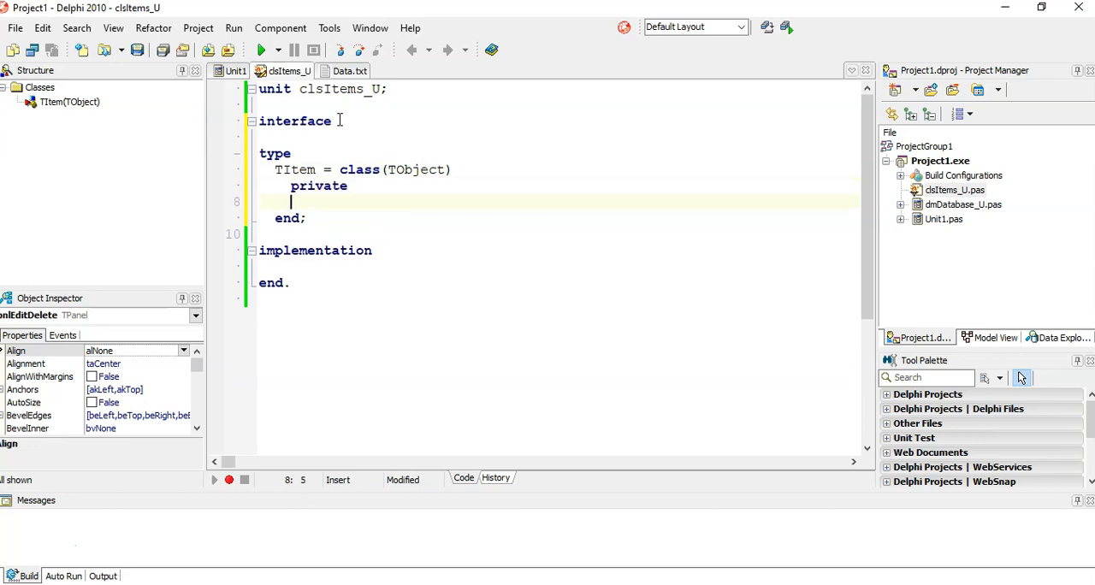
{"action": "type", "text": "public"}
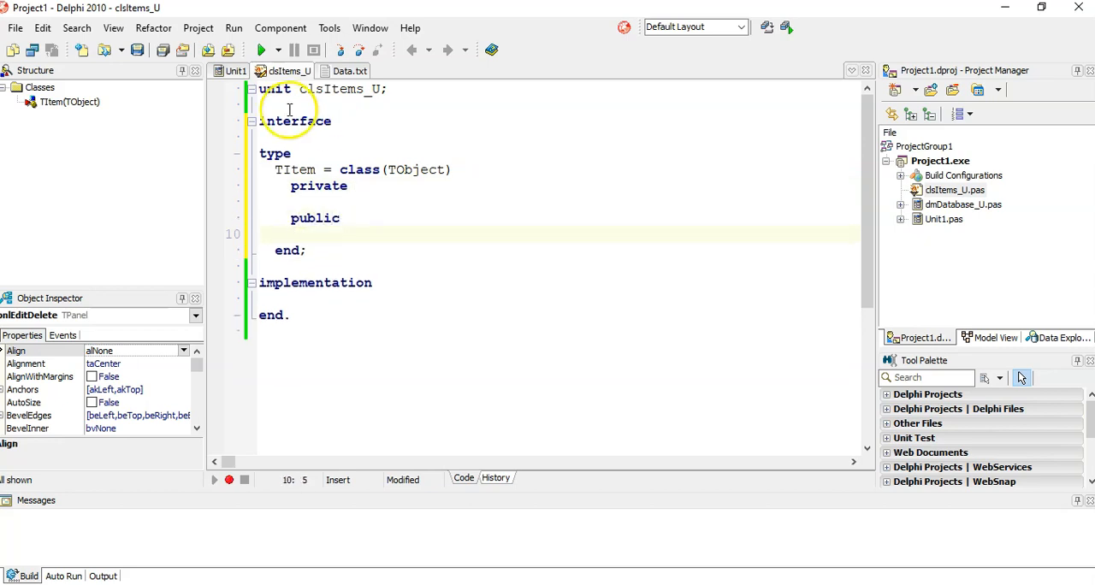
{"action": "left_click", "coordinate": [313, 201]}
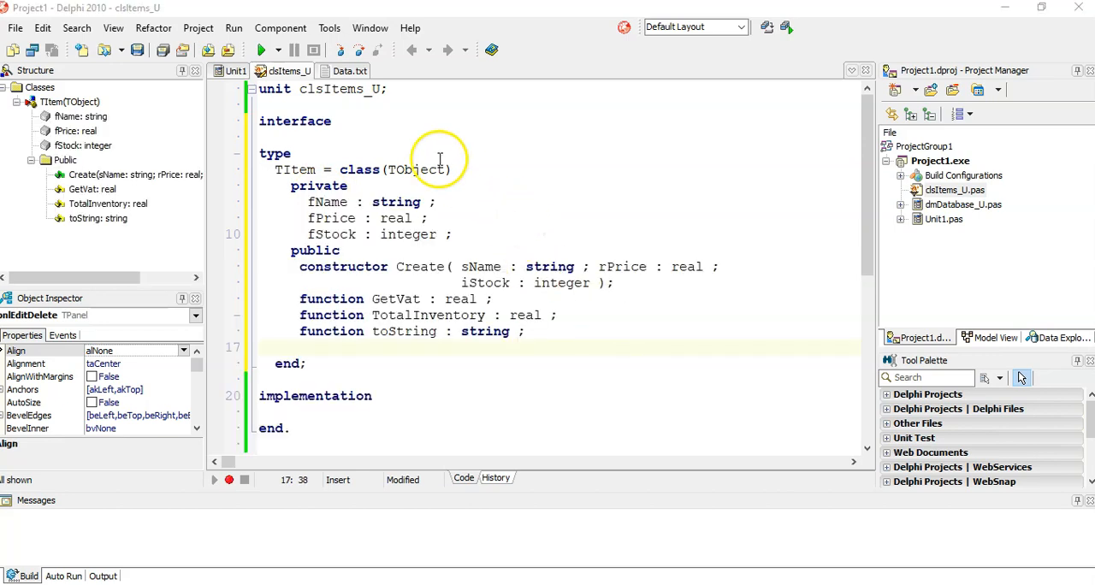
{"action": "left_click", "coordinate": [266, 50]}
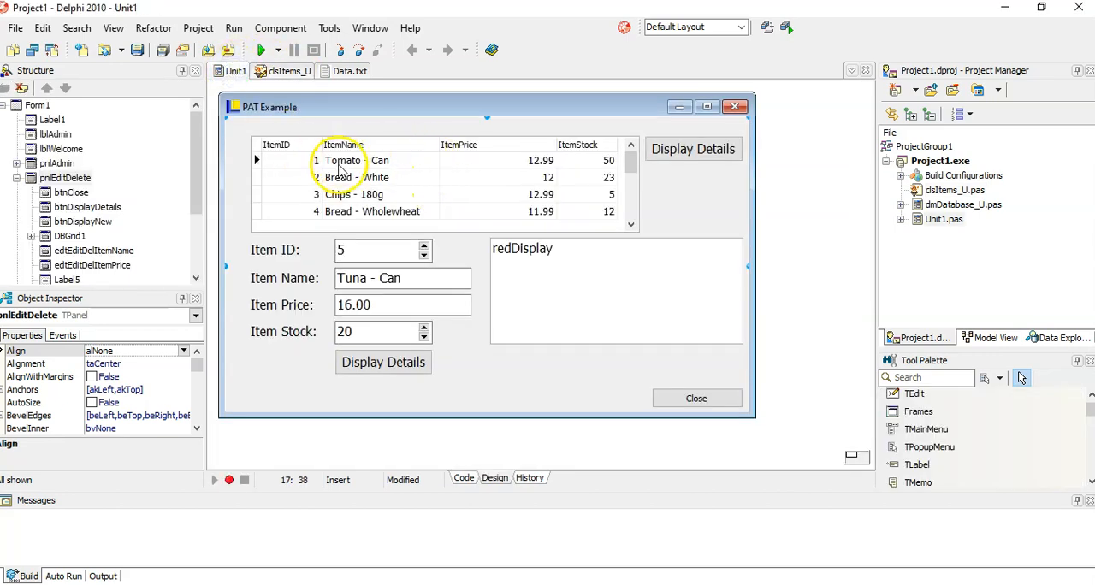
{"action": "mouse_move", "coordinate": [355, 145]}
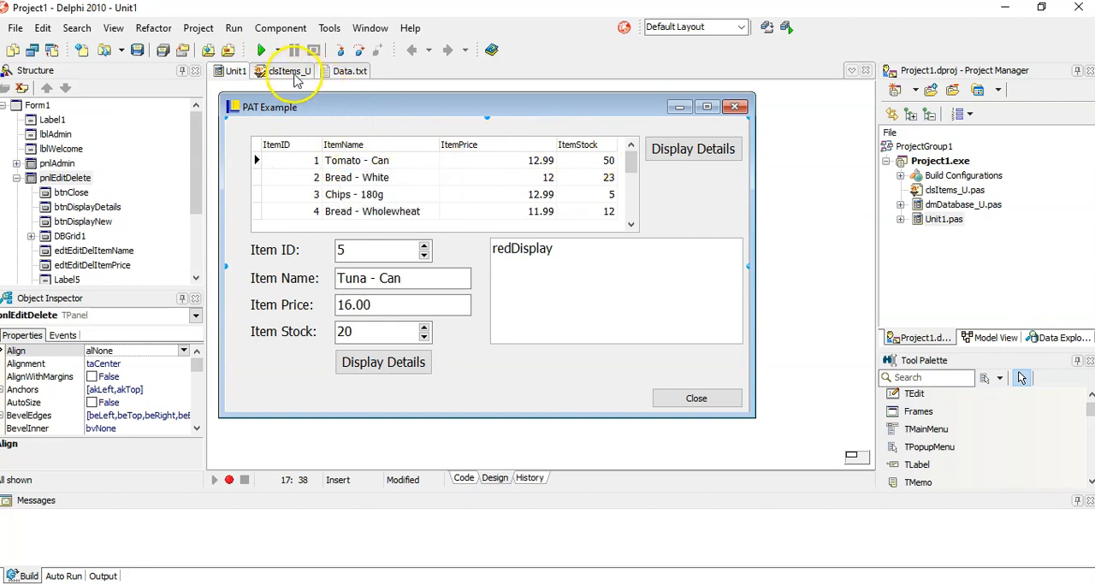
{"action": "left_click", "coordinate": [291, 72]}
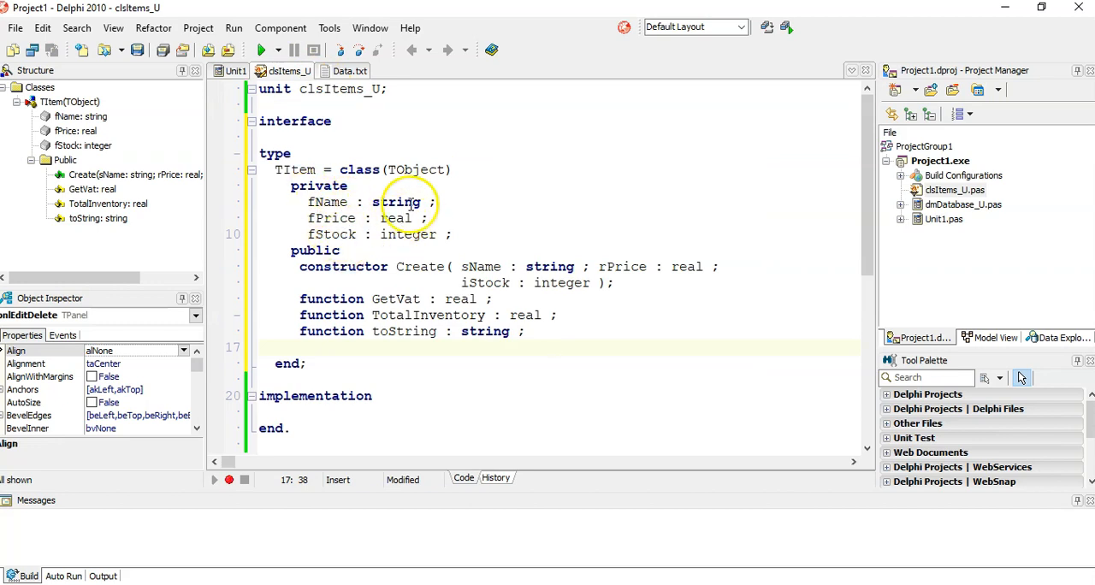
{"action": "mouse_move", "coordinate": [405, 235]}
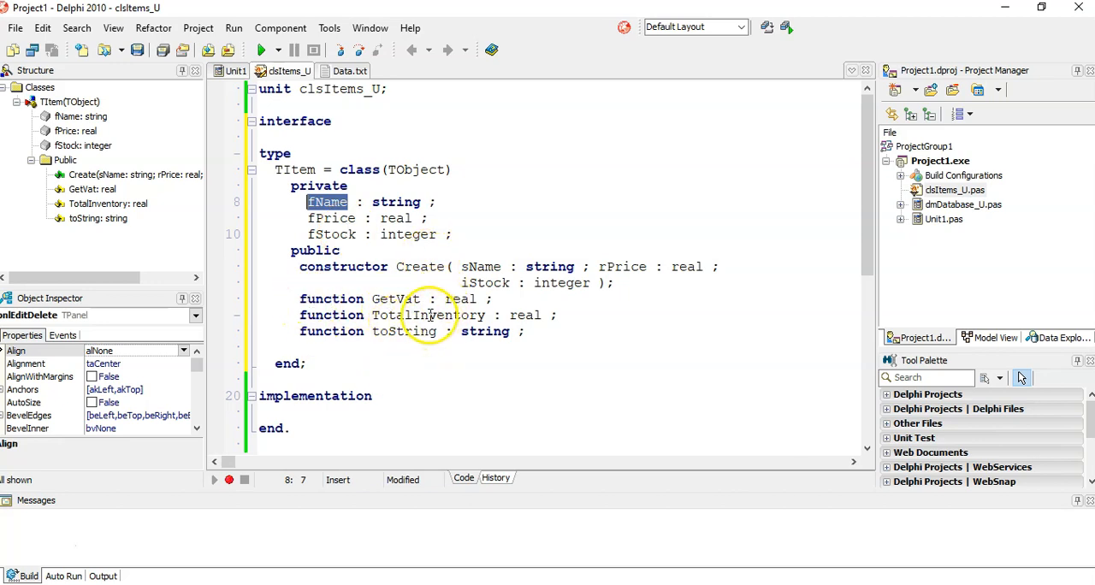
{"action": "mouse_move", "coordinate": [547, 261]}
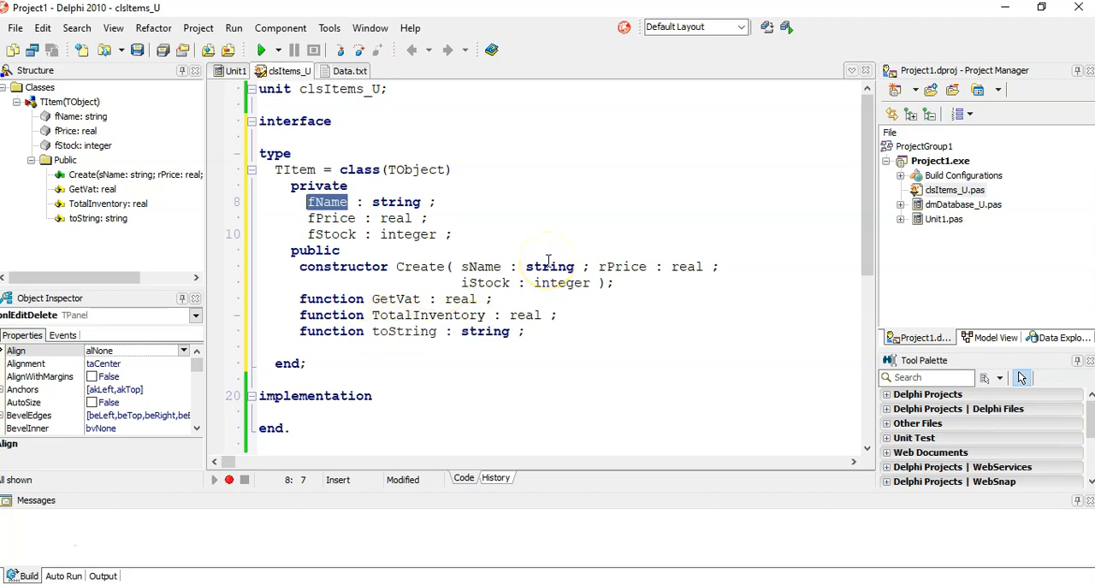
{"action": "mouse_move", "coordinate": [474, 208]}
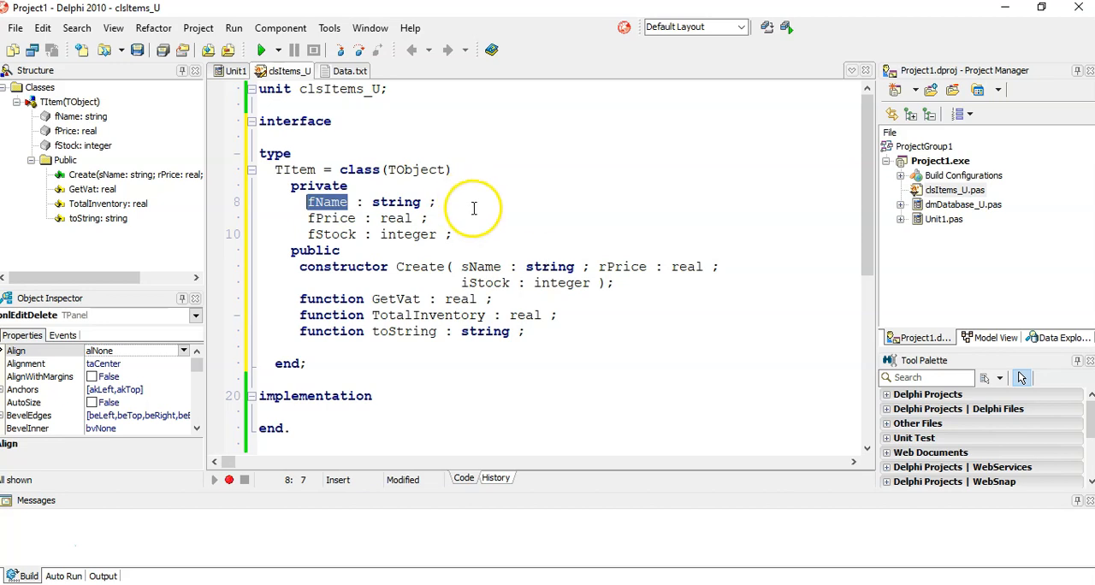
{"action": "mouse_move", "coordinate": [462, 299]}
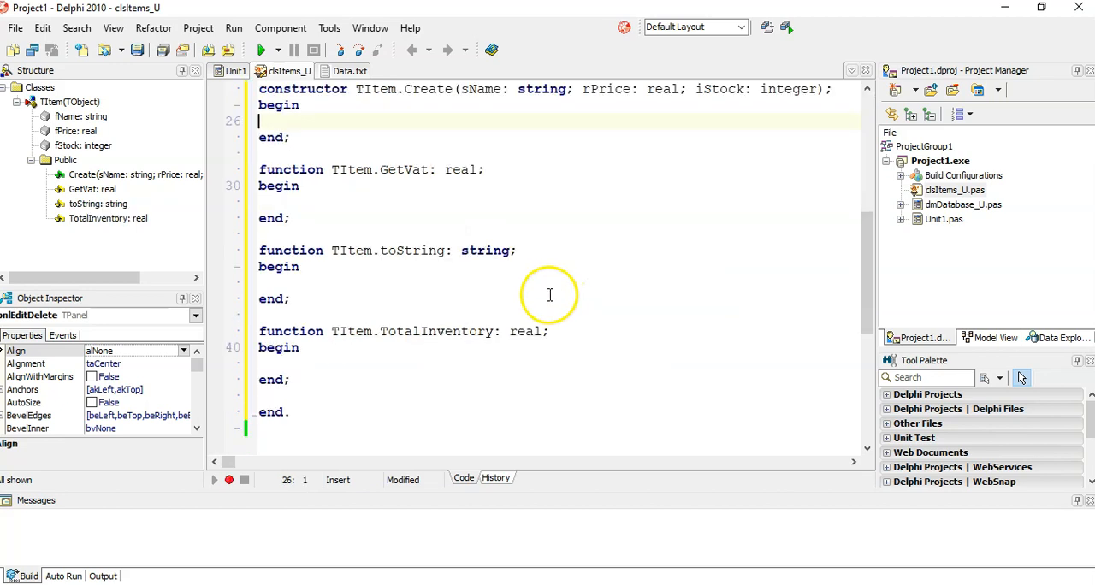
{"action": "mouse_move", "coordinate": [438, 114]}
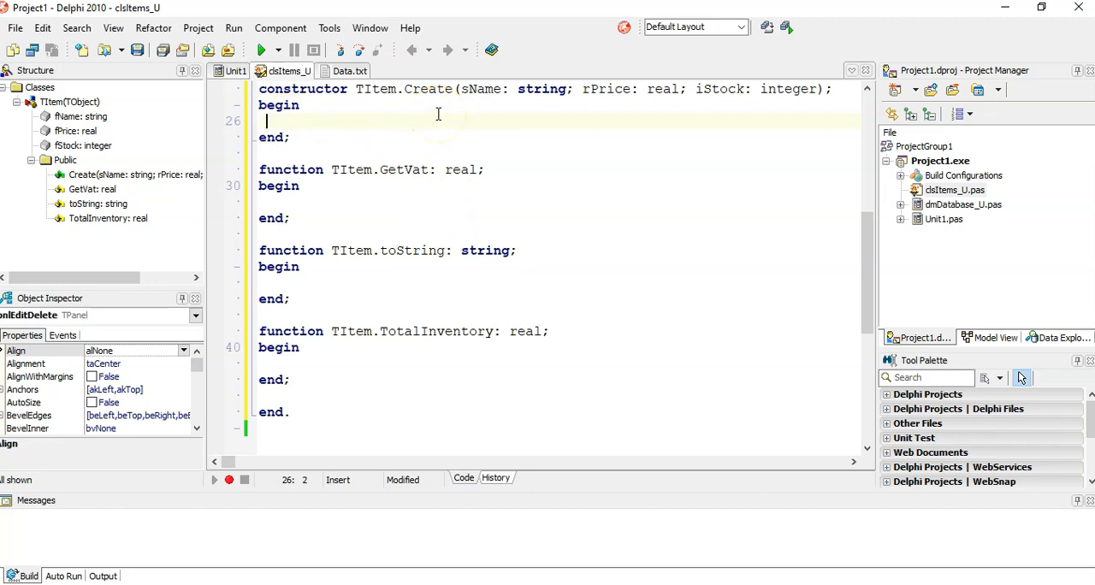
In TItem.Create, assign fName := sName, fPrice := rPrice and fStock := iStock.
{"action": "type", "text": "f"}
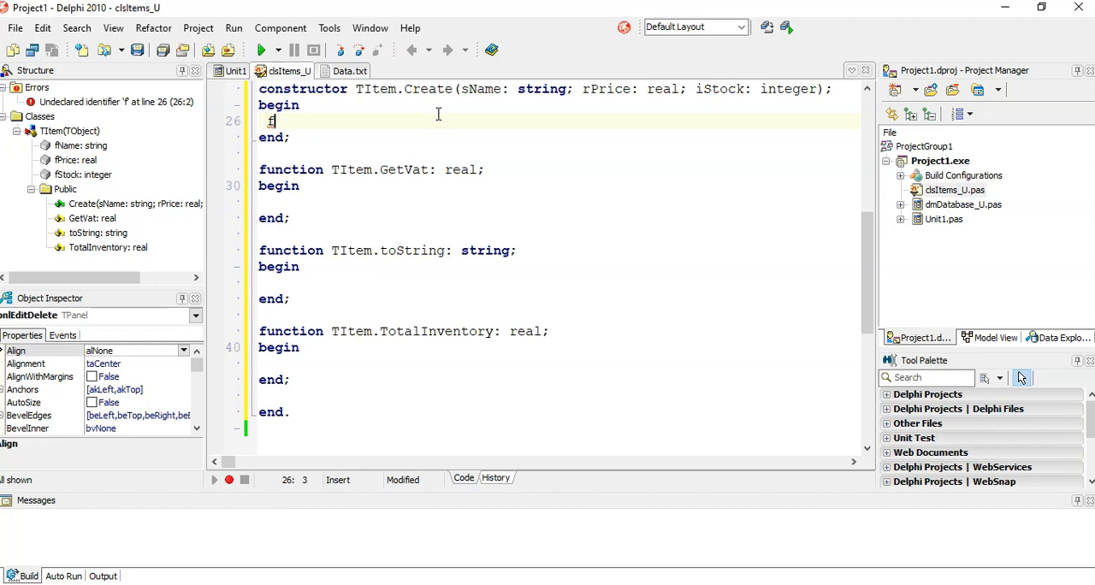
{"action": "type", "text": "Name :="}
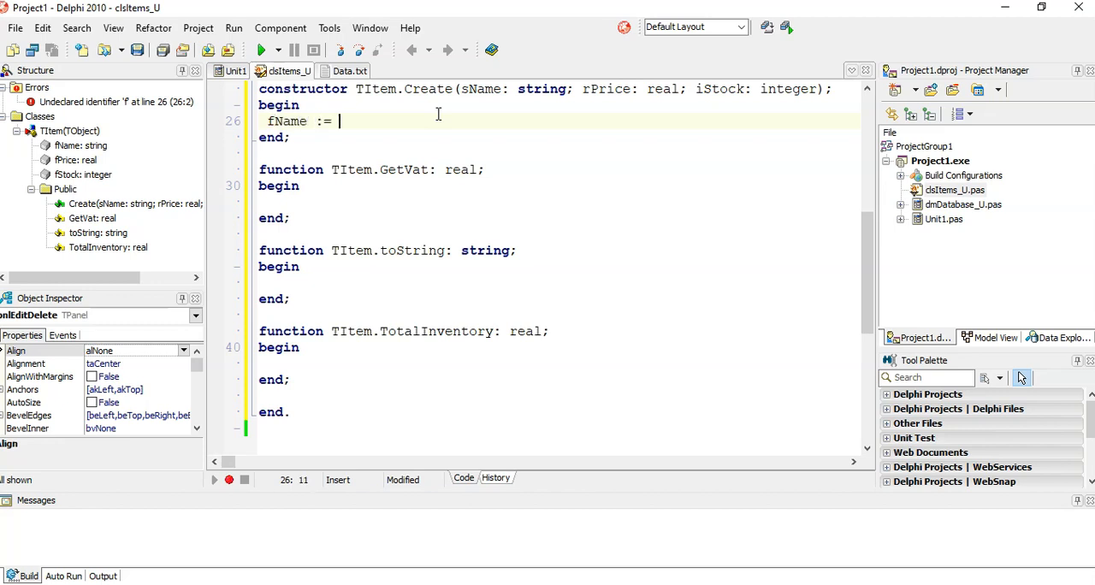
{"action": "type", "text": "Se"}
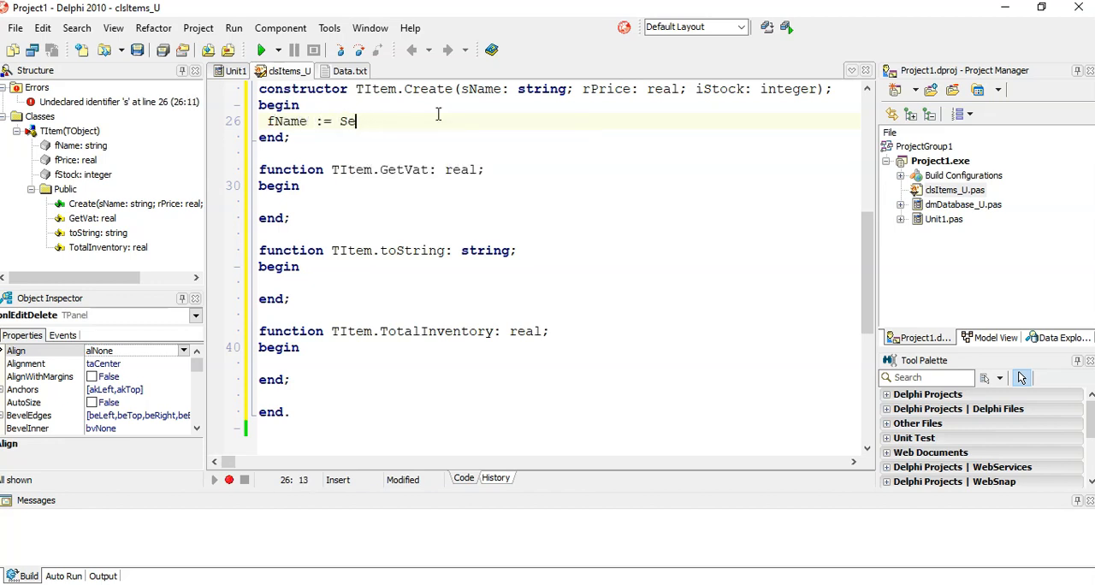
{"action": "type", "text": "Ite"}
{"action": "type", "text": "f"}
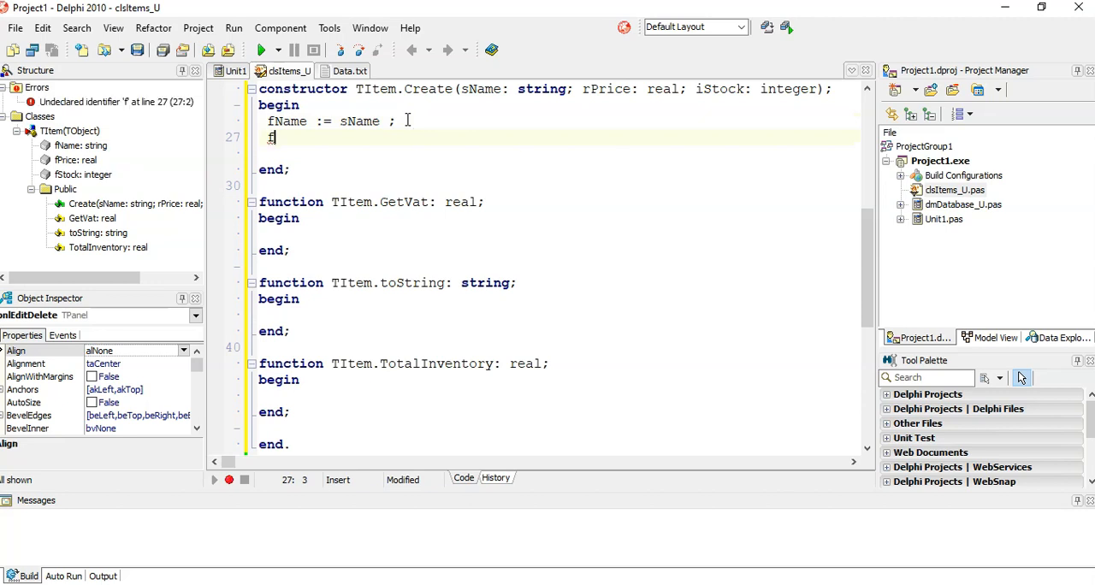
{"action": "type", "text": "Price := rPrice"}
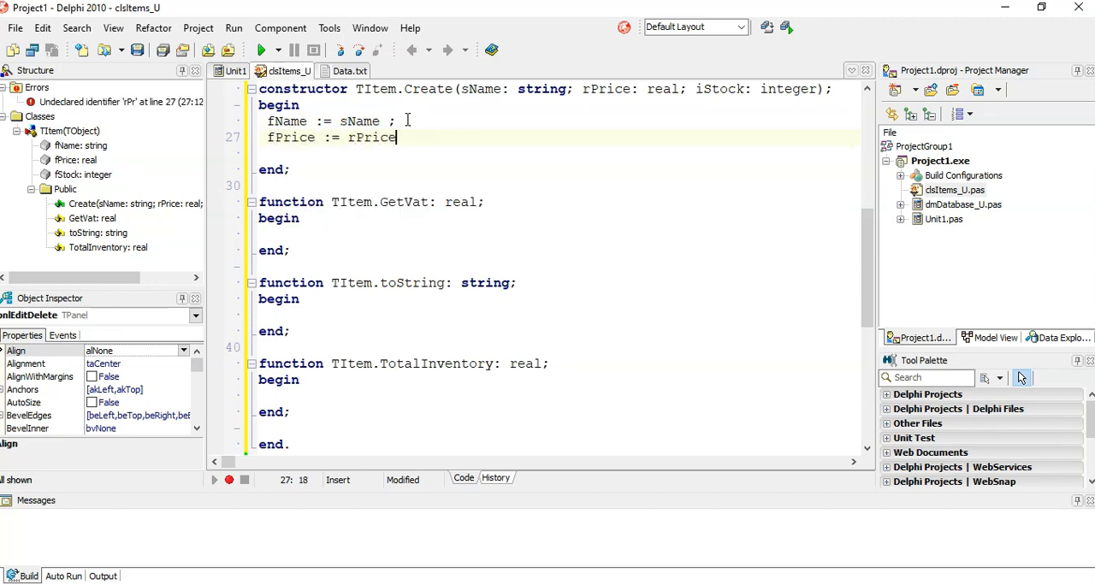
{"action": "type", "text": ";"}
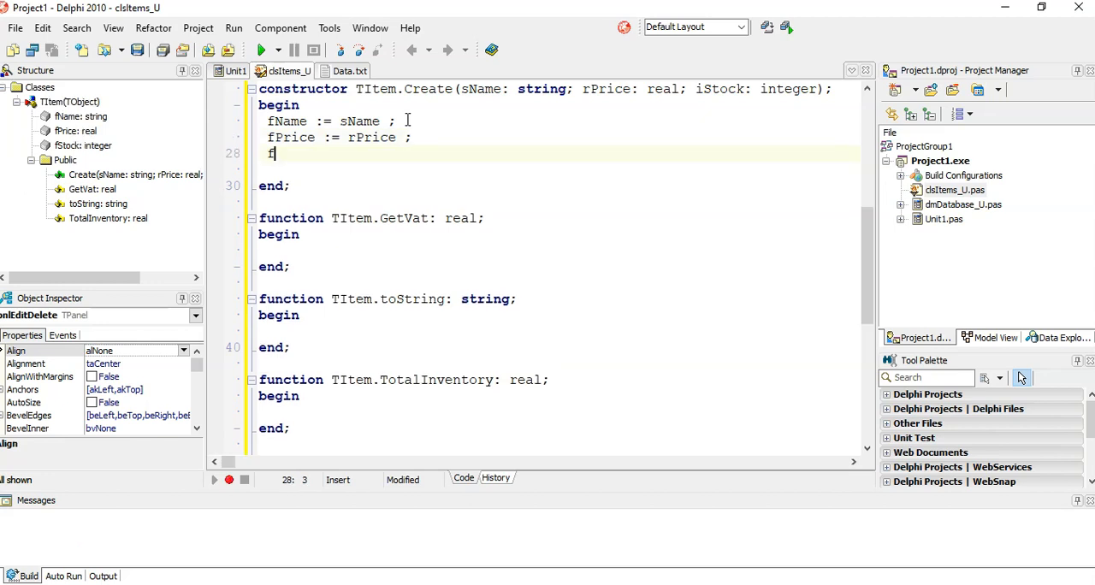
{"action": "type", "text": "Stock :="}
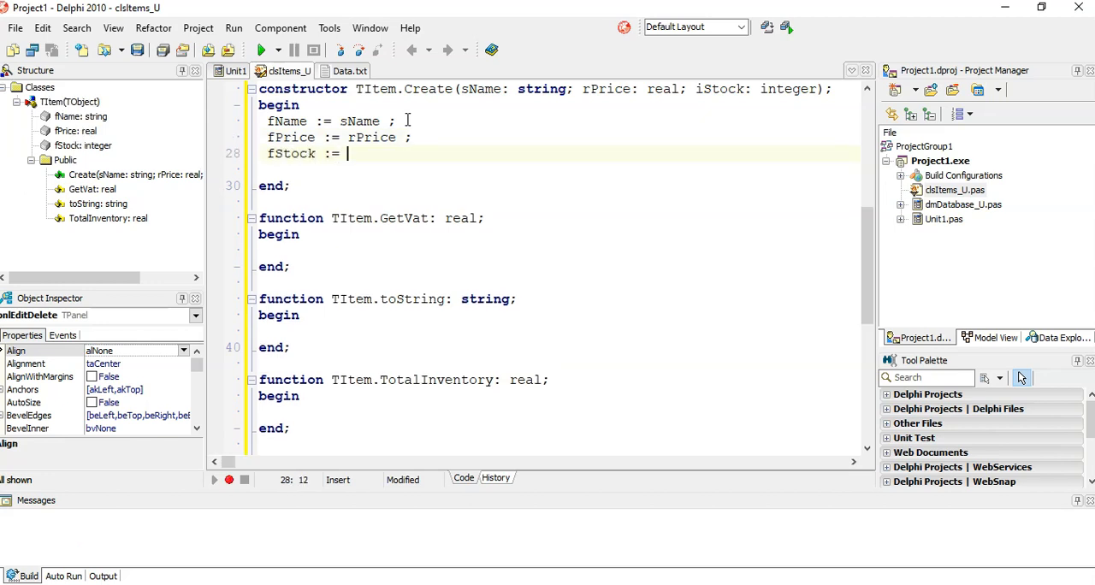
{"action": "type", "text": "is"}
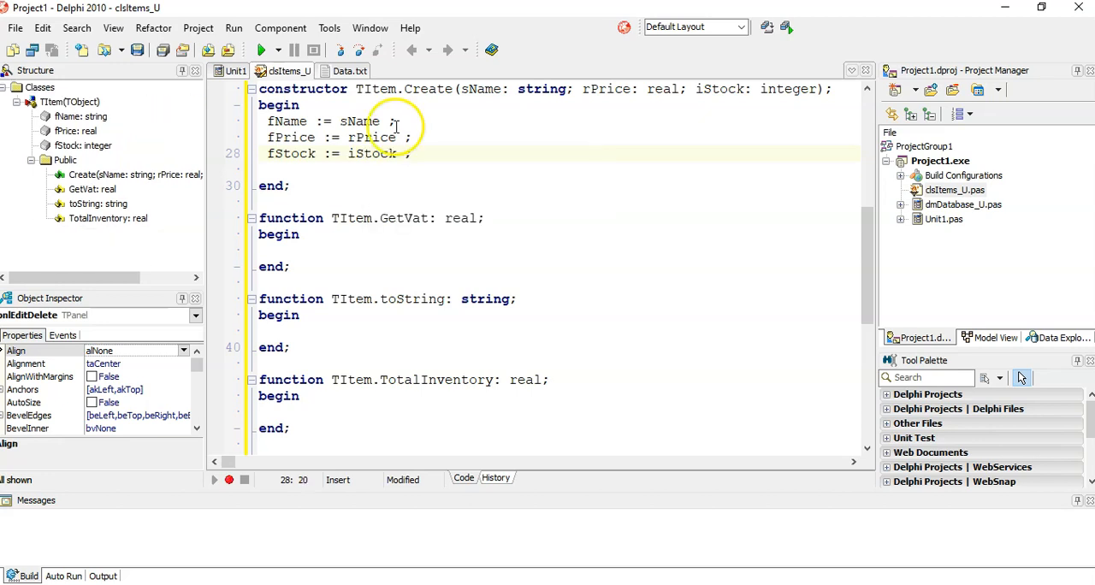
{"action": "left_click", "coordinate": [274, 250]}
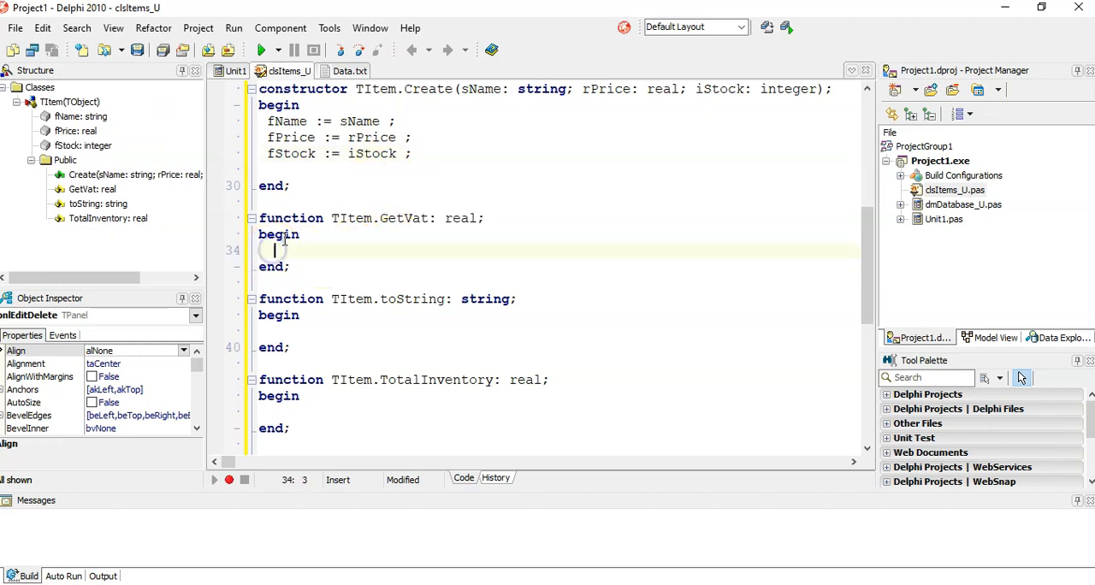
Make GetVat return the price times 15 / 100.
{"action": "type", "text": "result"}
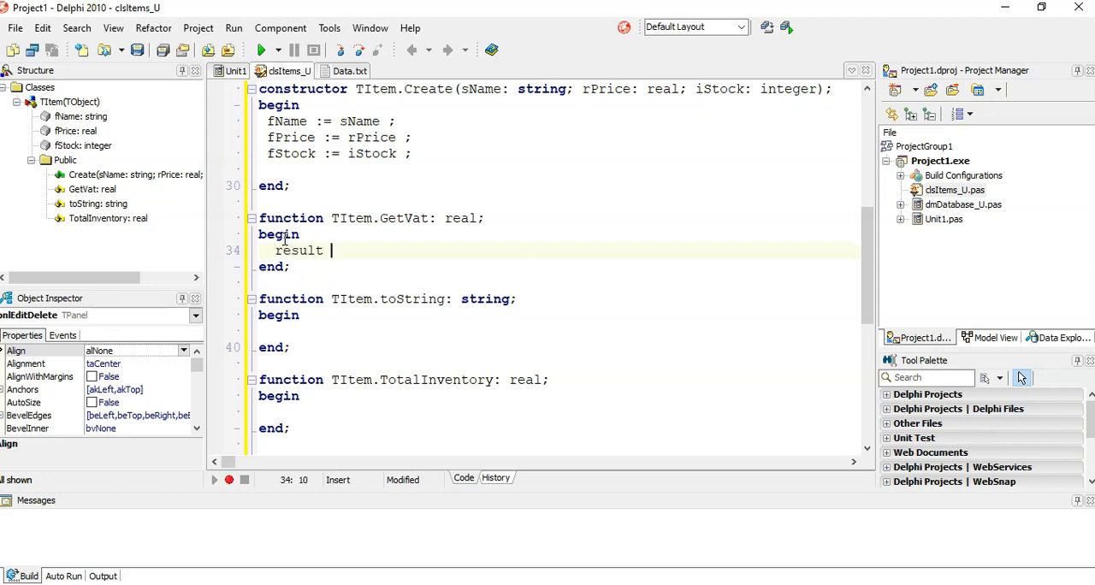
{"action": "type", "text": ":="}
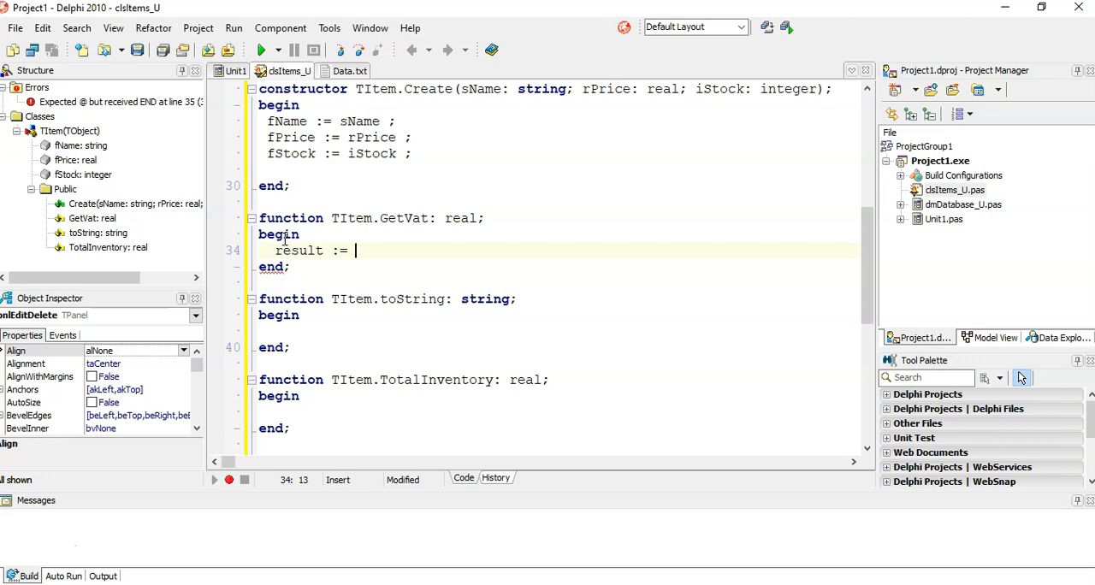
{"action": "type", "text": "rP"}
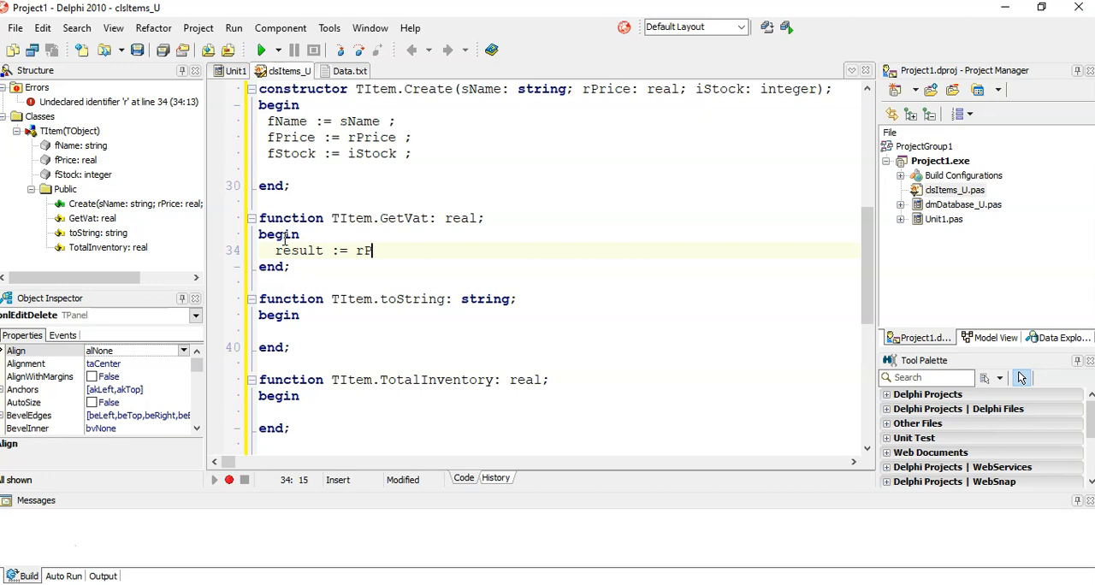
{"action": "type", "text": "irce *"}
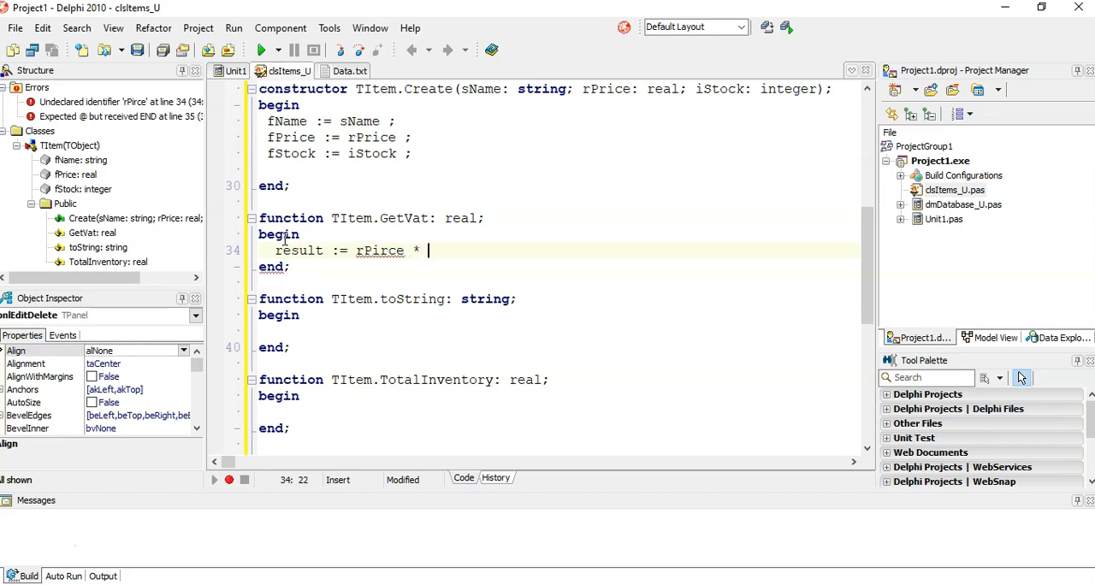
{"action": "type", "text": "15 / 100"}
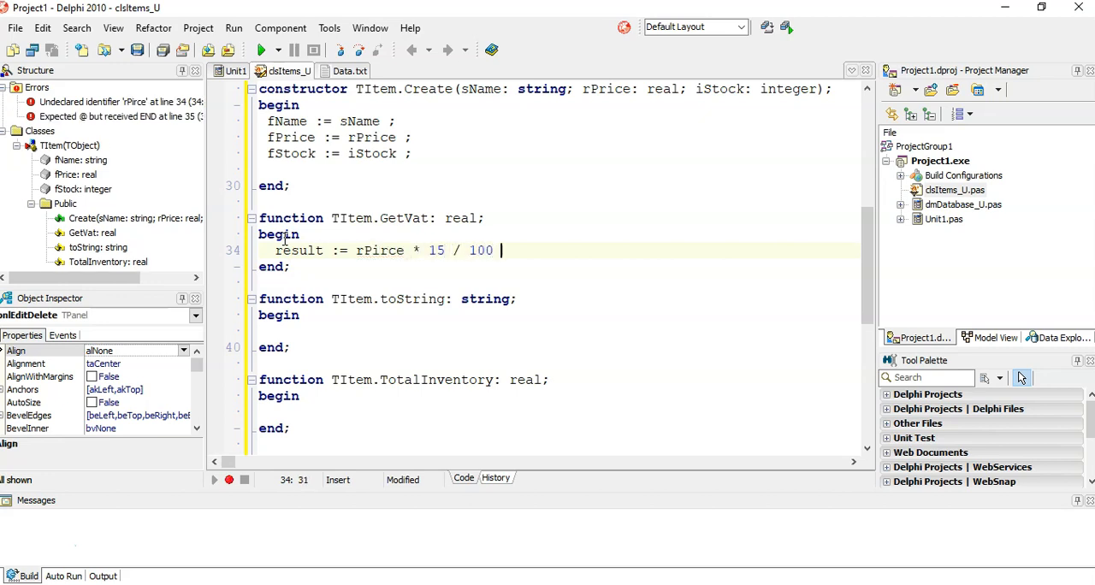
{"action": "type", "text": ";"}
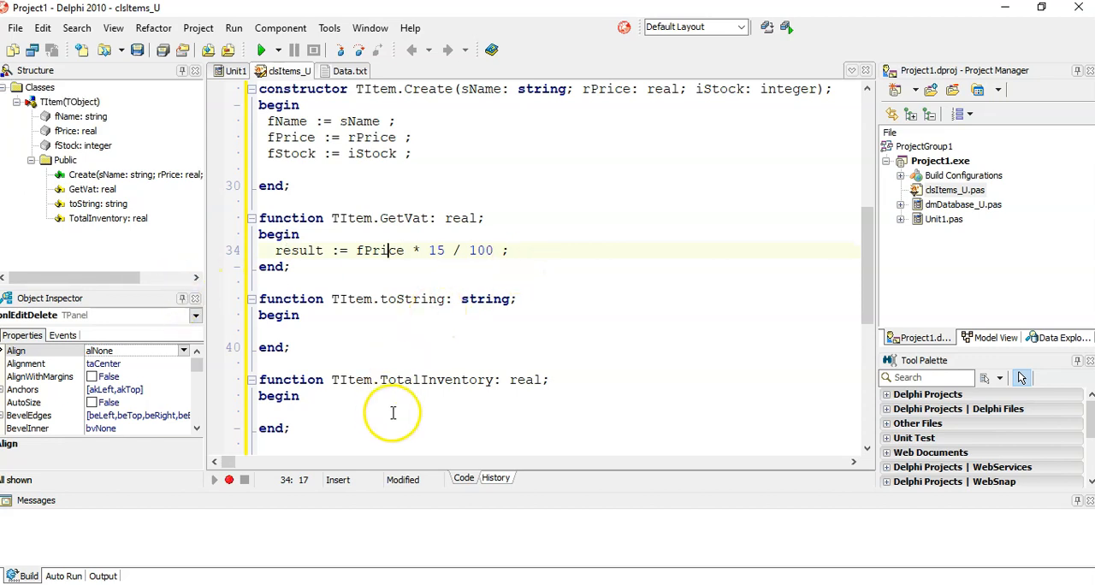
Make TotalInventory return fPrice multiplied by fStock.
{"action": "type", "text": "result :="}
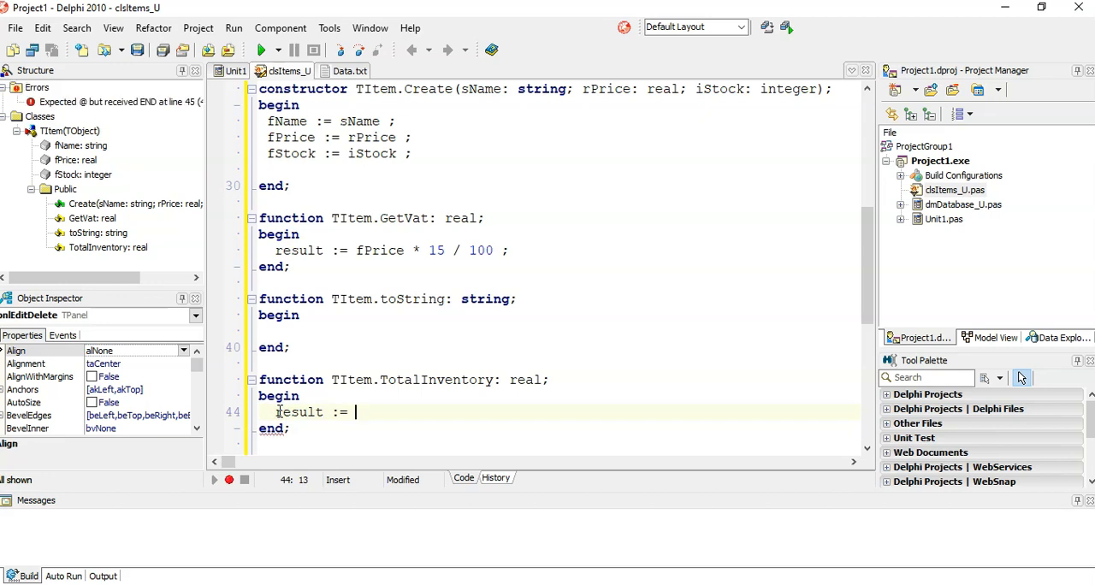
{"action": "type", "text": "r"}
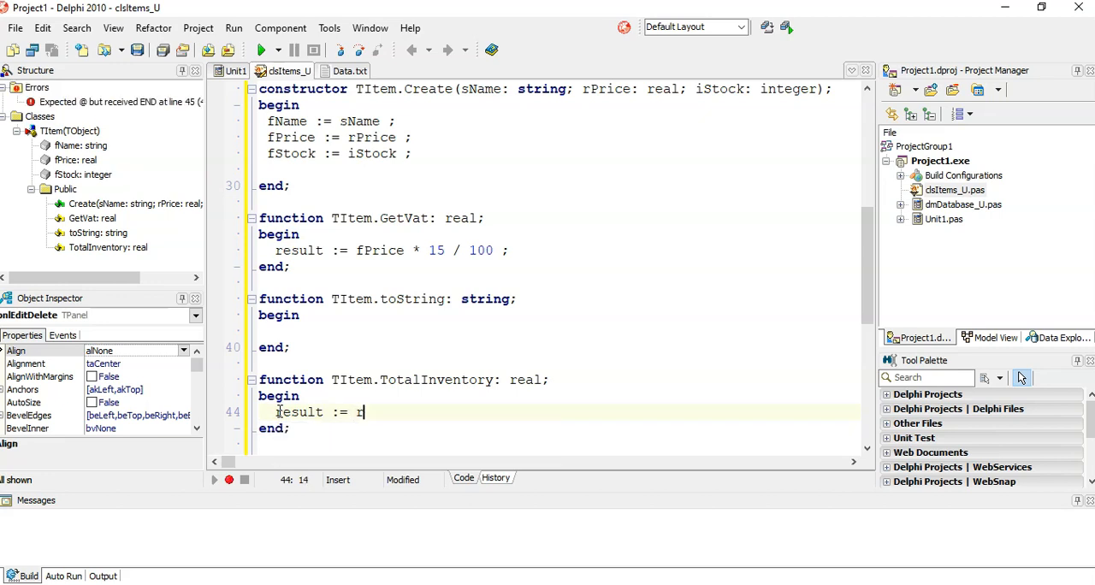
{"action": "type", "text": "Pr"}
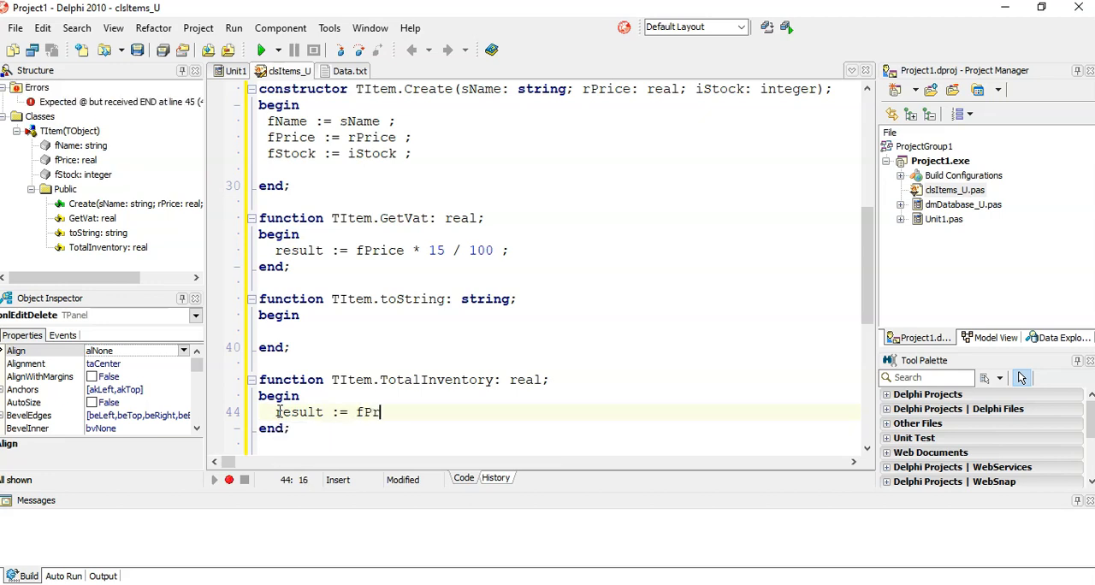
{"action": "type", "text": "ice * fS"}
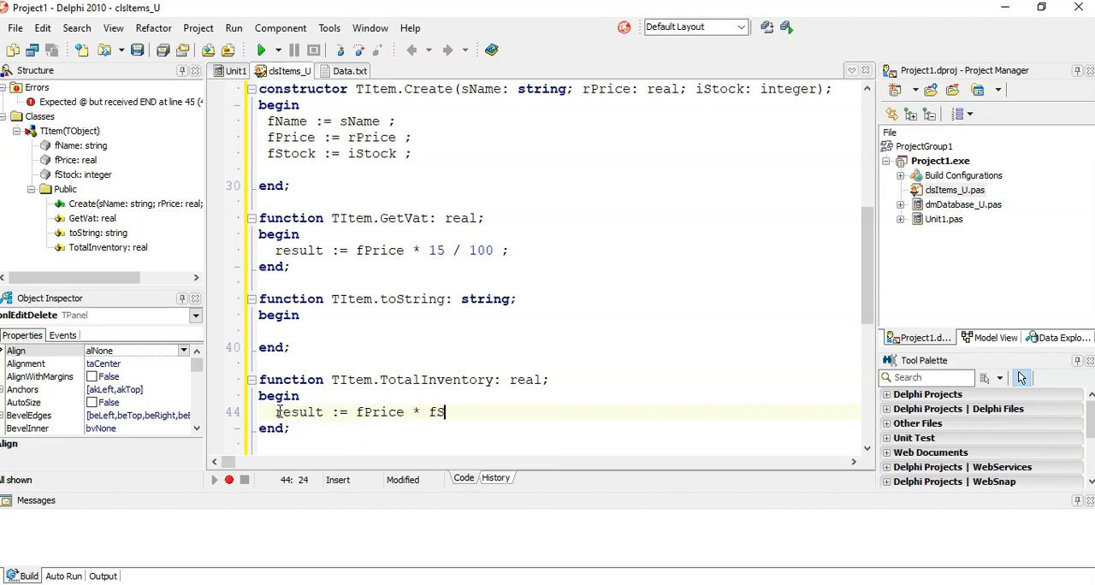
{"action": "type", "text": "tock ;"}
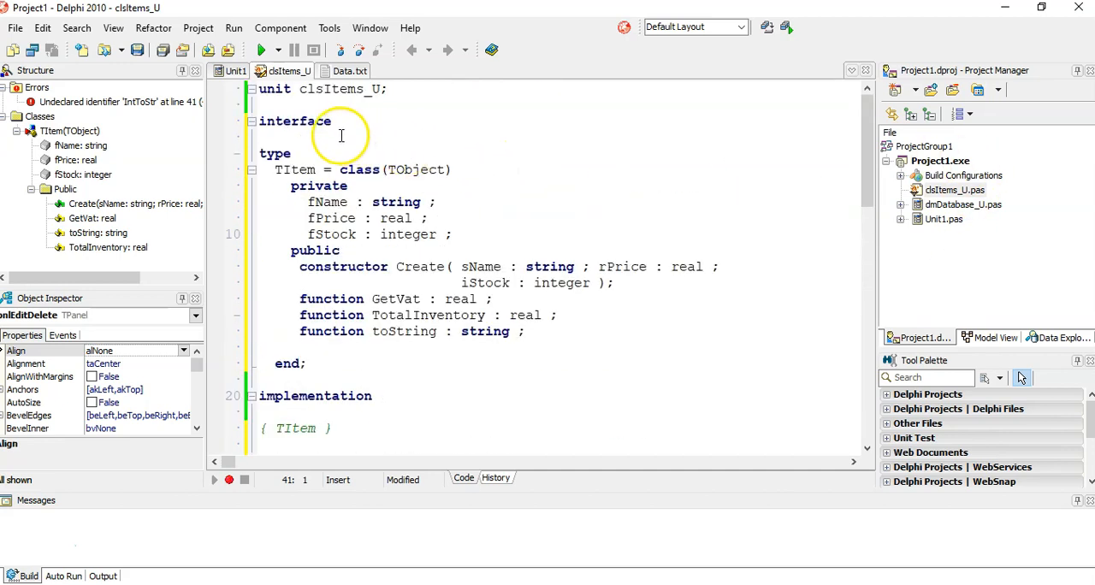
Add 'Uses SysUtils;' to clsItems_U and scroll through the TItem unit.
{"action": "left_click", "coordinate": [411, 89]}
{"action": "type", "text": "Uses S"}
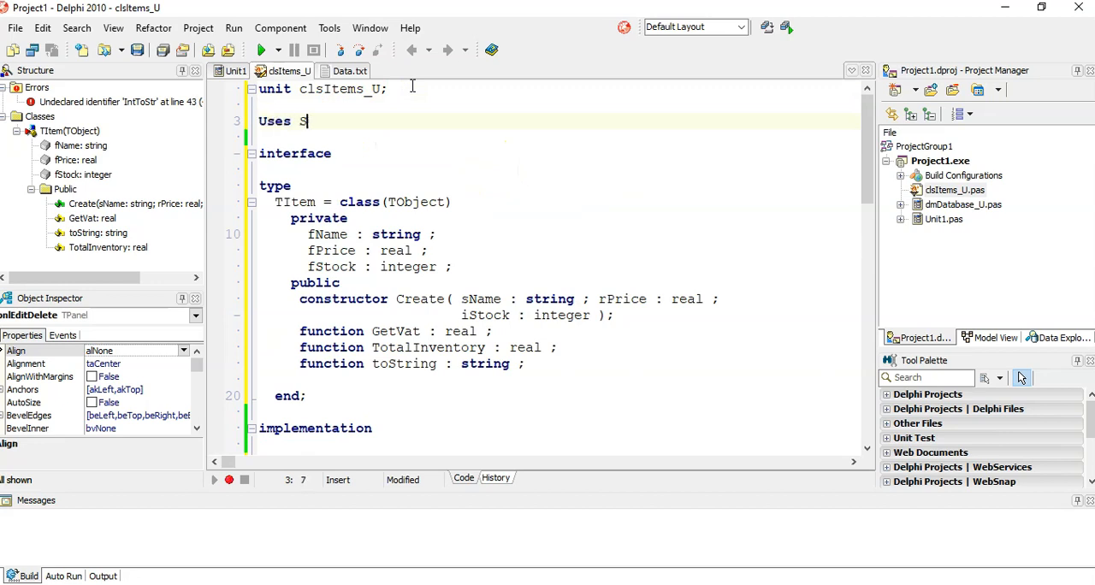
{"action": "type", "text": "ysUtils"}
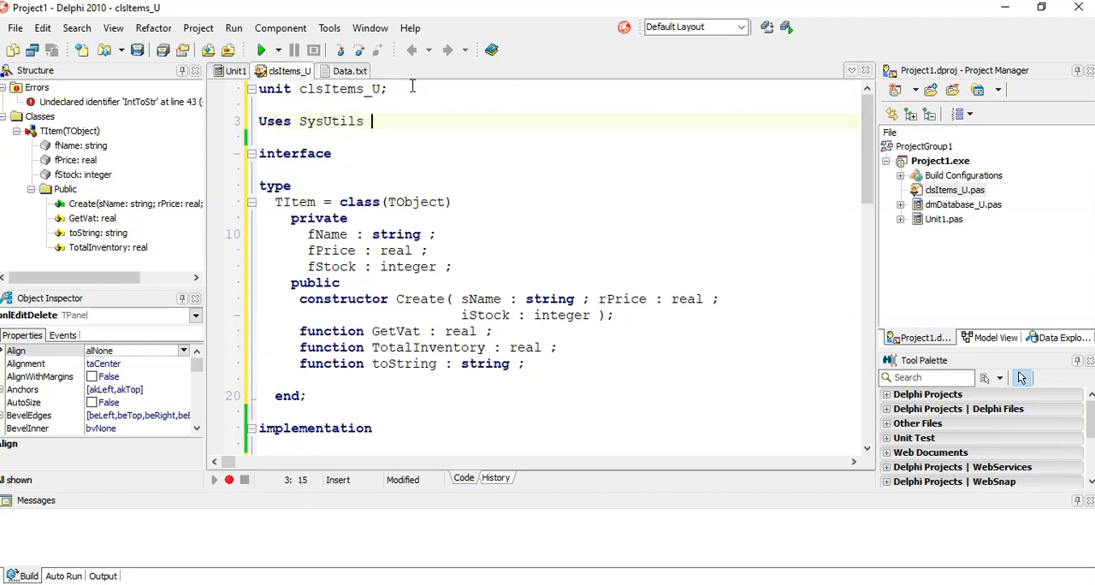
{"action": "type", "text": ";"}
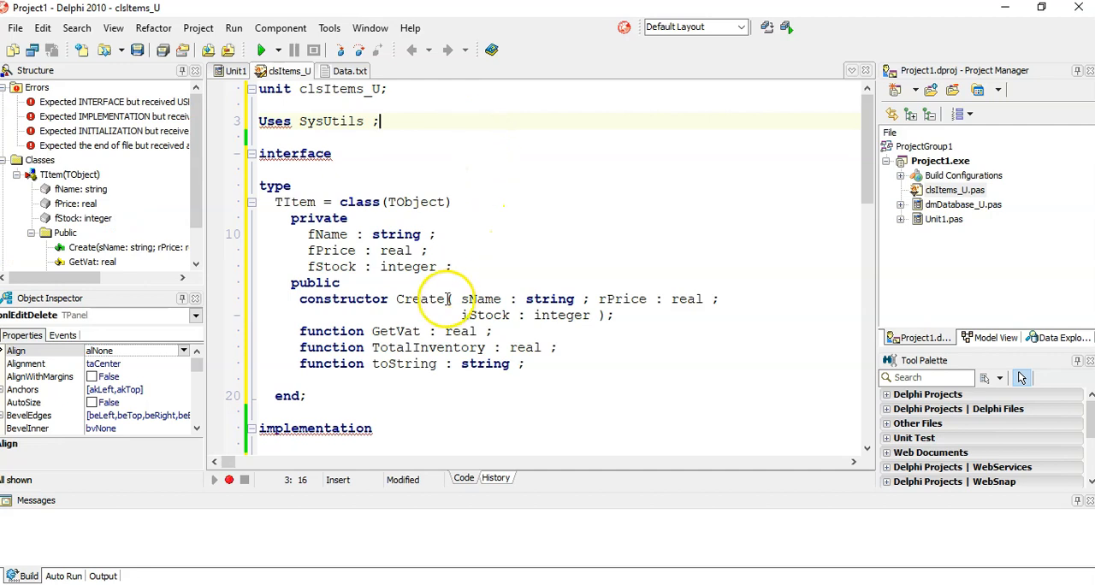
{"action": "mouse_move", "coordinate": [278, 97]}
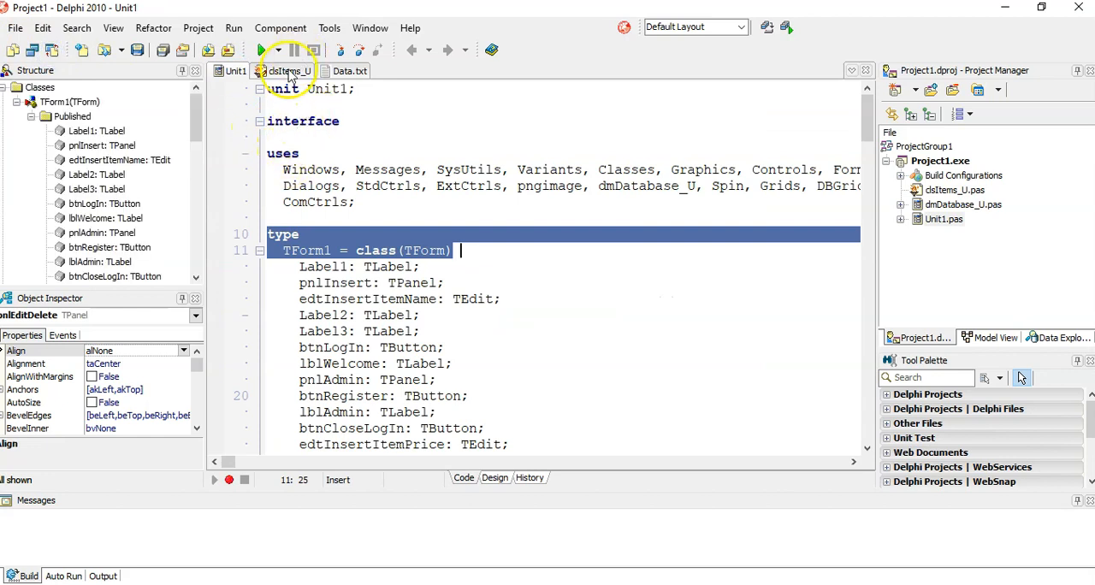
{"action": "left_click", "coordinate": [290, 70]}
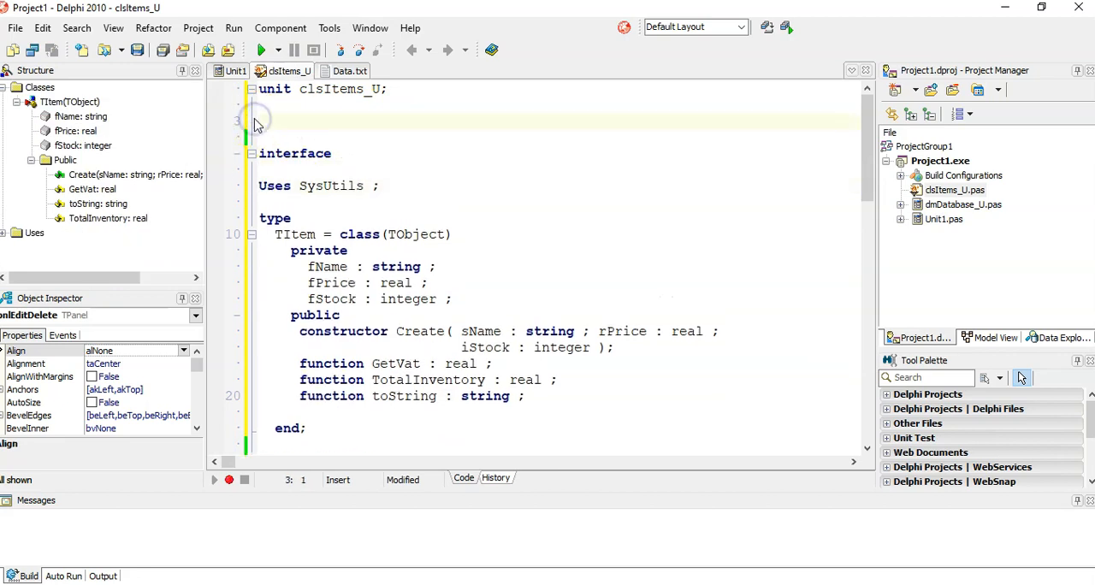
{"action": "scroll", "scroll_direction": "down", "scroll_amount": 3}
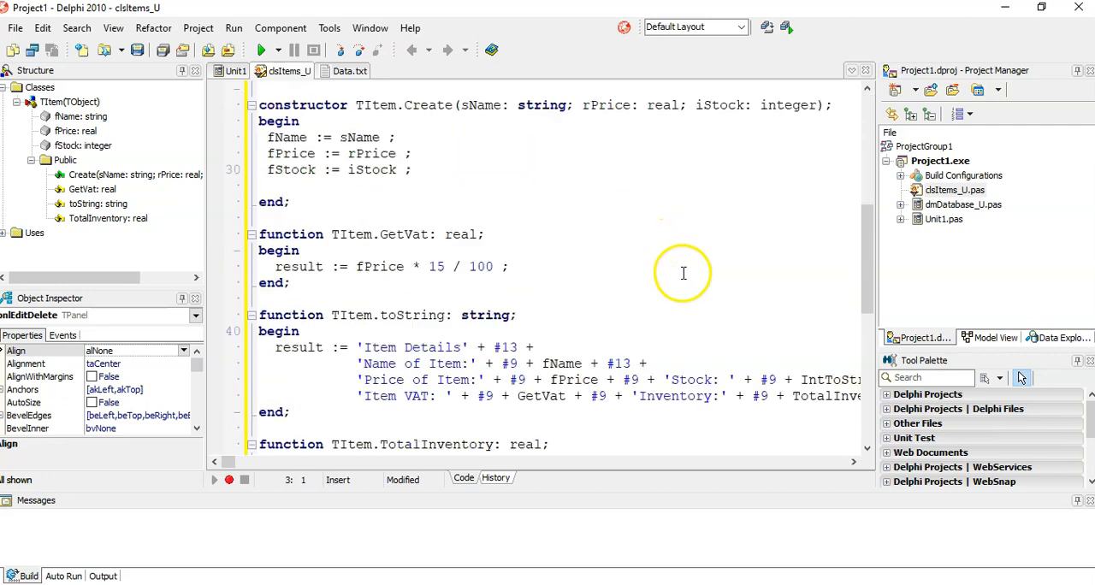
{"action": "scroll", "scroll_direction": "down", "scroll_amount": 3}
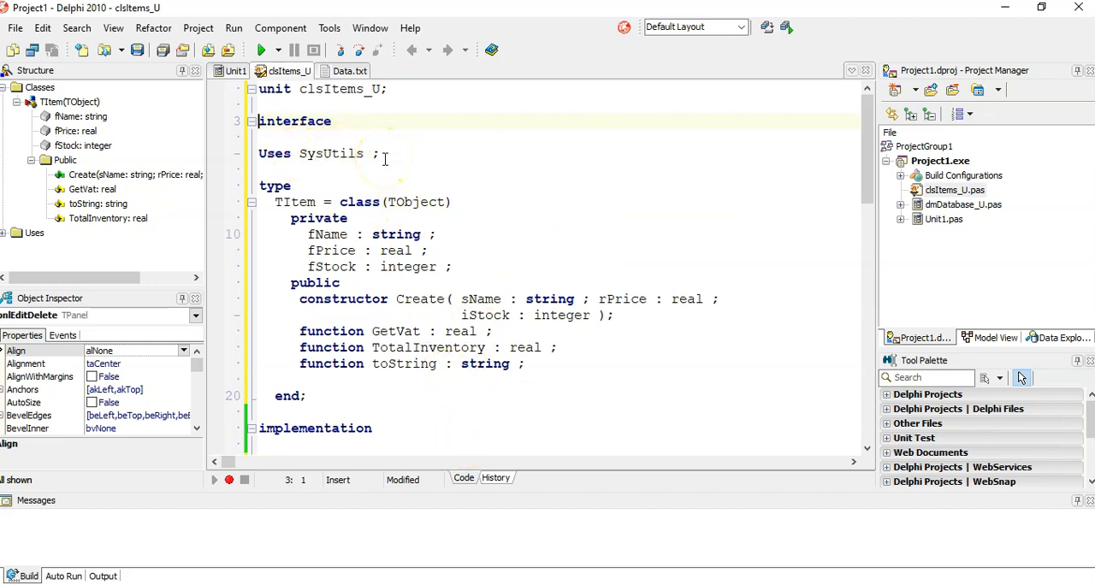
{"action": "scroll", "scroll_direction": "down", "scroll_amount": 3}
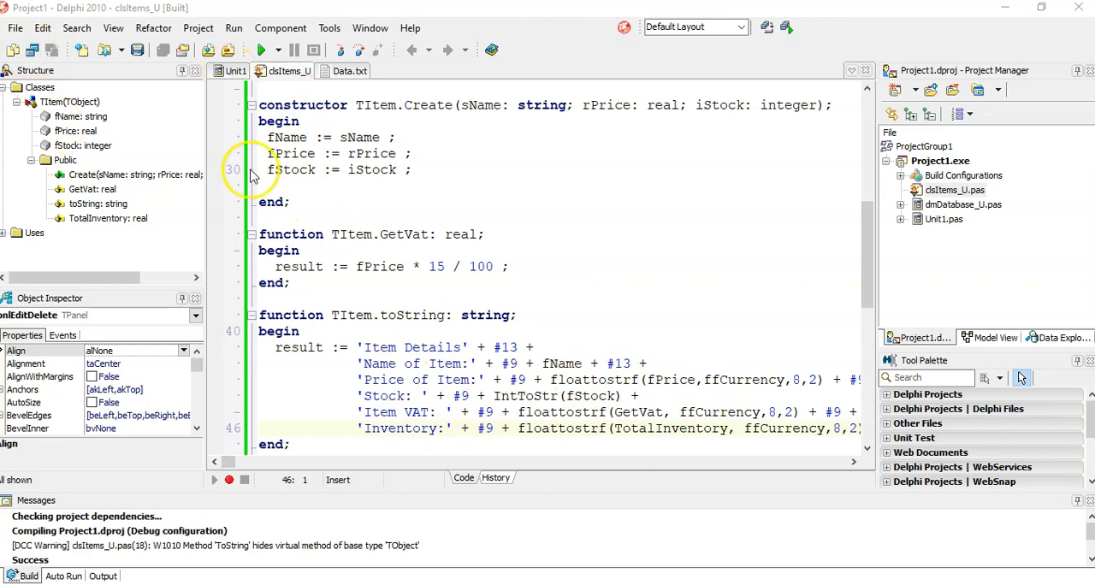
Return to Unit1's code after the successful compile.
{"action": "left_click", "coordinate": [237, 71]}
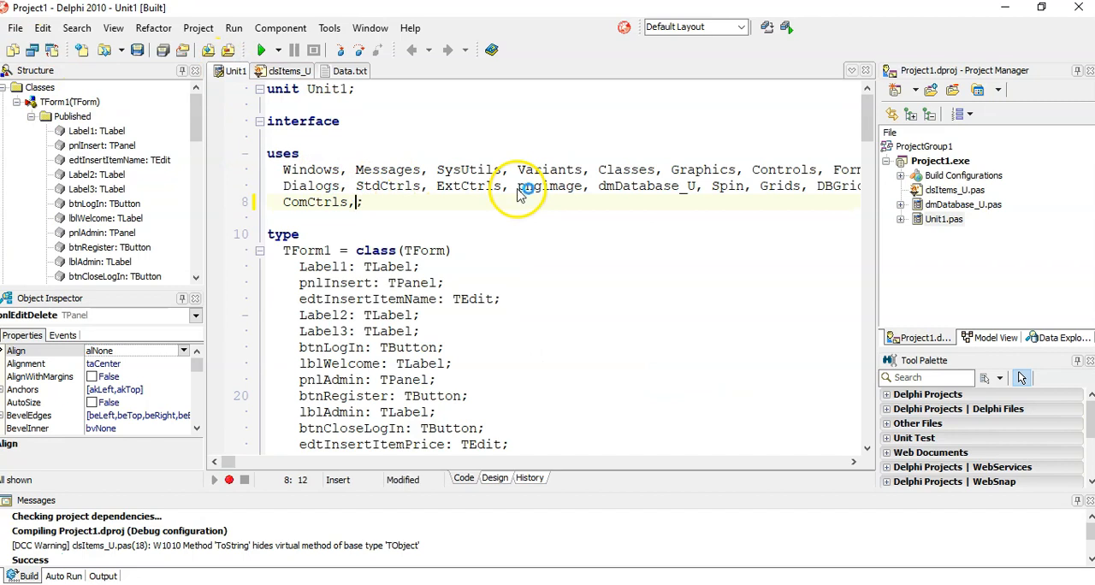
Append clsItems_U to Unit1's uses clause and go to btnDisplayDetailsClick.
{"action": "type", "text": "clsIt"}
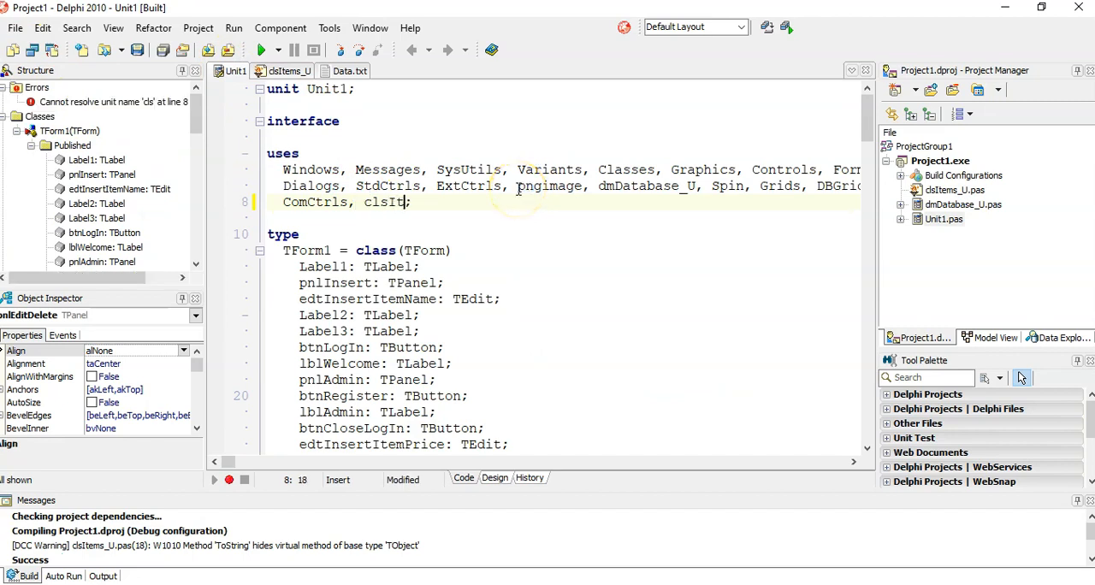
{"action": "type", "text": "ems_"}
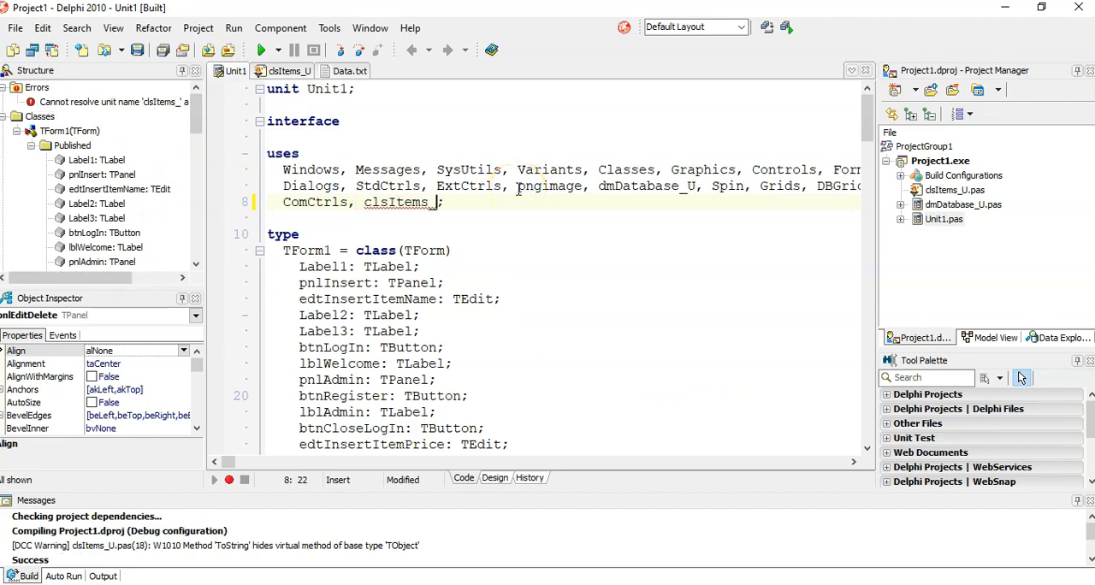
{"action": "scroll", "scroll_direction": "down", "scroll_amount": 3}
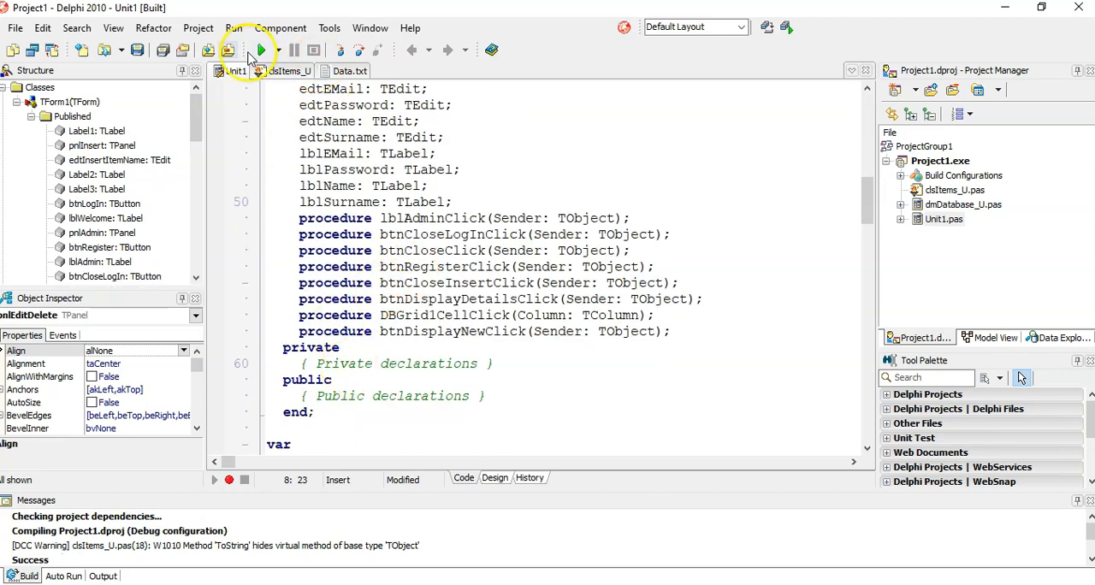
{"action": "left_click", "coordinate": [260, 50]}
{"action": "type", "text": "redDisplay.Lines.Add('================') ;"}
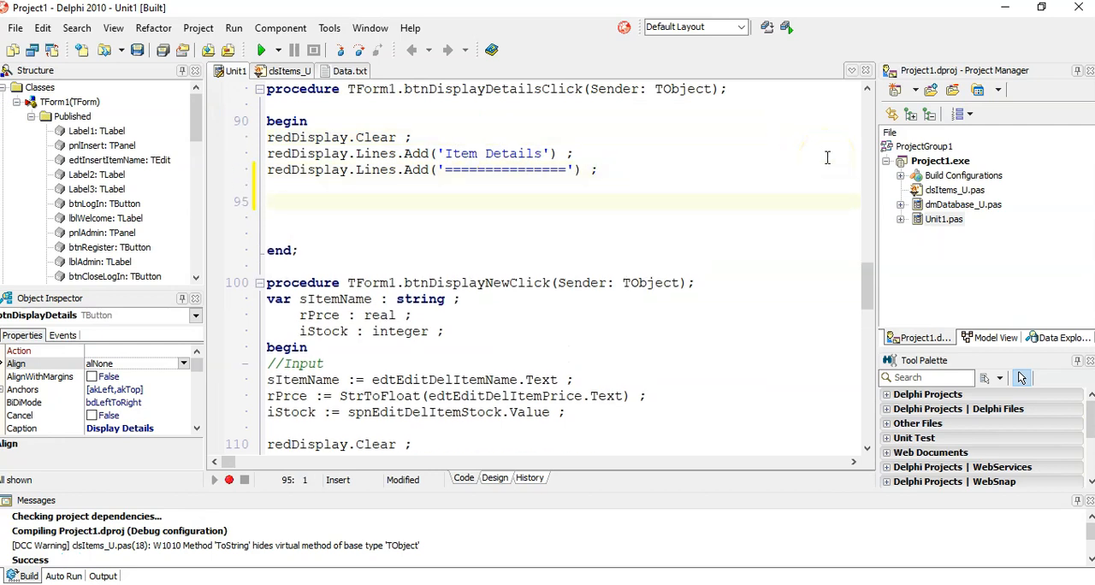
In btnDisplayDetailsClick, declare oItem : TItem and assign oItem := TItem.Create, fixing typos.
{"action": "type", "text": "v"}
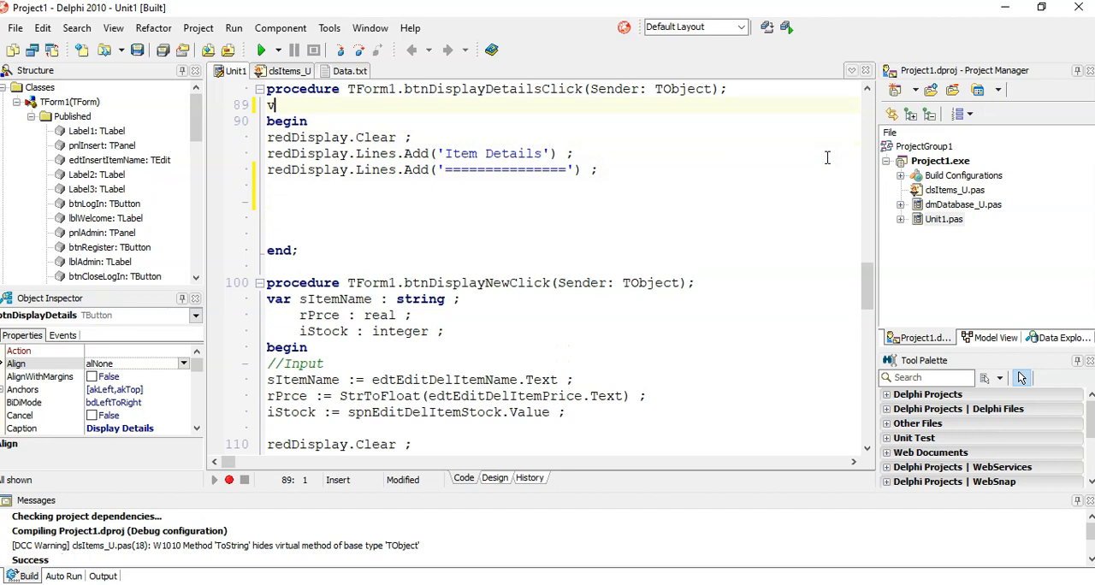
{"action": "type", "text": "ar"}
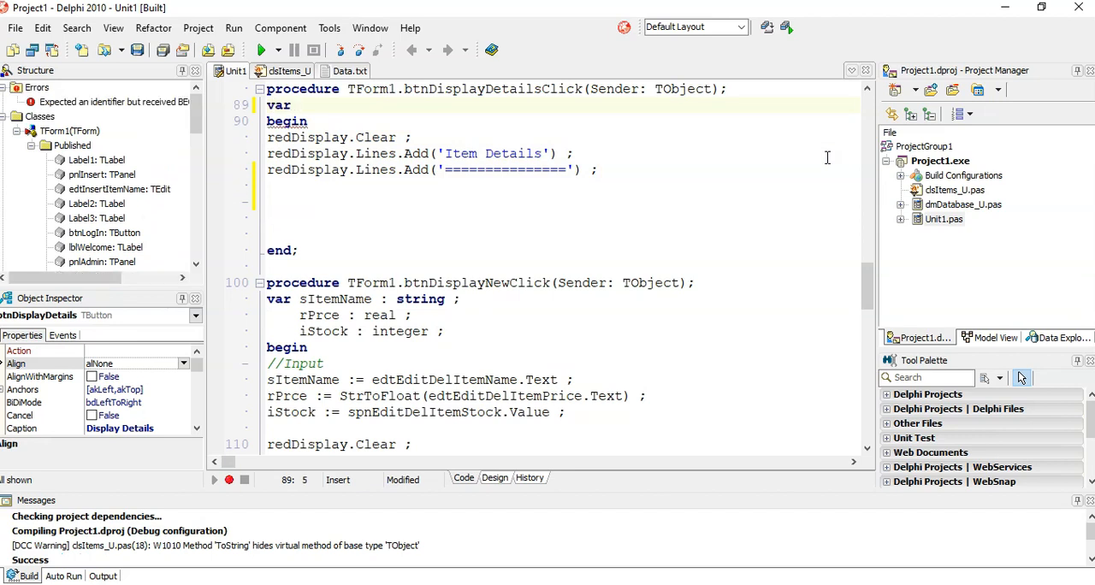
{"action": "type", "text": "oItem :"}
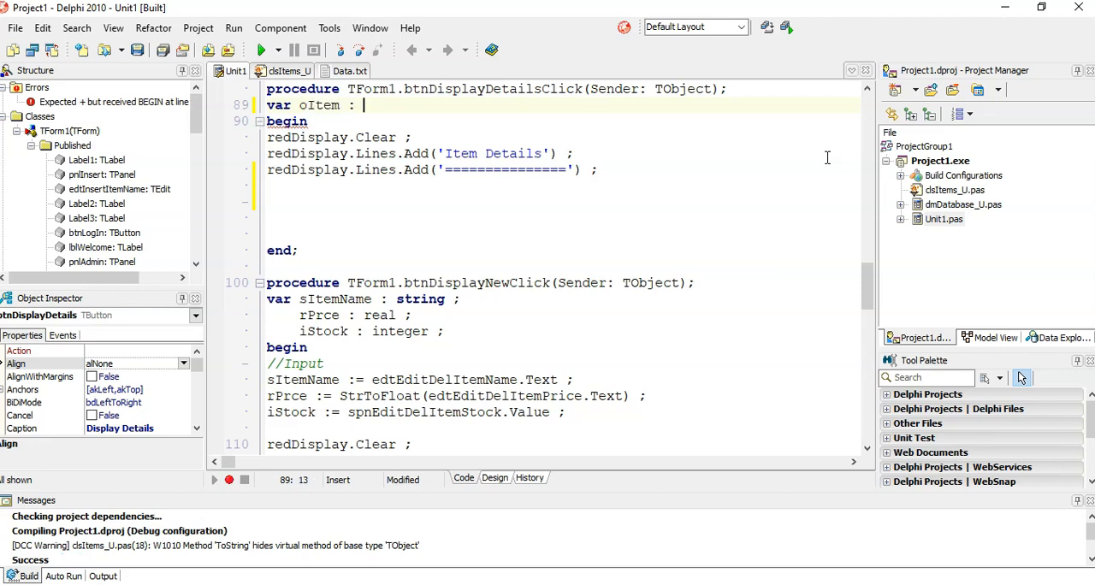
{"action": "type", "text": "TItem ;"}
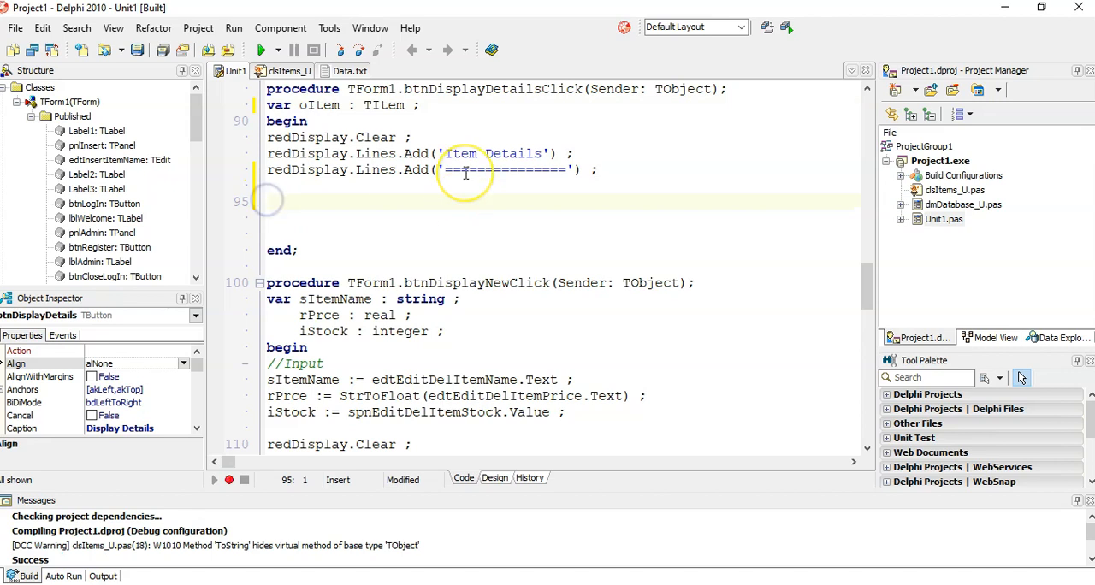
{"action": "type", "text": "oTem :"}
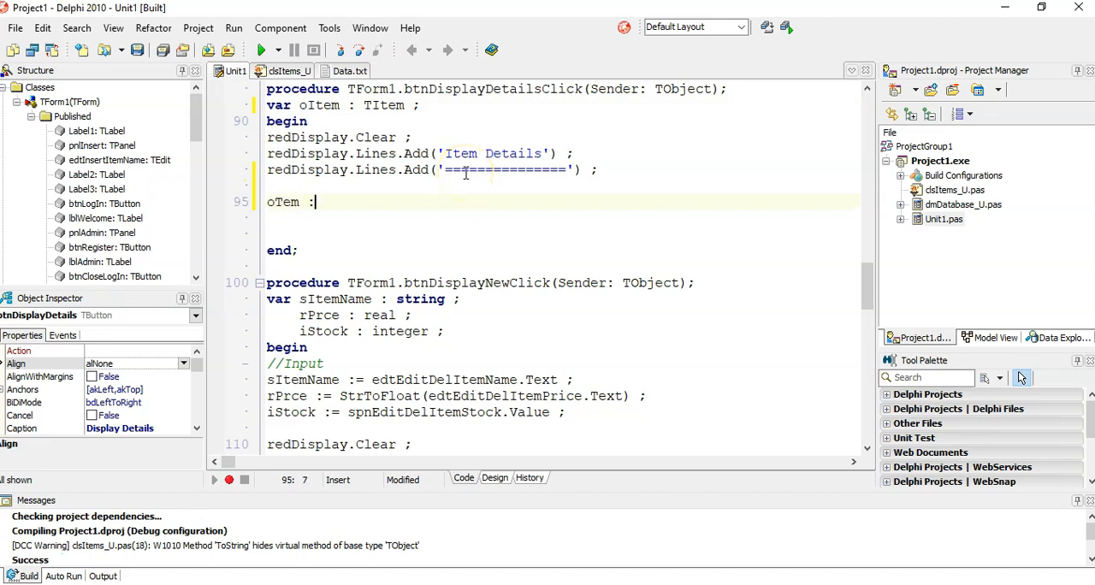
{"action": "type", "text": ":= ITem."}
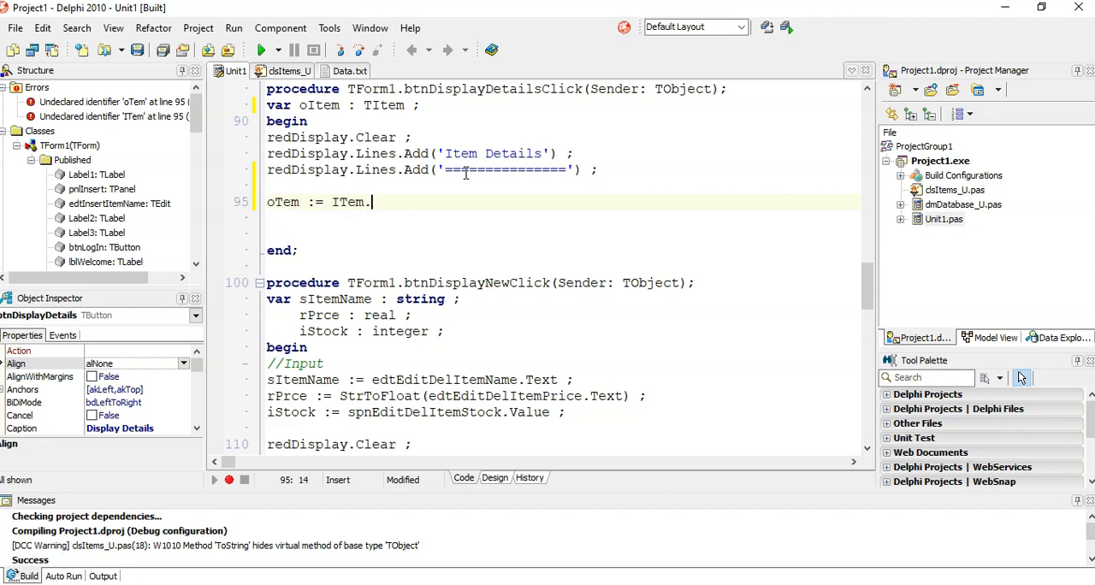
{"action": "type", "text": "Create ("}
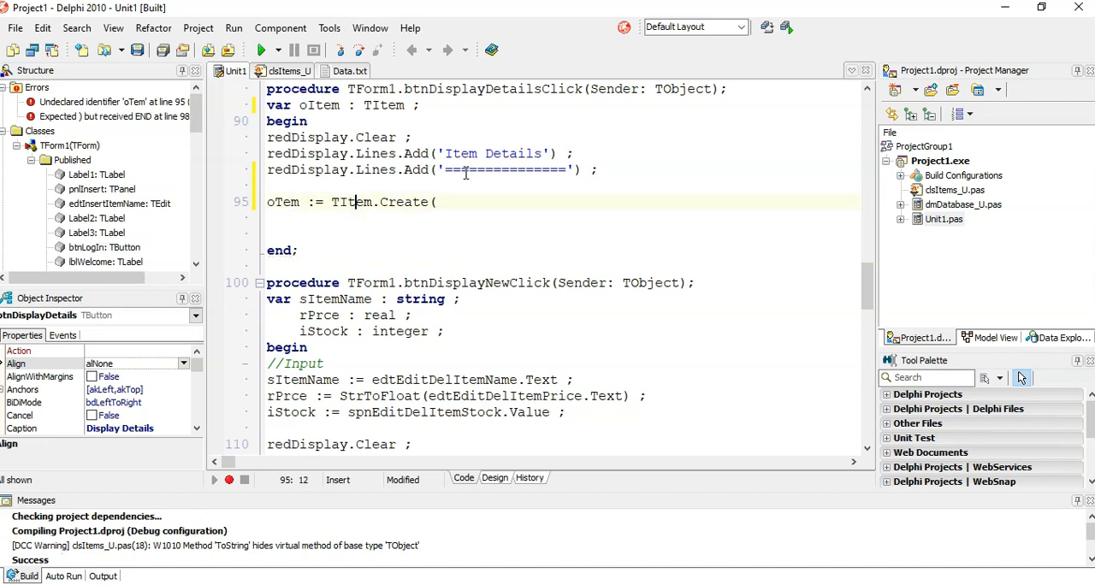
{"action": "double_click", "coordinate": [400, 202]}
{"action": "type", "text": "It"}
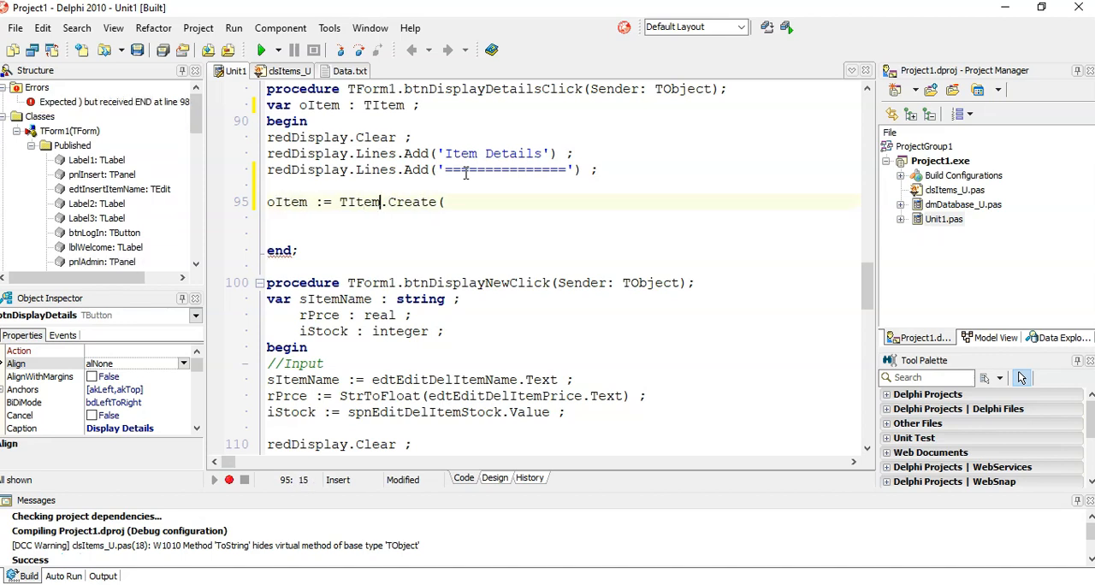
{"action": "key", "text": "BackSpace"}
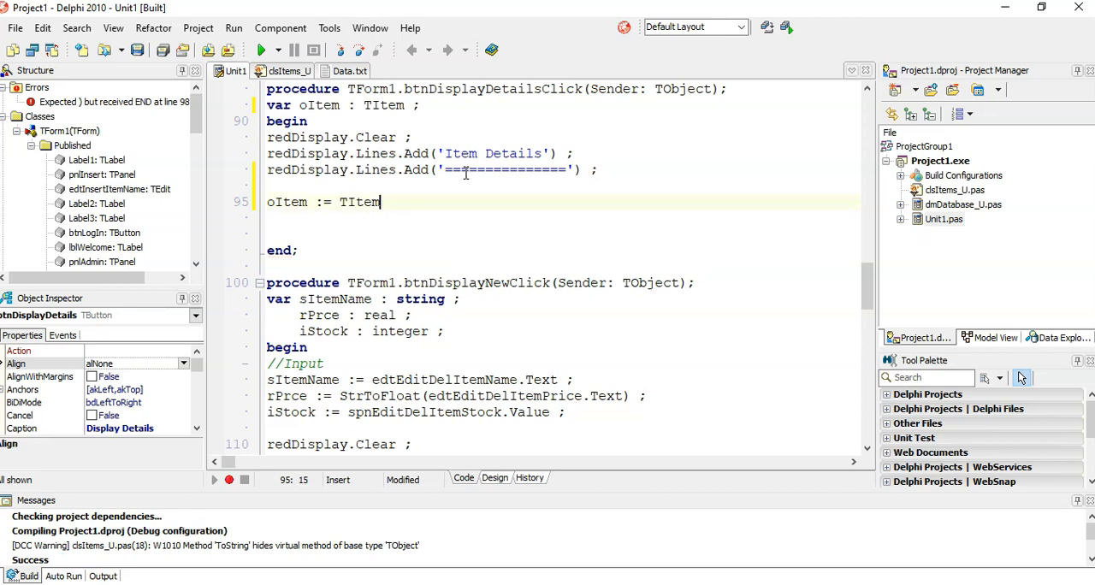
{"action": "type", "text": ".Create( dmPATExample.adoItems['ItemName'],"}
{"action": "type", "text": "redDisplay.Lines.Add( oItem.toString );"}
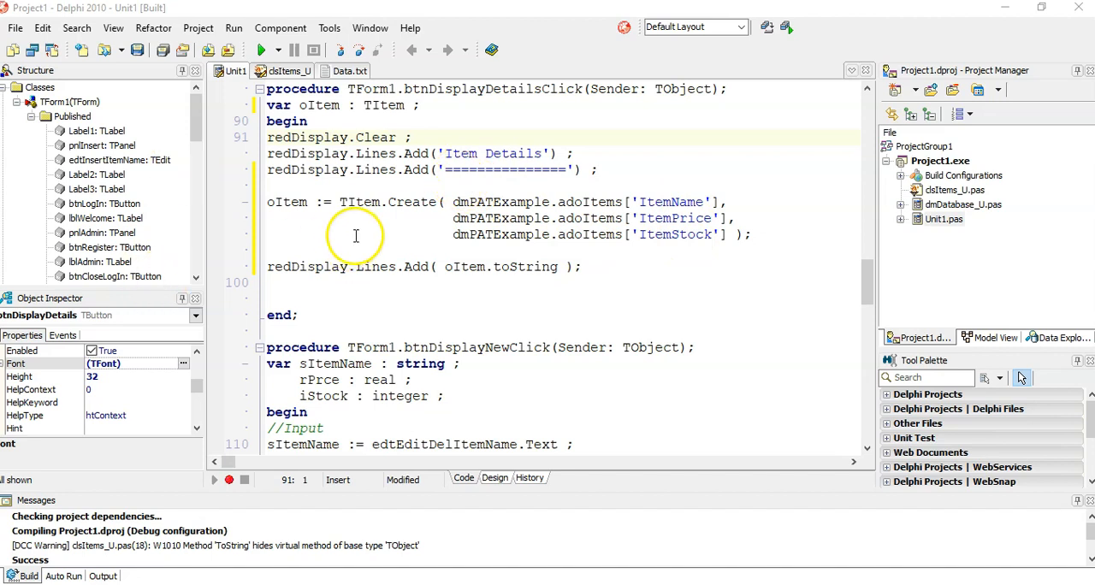
Select Create in the constructor call, then show the PAT Example form designer.
{"action": "double_click", "coordinate": [412, 202]}
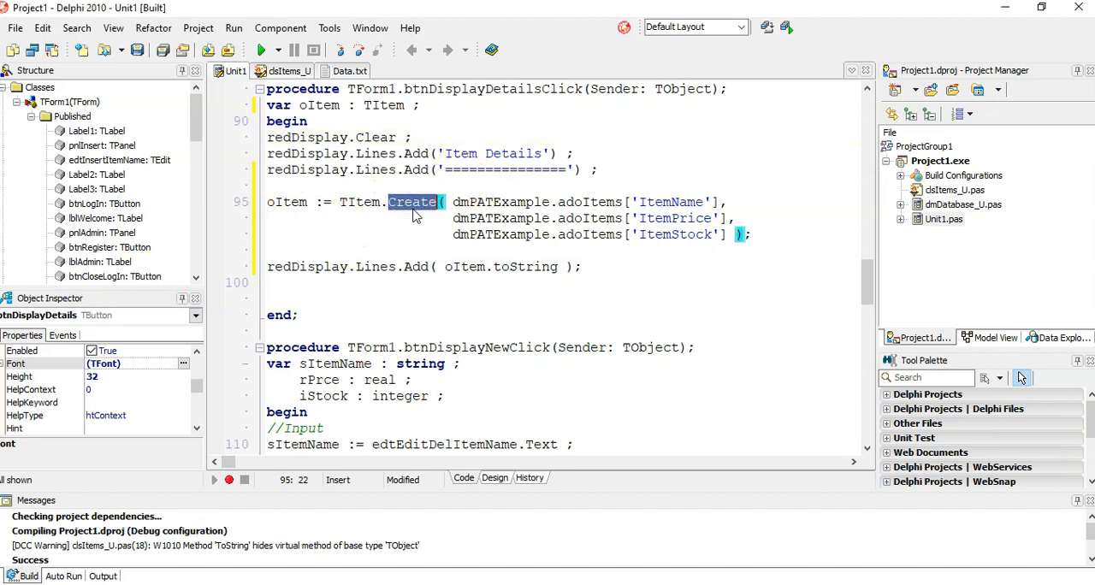
{"action": "mouse_move", "coordinate": [524, 267]}
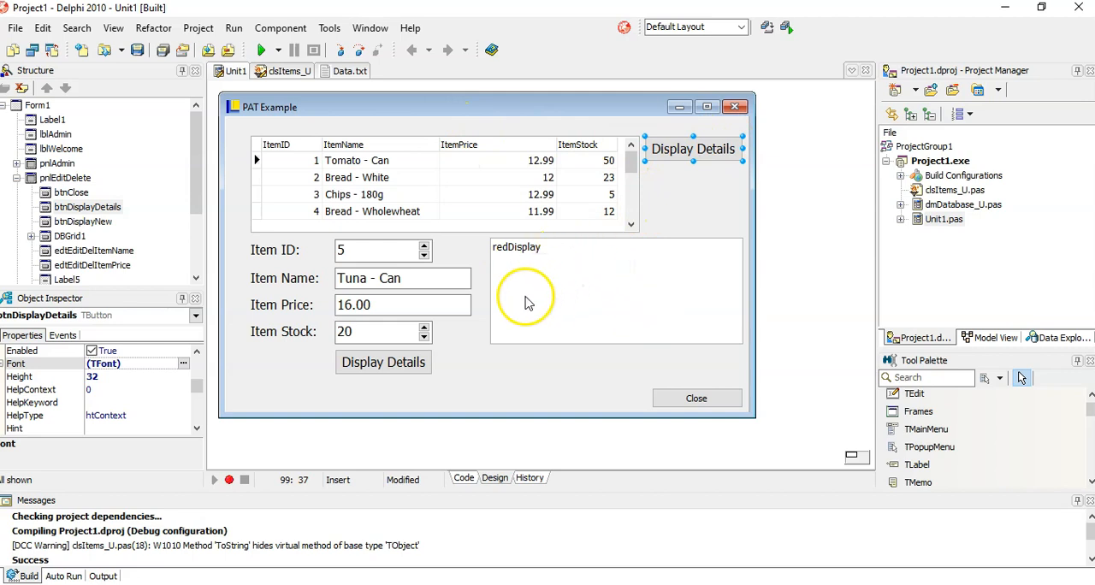
{"action": "left_click", "coordinate": [289, 70]}
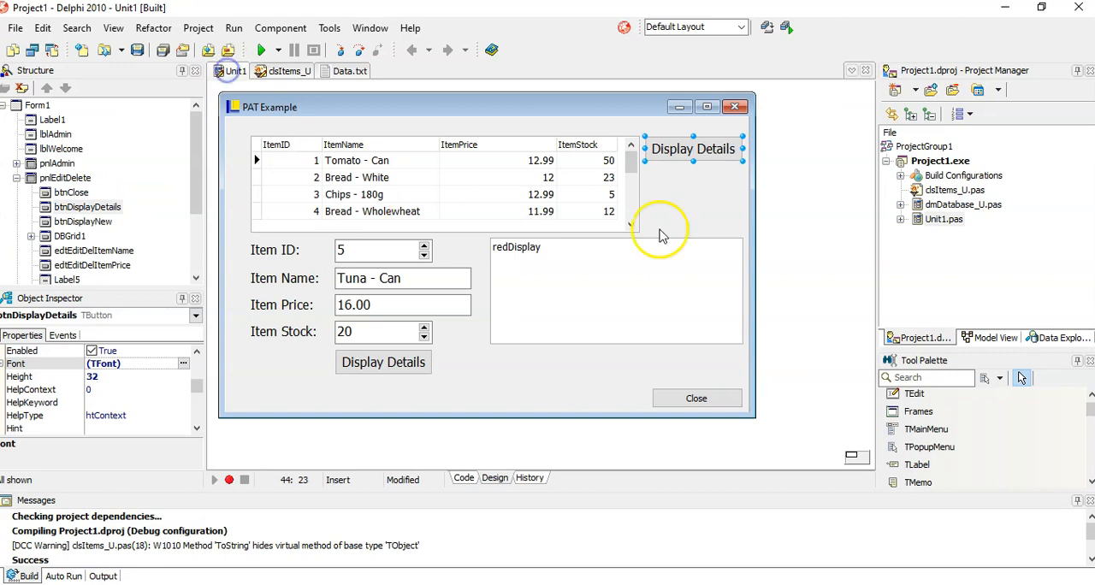
{"action": "mouse_move", "coordinate": [612, 256]}
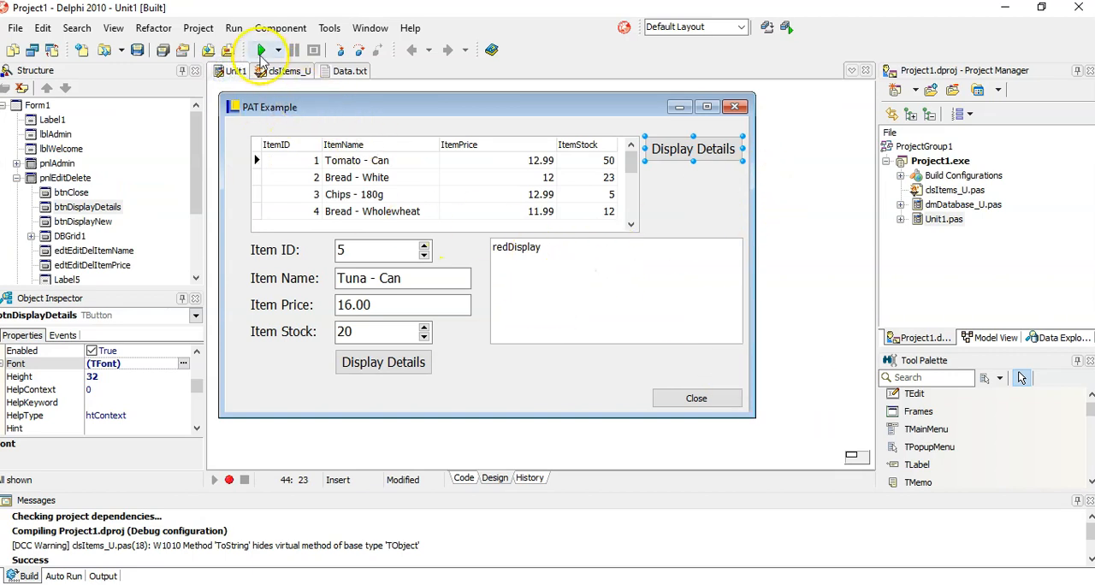
{"action": "left_click", "coordinate": [261, 50]}
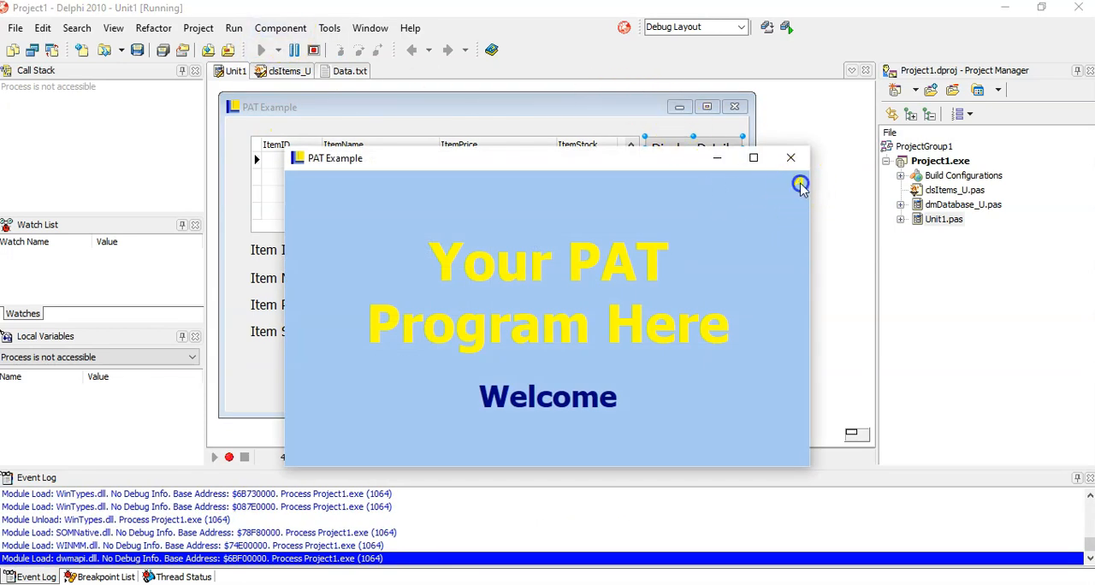
{"action": "type", "text": "qwert"}
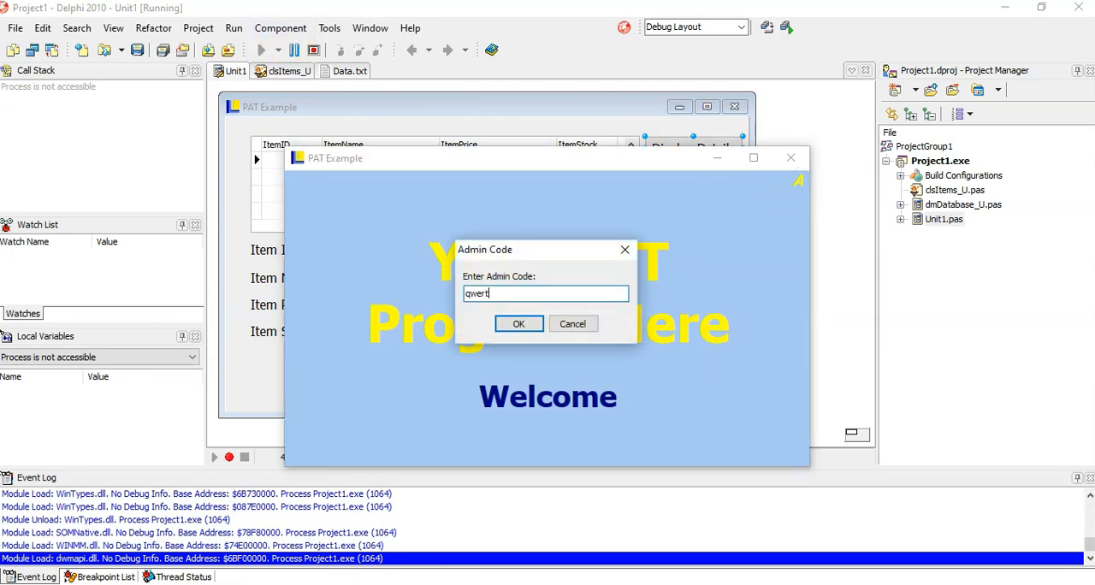
{"action": "left_click", "coordinate": [519, 323]}
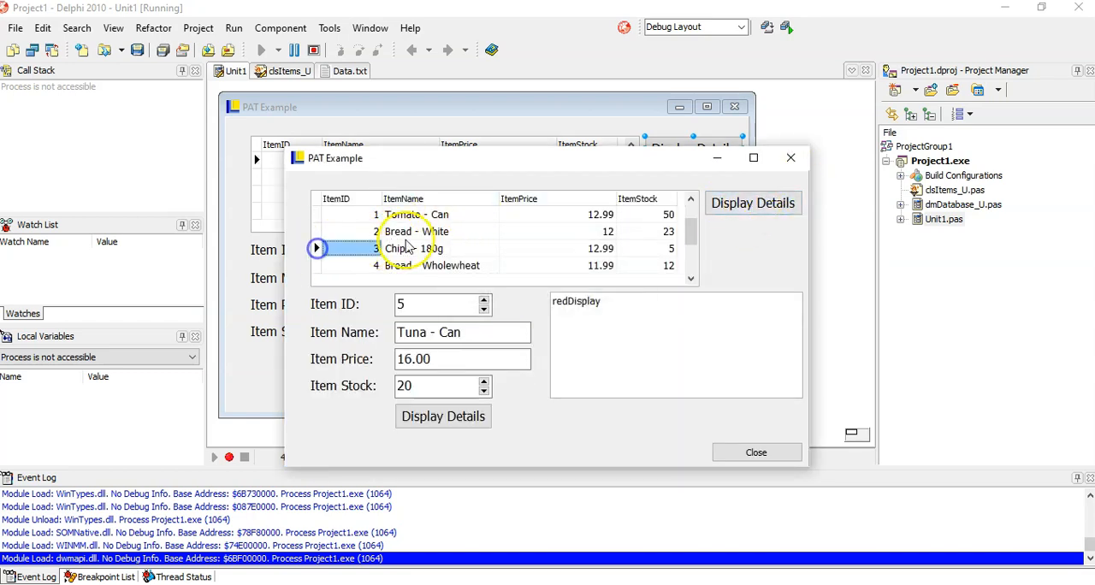
{"action": "left_click", "coordinate": [752, 202]}
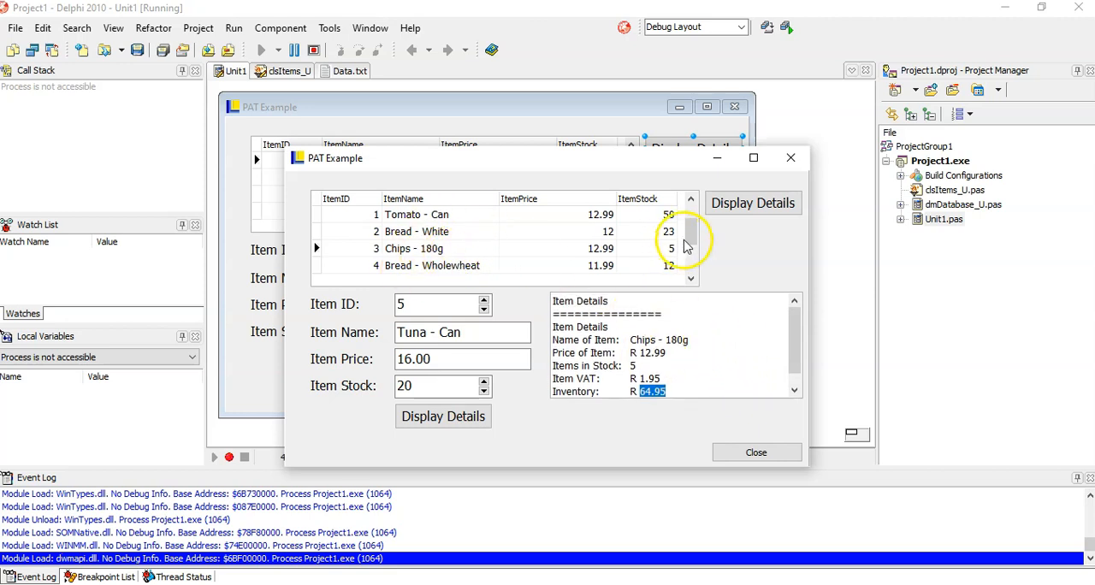
{"action": "scroll", "scroll_direction": "down", "scroll_amount": 3}
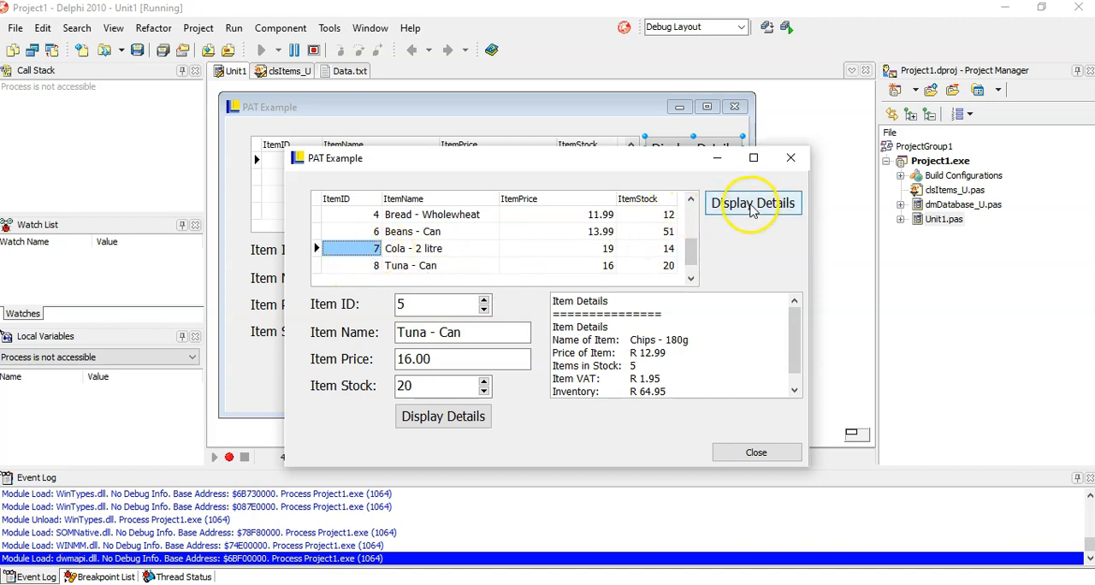
{"action": "left_click", "coordinate": [753, 203]}
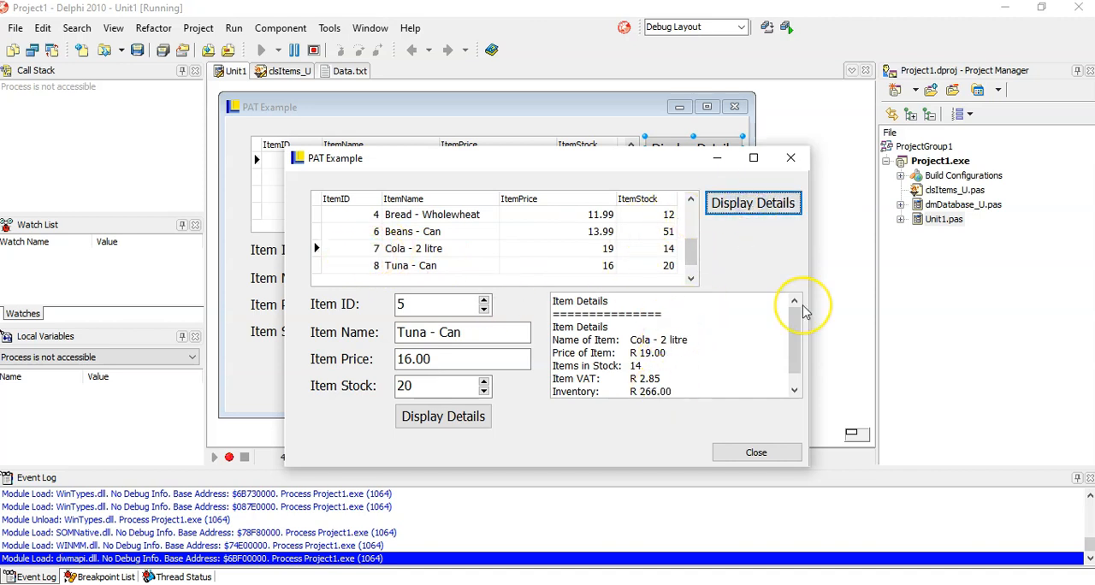
{"action": "mouse_move", "coordinate": [800, 309]}
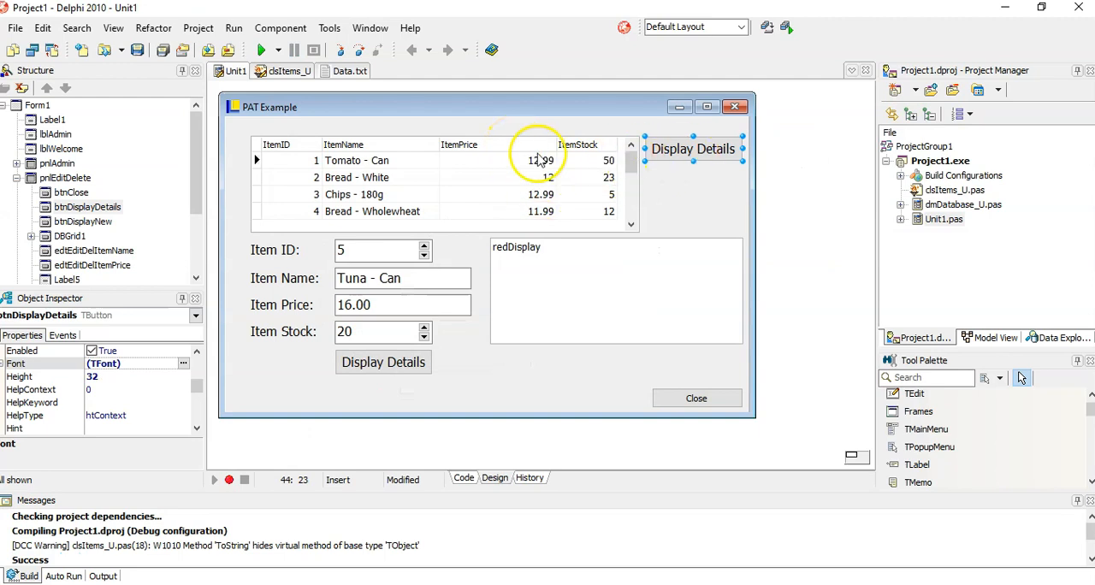
{"action": "mouse_move", "coordinate": [296, 262]}
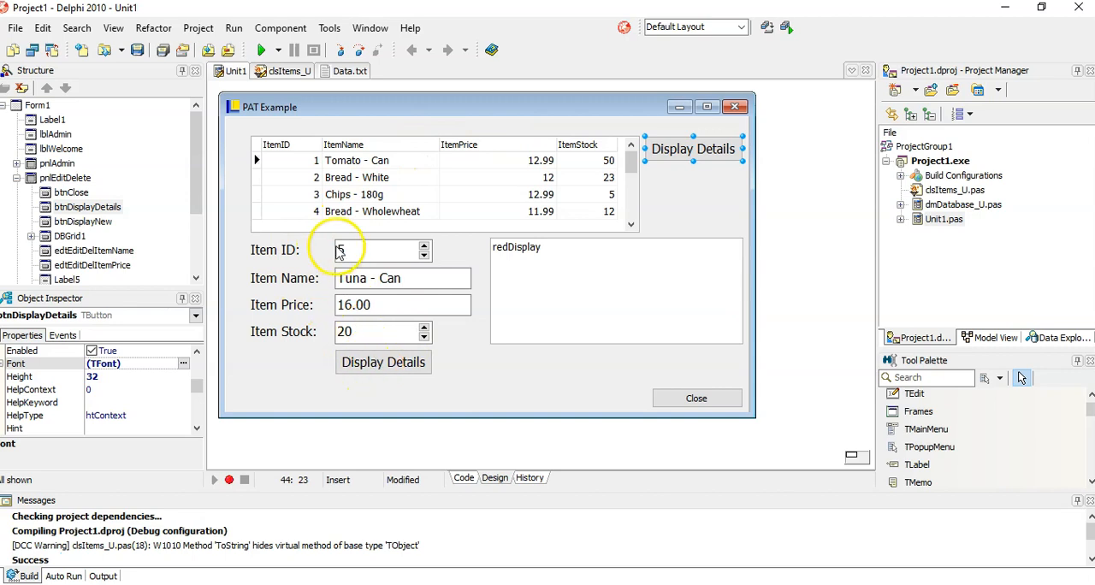
{"action": "mouse_move", "coordinate": [420, 251]}
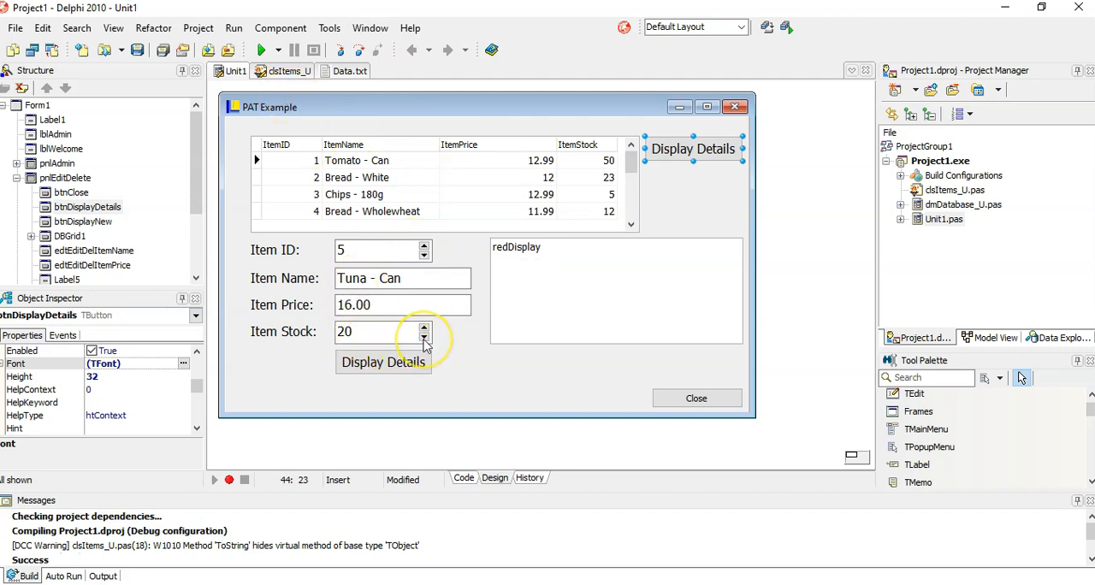
{"action": "mouse_move", "coordinate": [100, 81]}
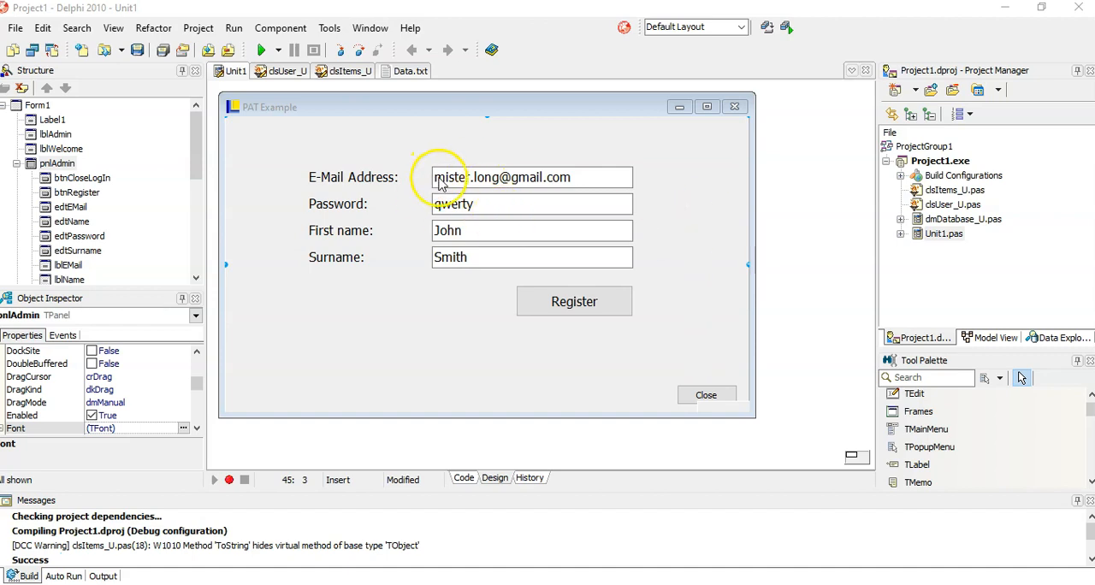
{"action": "mouse_move", "coordinate": [499, 155]}
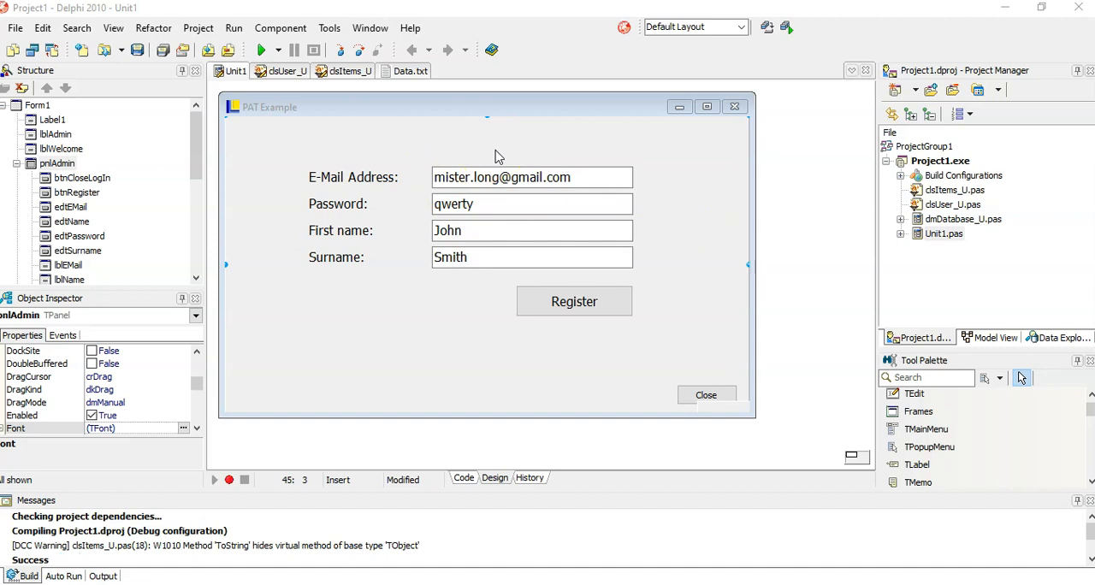
{"action": "mouse_move", "coordinate": [409, 186]}
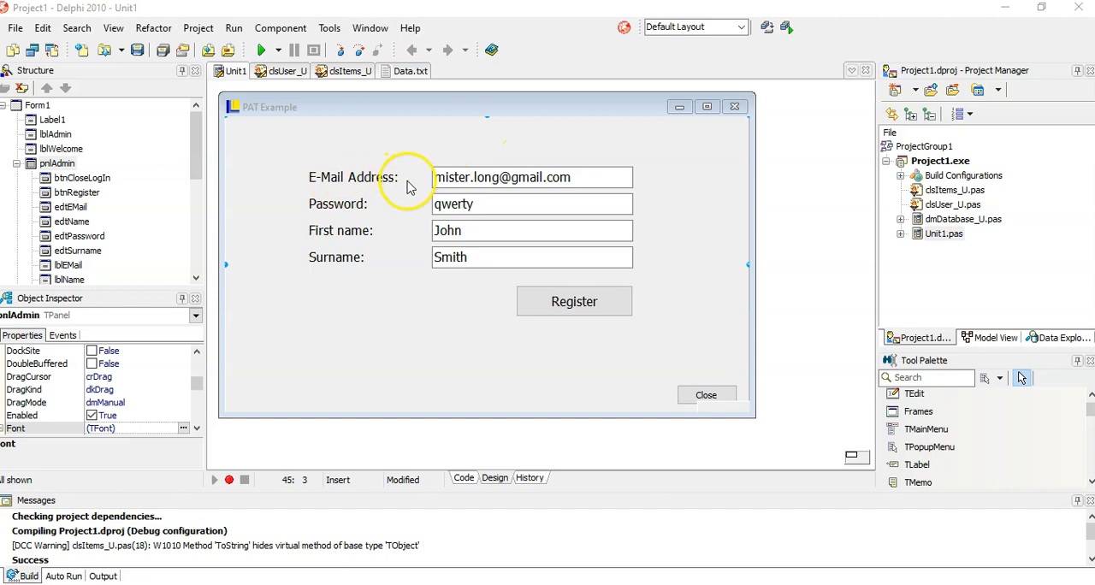
{"action": "mouse_move", "coordinate": [483, 209]}
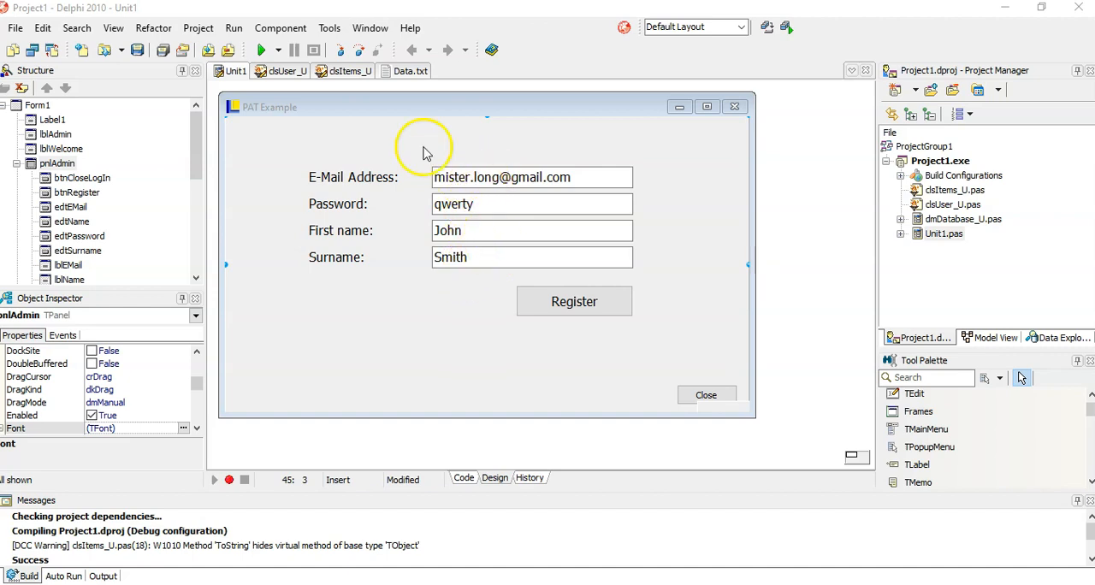
Show pnlAdmin's email, password, first name and surname edits and btnRegister in the designer.
{"action": "left_click", "coordinate": [286, 71]}
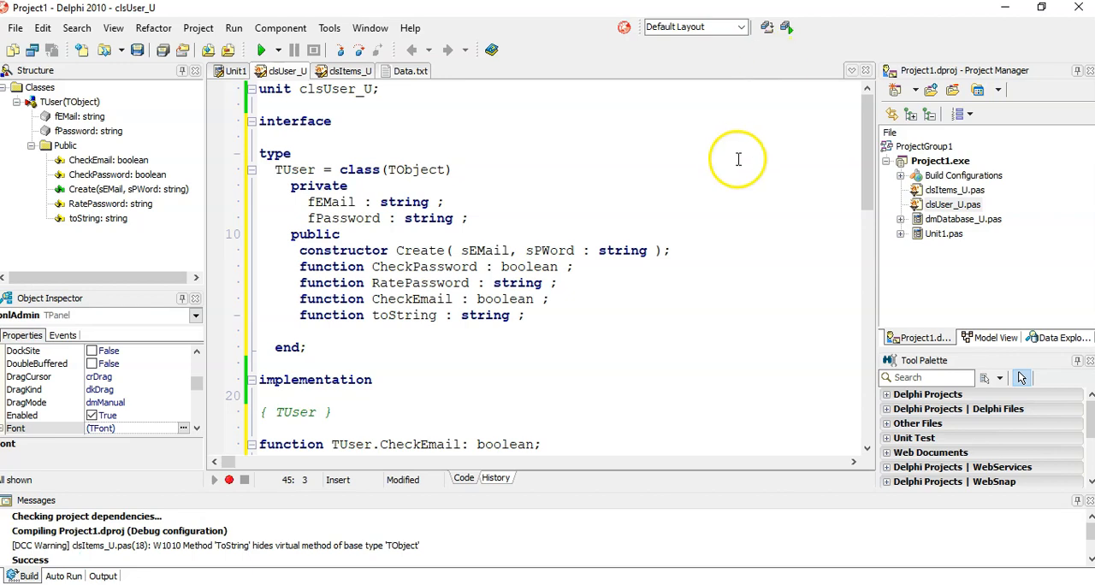
Highlight the CheckPassword and other TUser method declarations in the clsUser_U interface.
{"action": "double_click", "coordinate": [331, 266]}
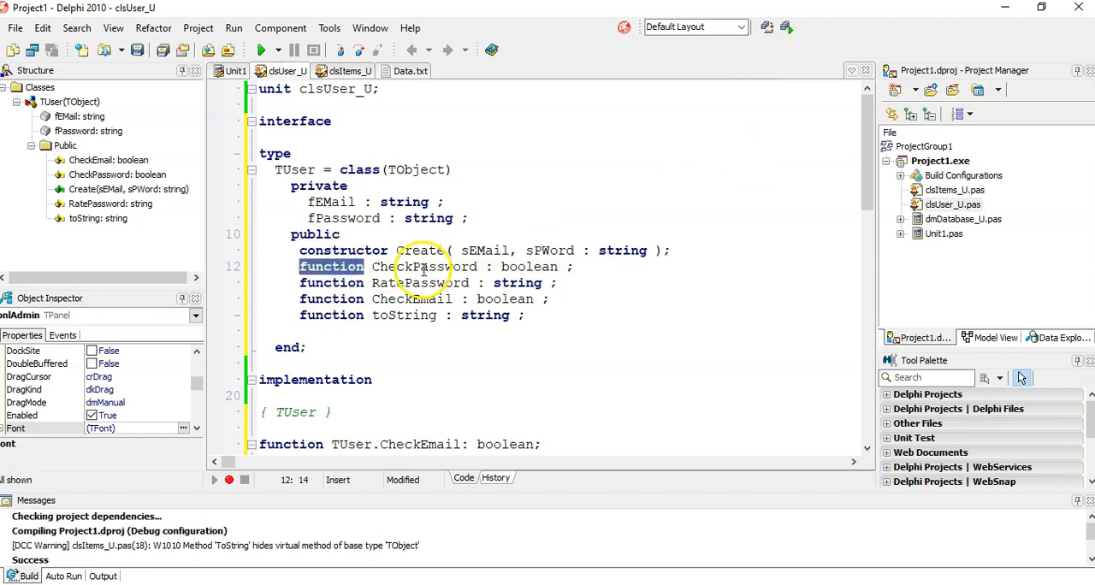
{"action": "double_click", "coordinate": [424, 266]}
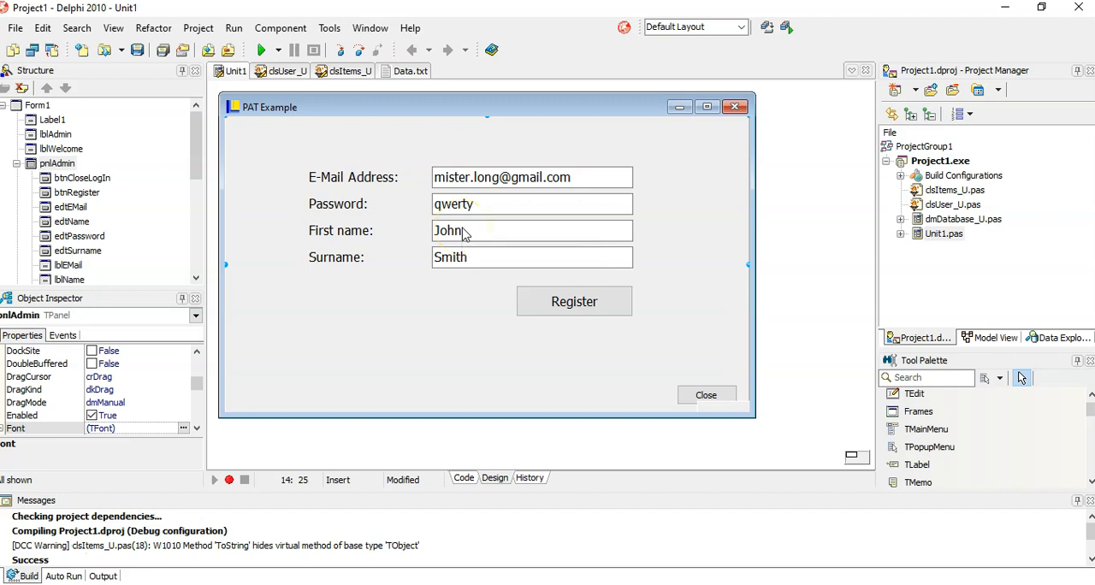
{"action": "mouse_move", "coordinate": [484, 184]}
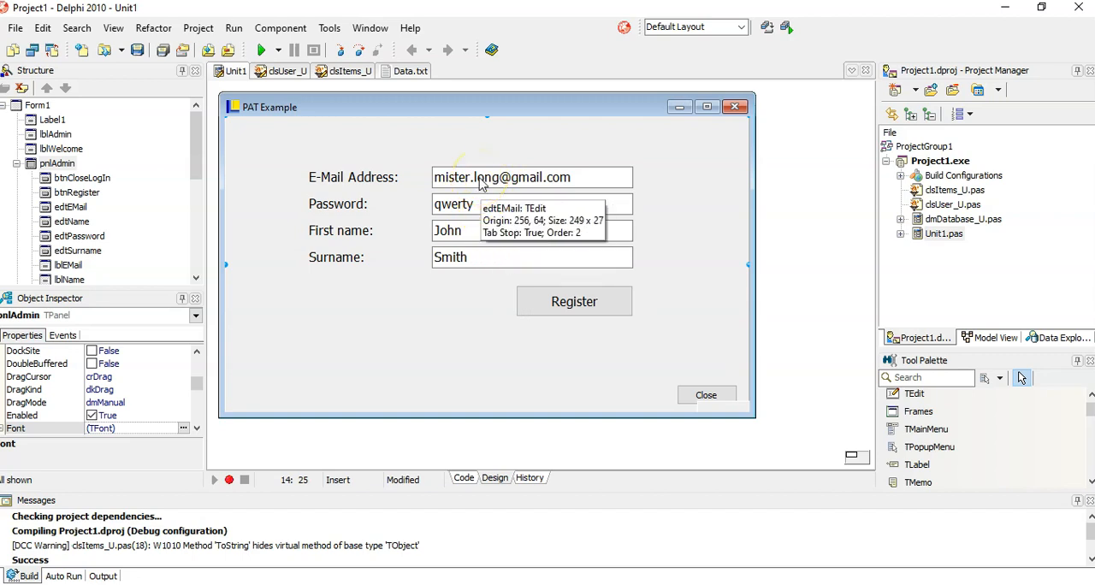
{"action": "mouse_move", "coordinate": [575, 308]}
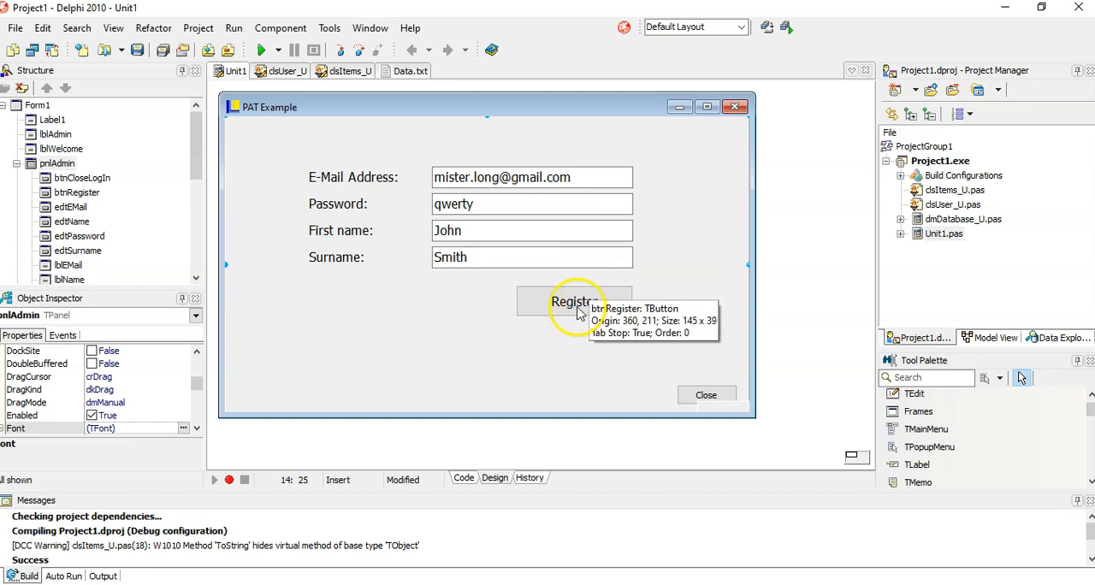
Open the Register button's OnClick handler in Unit1's code editor.
{"action": "double_click", "coordinate": [574, 301]}
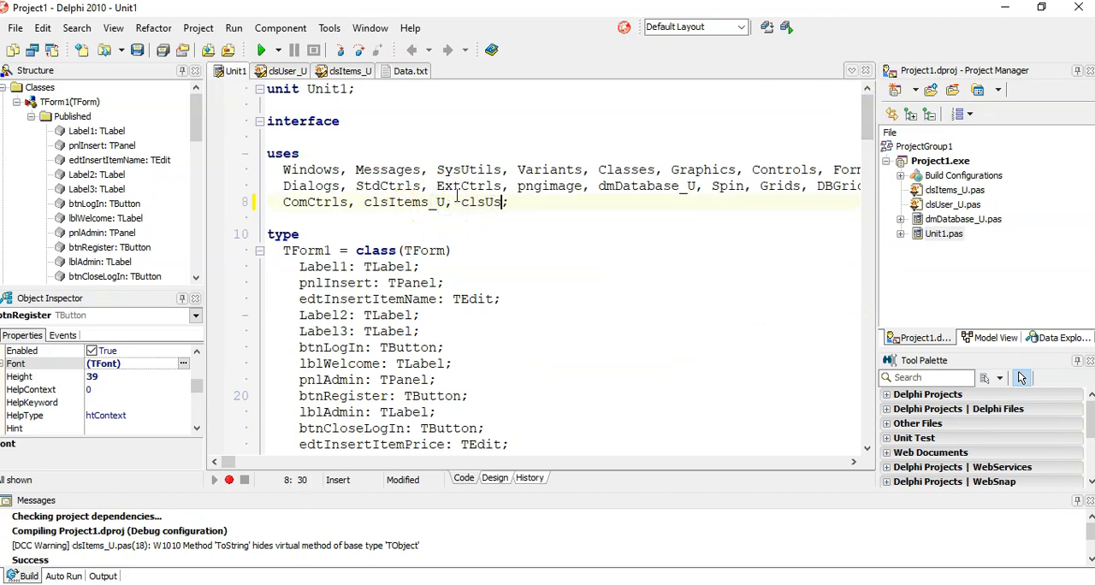
Add clsUser_U to Unit1's uses clause and declare oUser : TUser.
{"action": "type", "text": "er_U"}
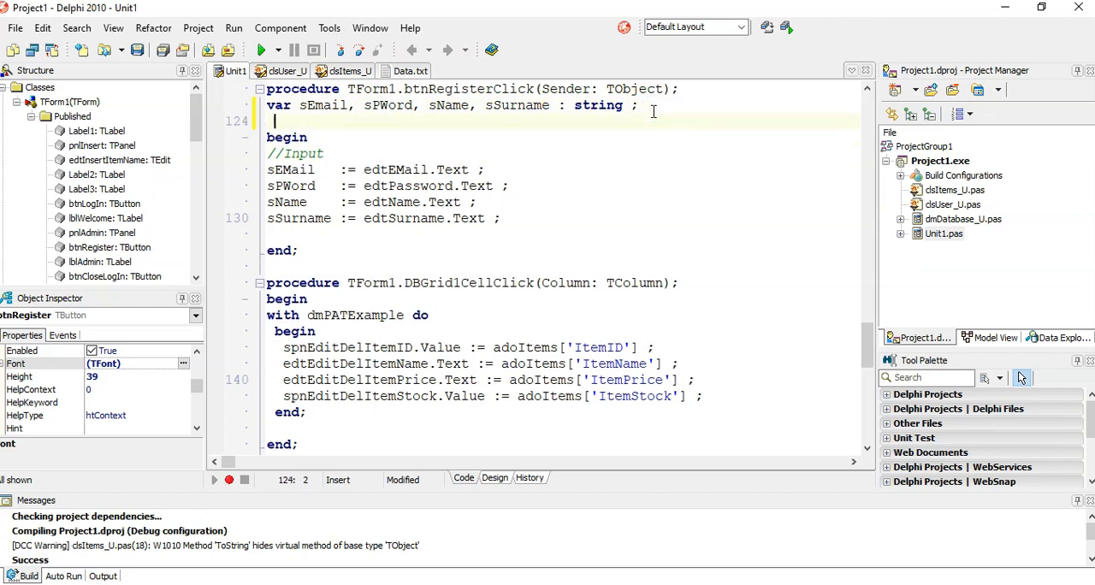
{"action": "type", "text": "oUser"}
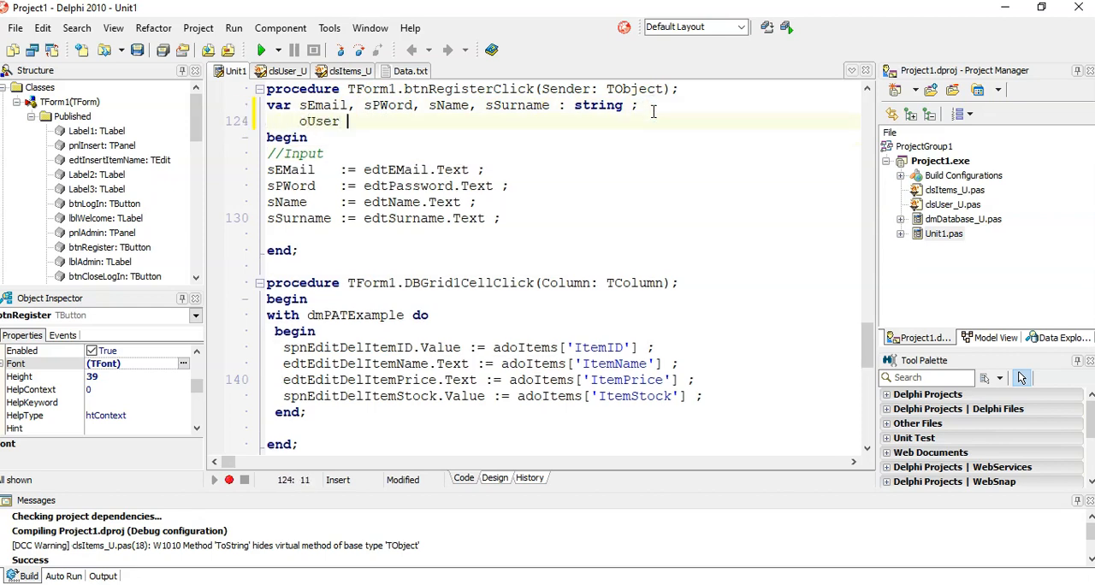
{"action": "type", "text": ": TUser ;"}
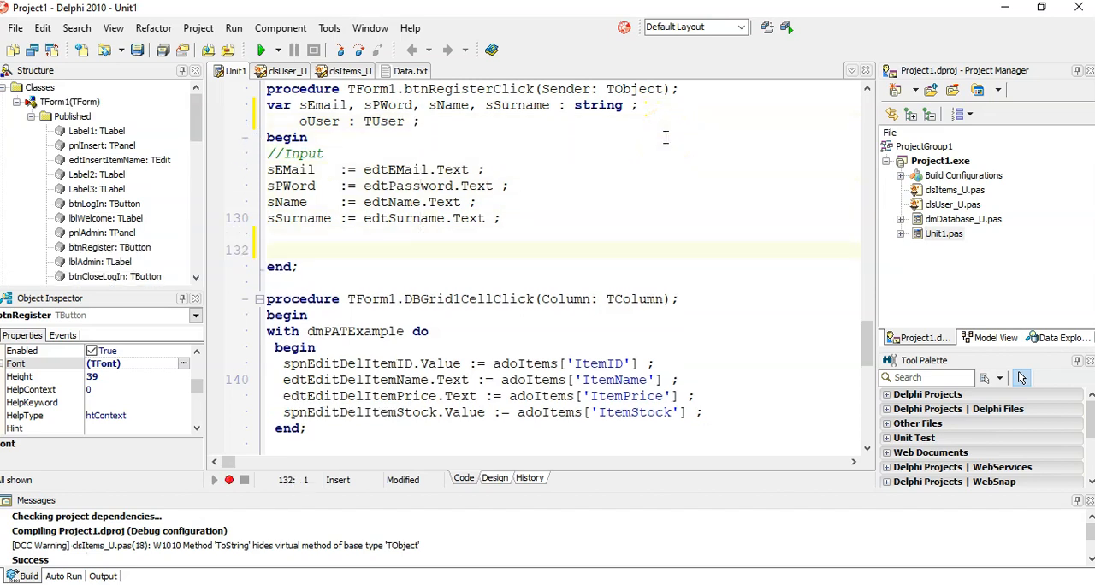
Assign oUser := TUser.Create(sEmail, sPWord) in btnRegisterClick.
{"action": "type", "text": "oUser :="}
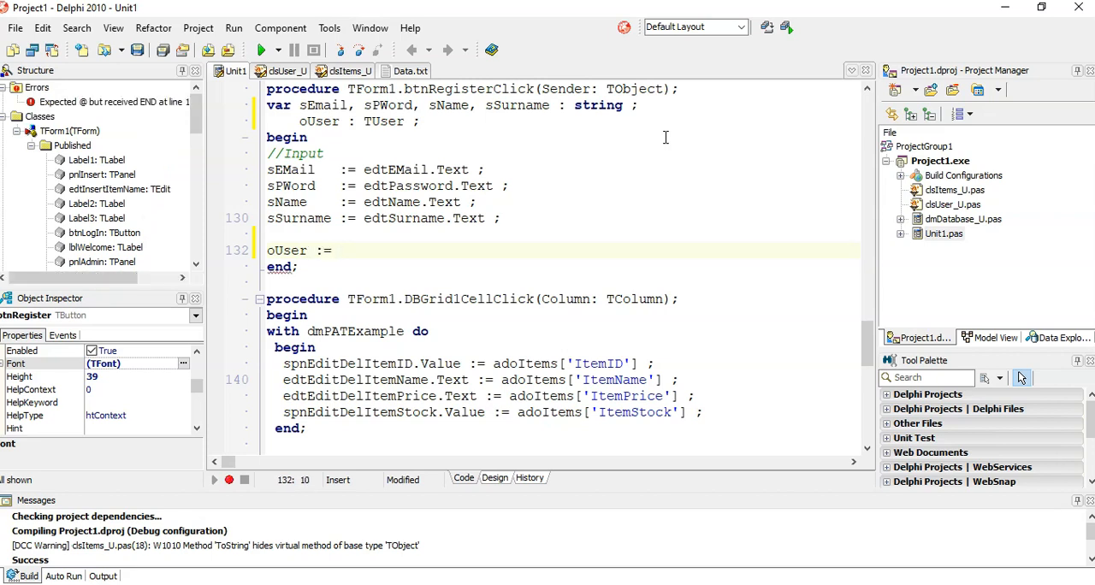
{"action": "type", "text": "TUser."}
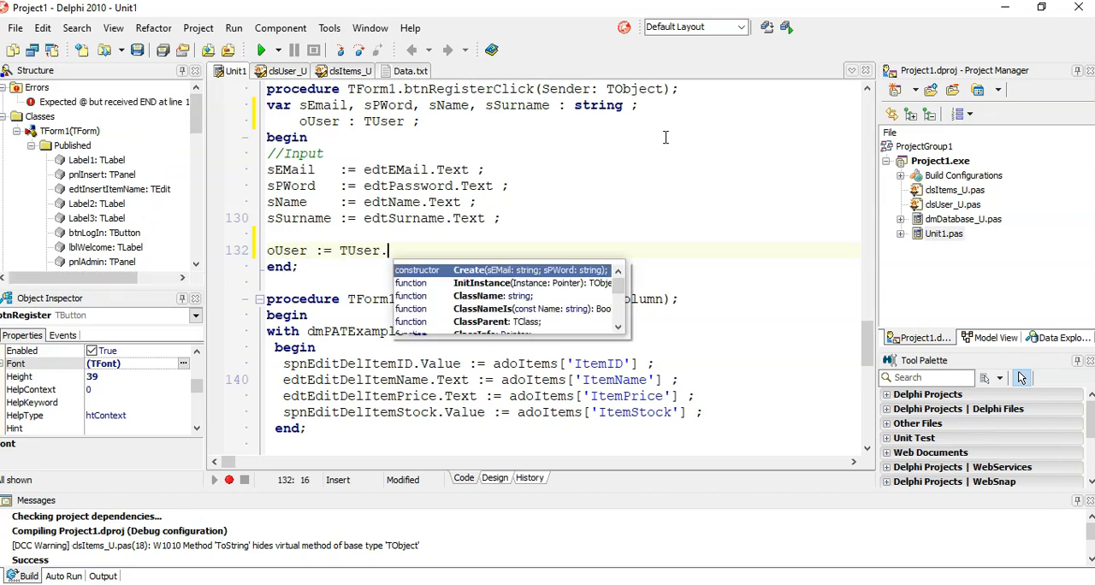
{"action": "type", "text": "Create"}
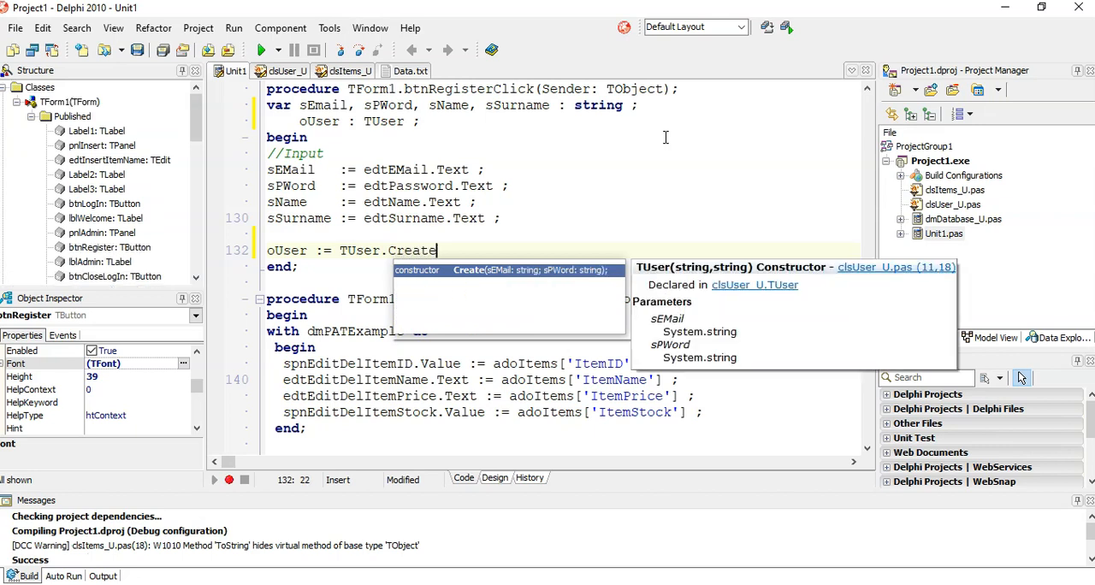
{"action": "type", "text": "(sEmail);"}
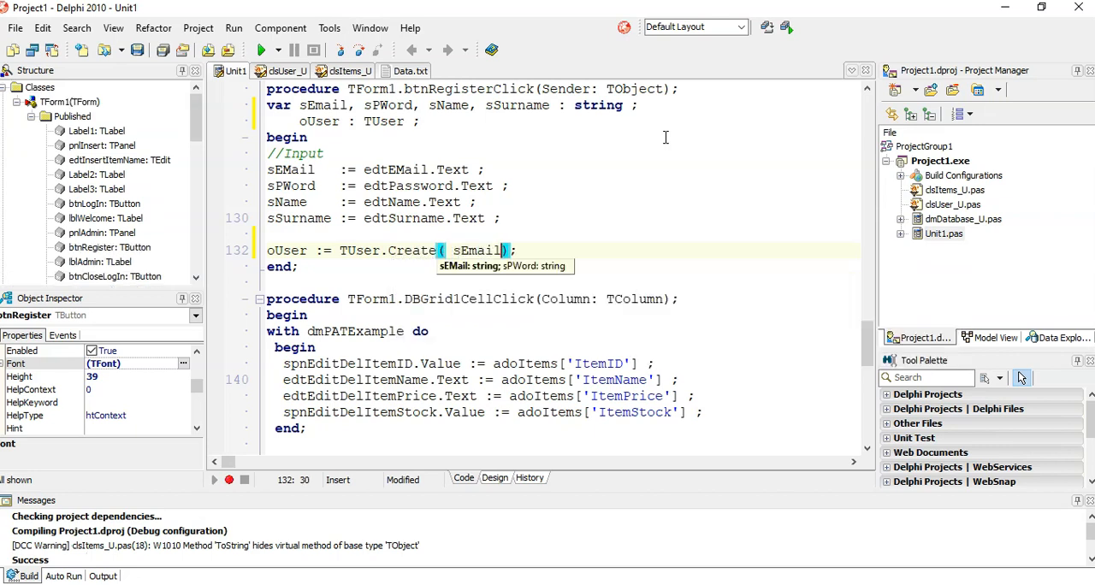
{"action": "type", "text": ", sP"}
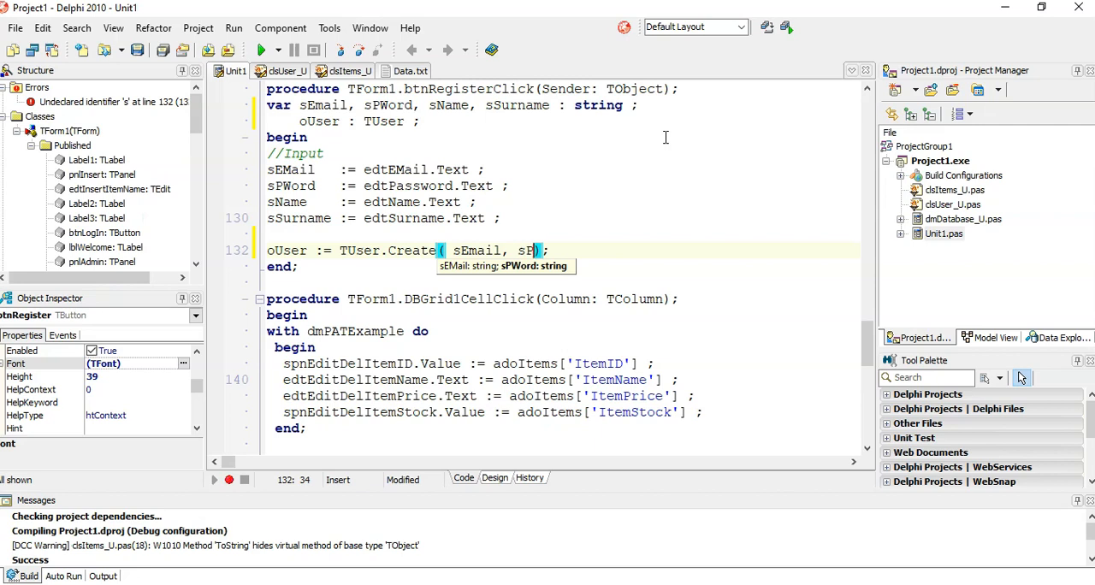
{"action": "type", "text": "Word"}
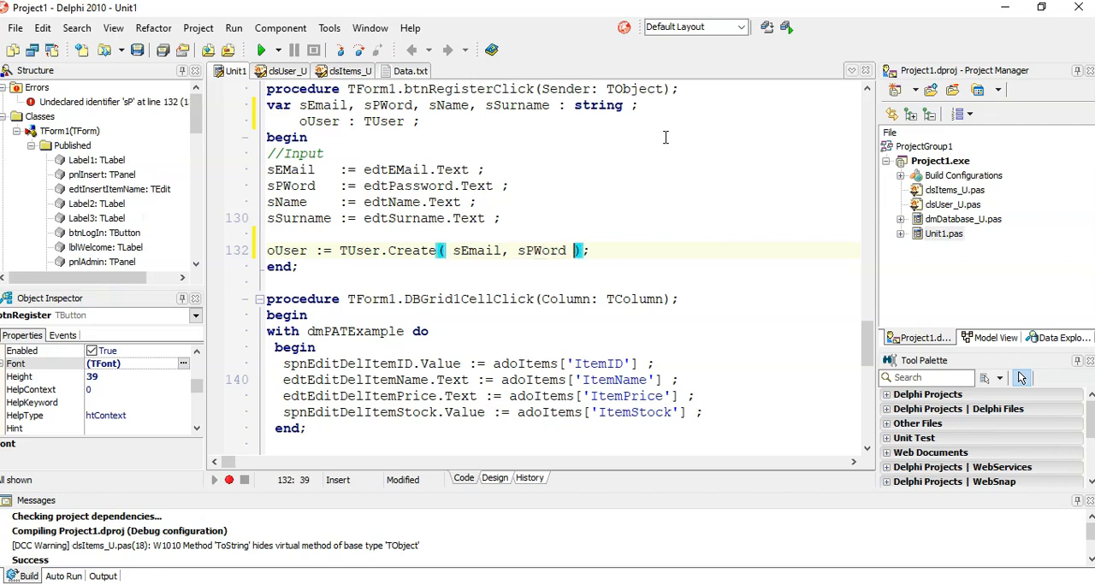
Start the line 'if oUser.CheckPassword = false then' after creating the user.
{"action": "type", "text": "i"}
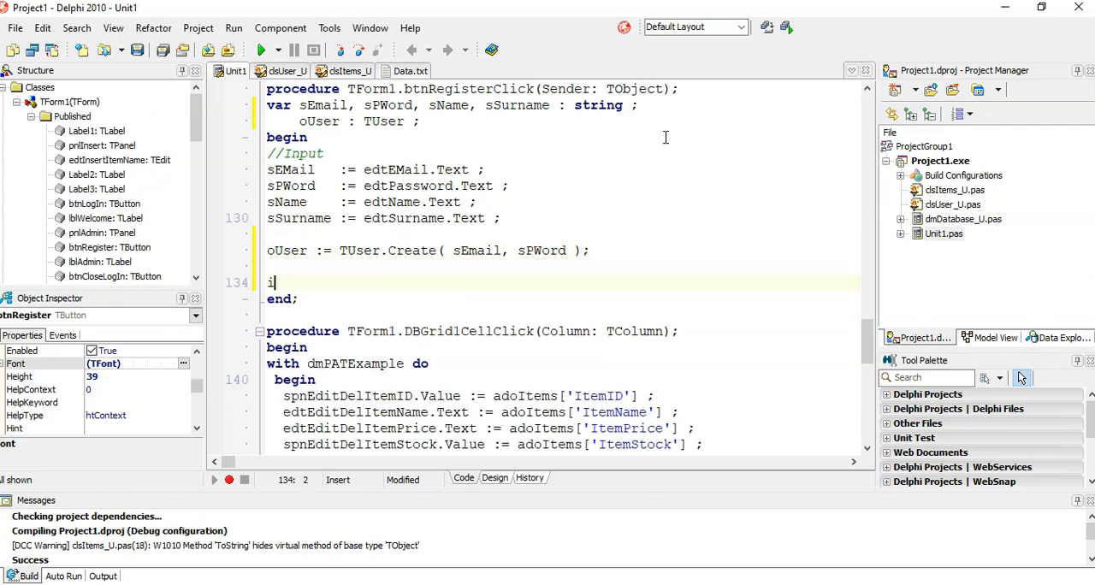
{"action": "type", "text": "f oUSer then"}
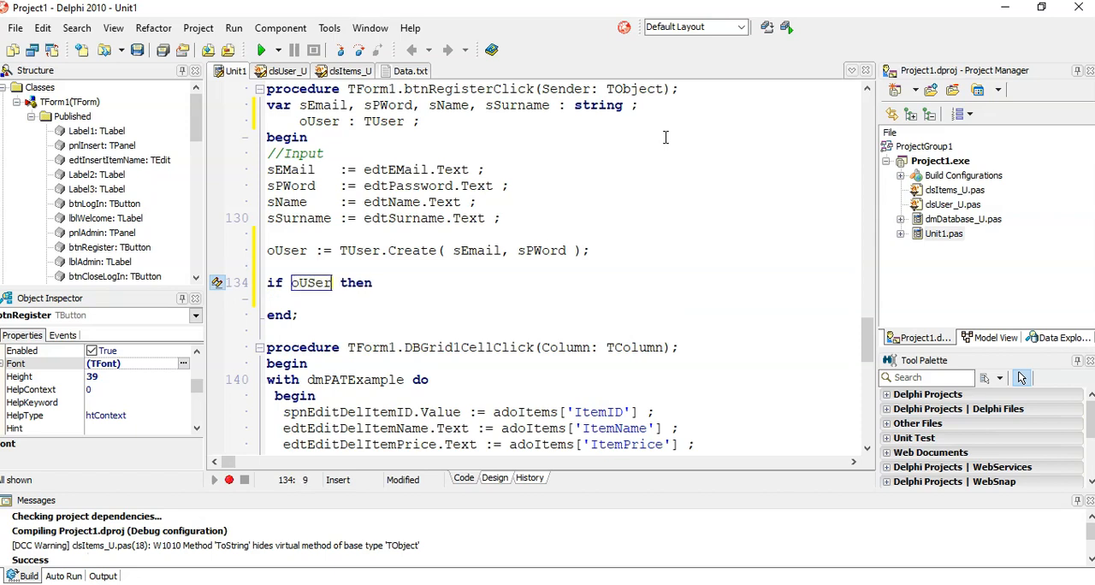
{"action": "type", "text": "."}
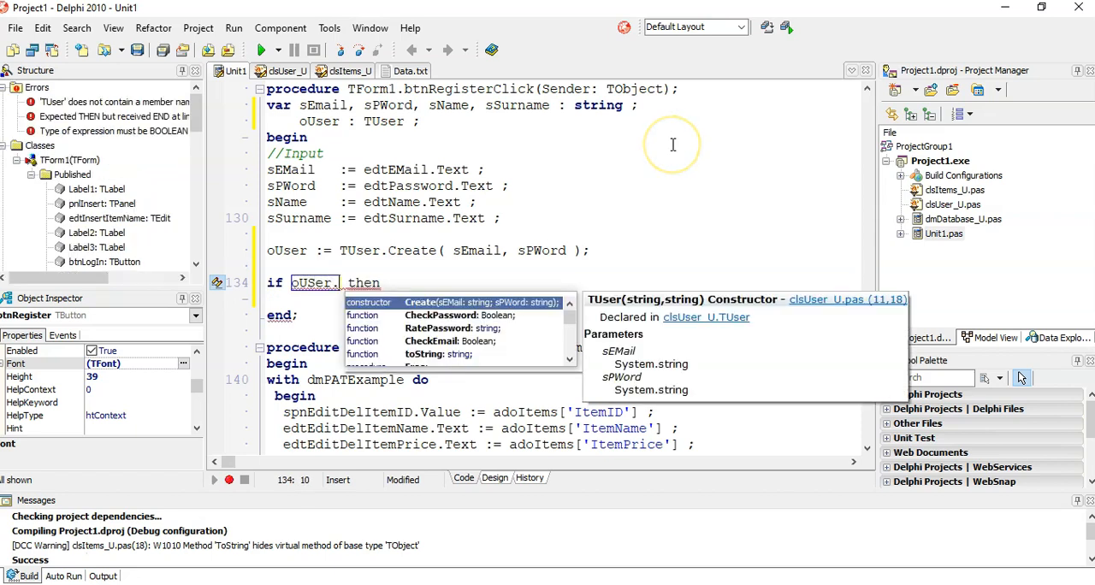
{"action": "type", "text": "CheckPassword"}
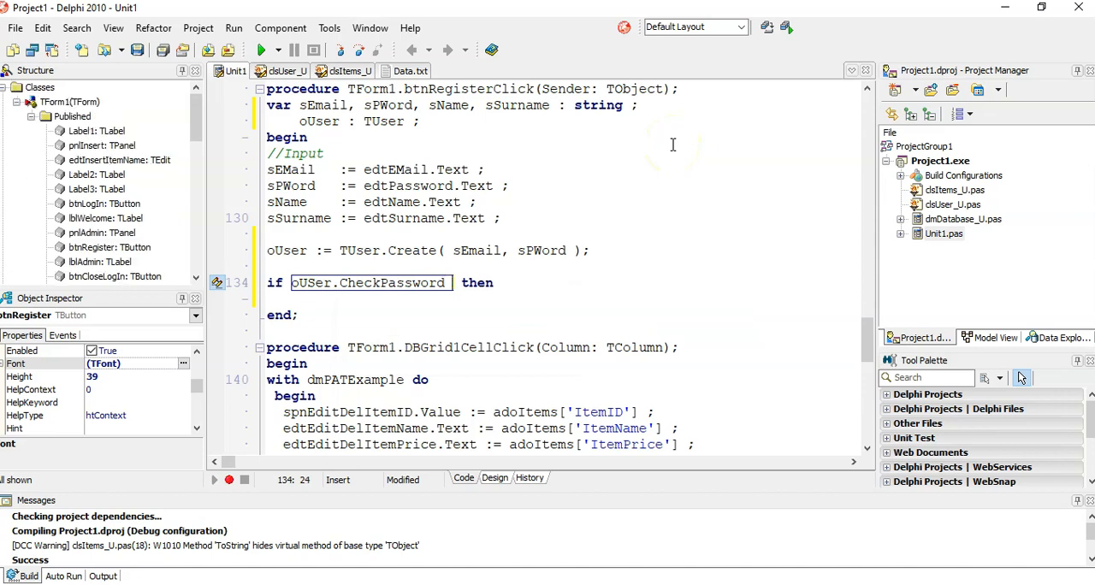
{"action": "type", "text": "= false"}
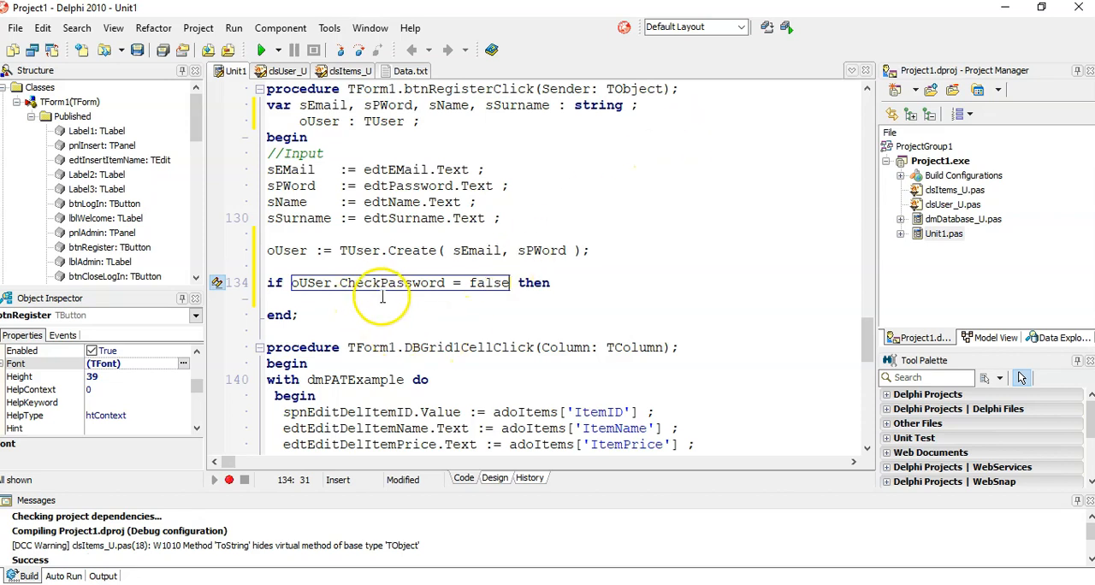
{"action": "mouse_move", "coordinate": [385, 282]}
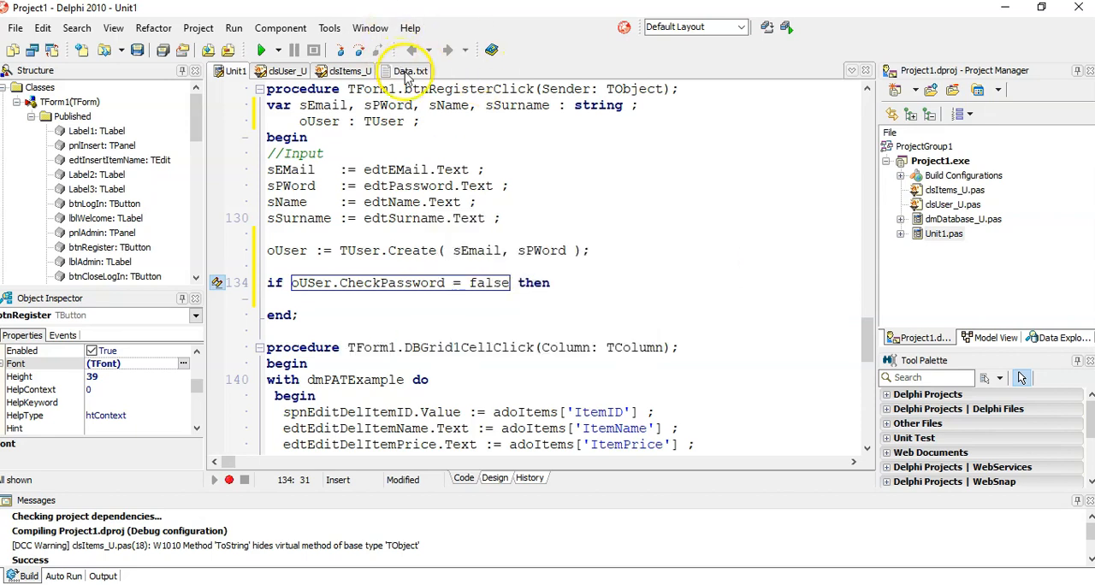
View the comma-separated records in Data.txt, then show clsUser_U's TUser declaration.
{"action": "left_click", "coordinate": [409, 71]}
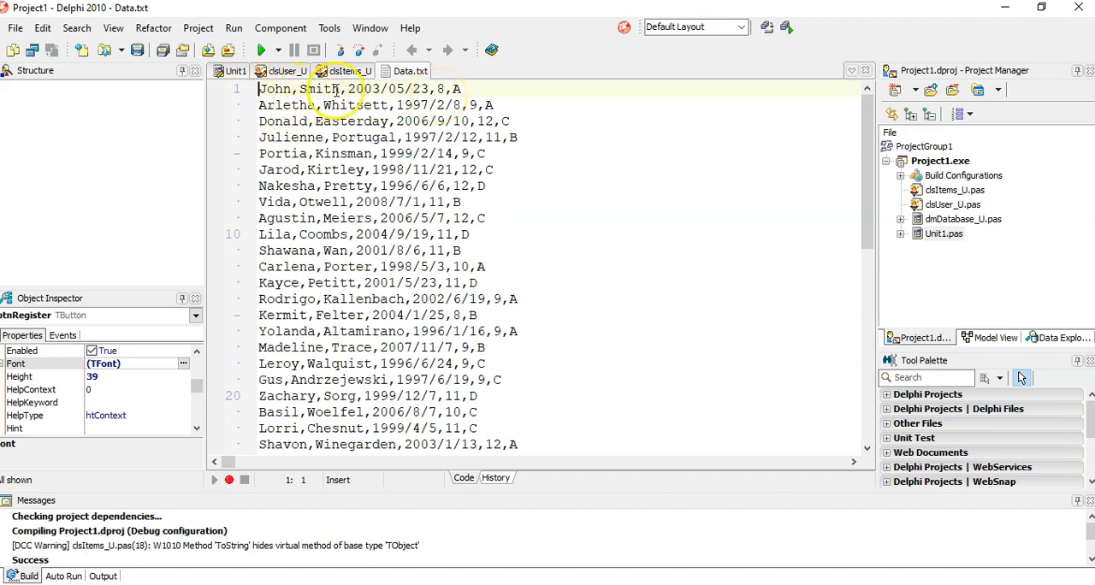
{"action": "left_click", "coordinate": [278, 88]}
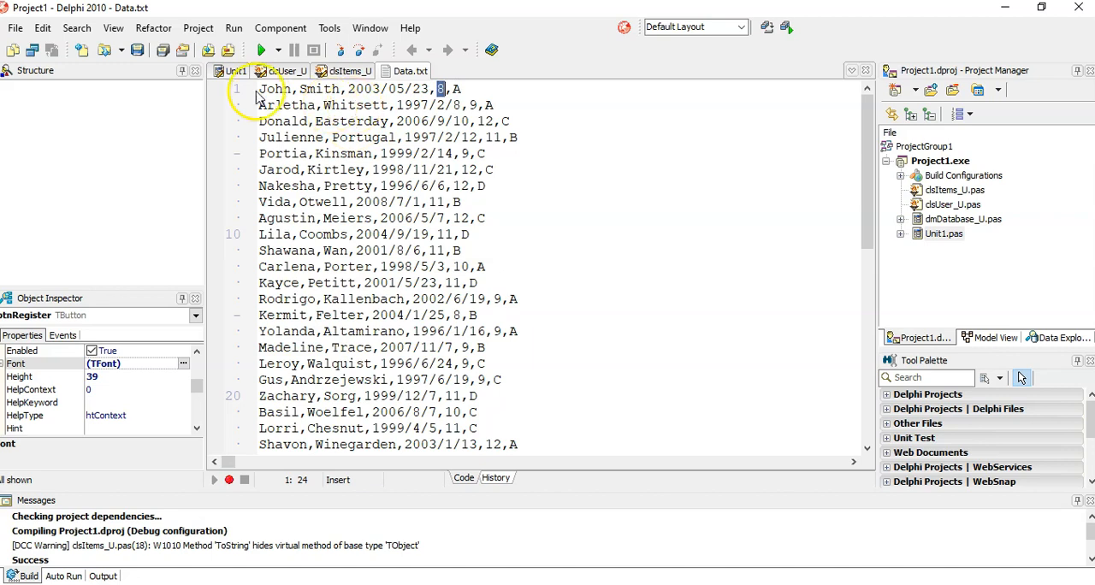
{"action": "left_click", "coordinate": [285, 71]}
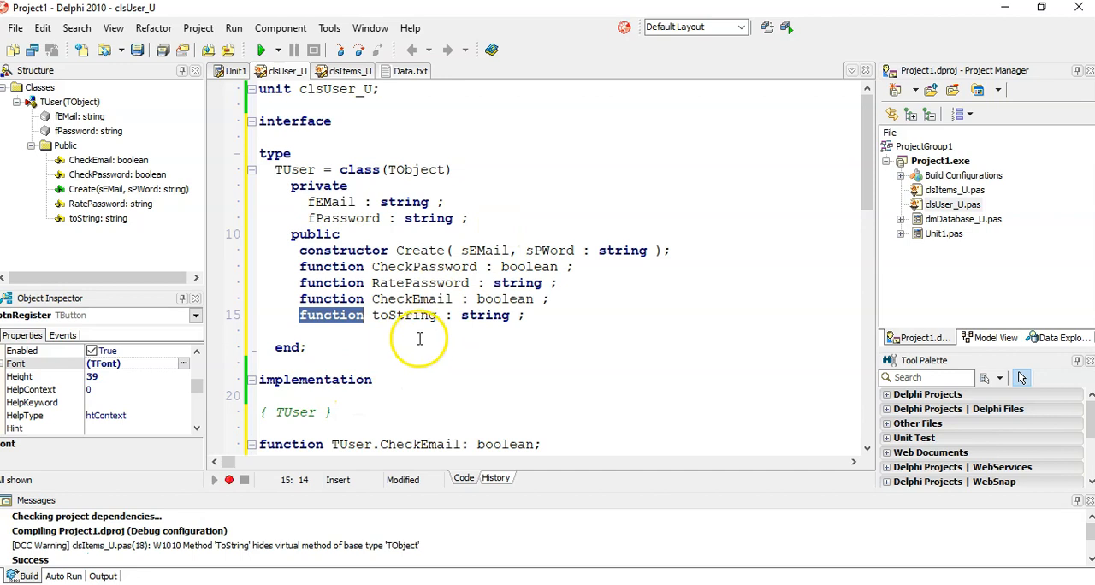
Review btnDisplayDetailsClick in Unit1 and its redDisplay.Lines.Add(oItem.toString) line.
{"action": "left_click", "coordinate": [232, 71]}
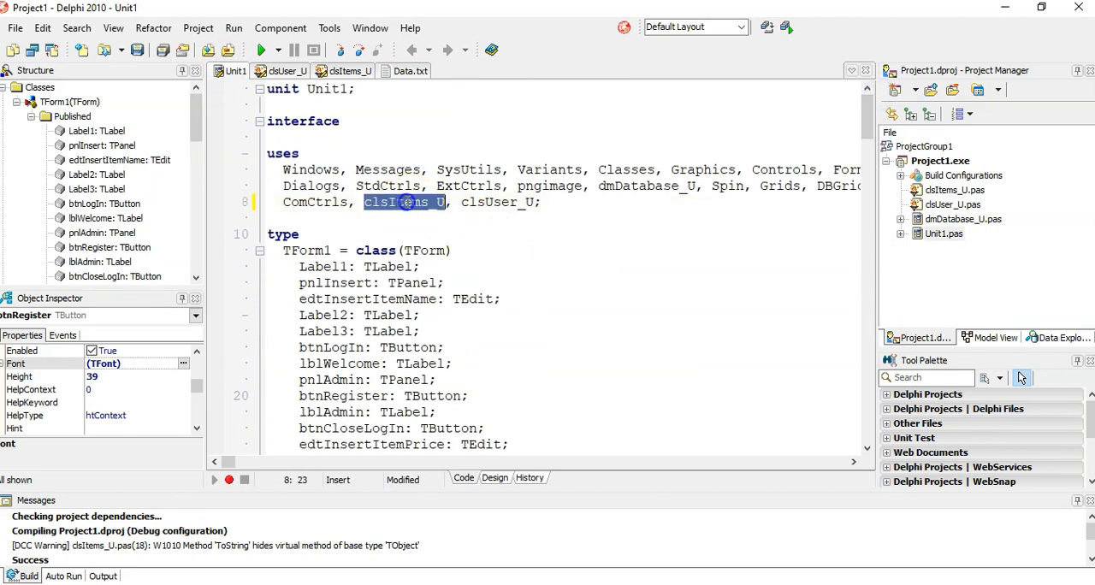
{"action": "scroll", "scroll_direction": "down", "scroll_amount": 3}
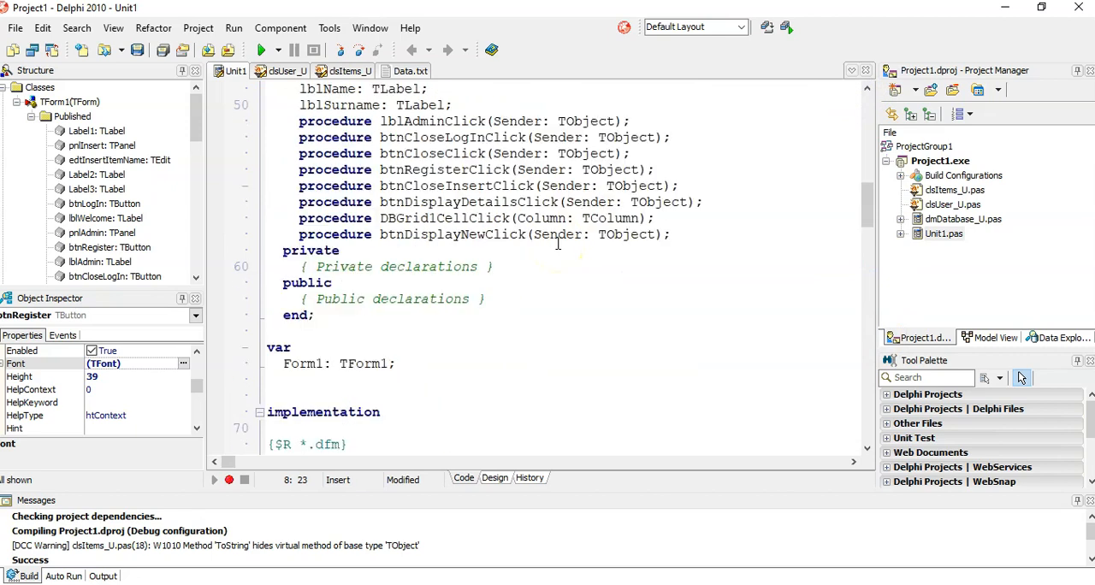
{"action": "scroll", "scroll_direction": "down", "scroll_amount": 3}
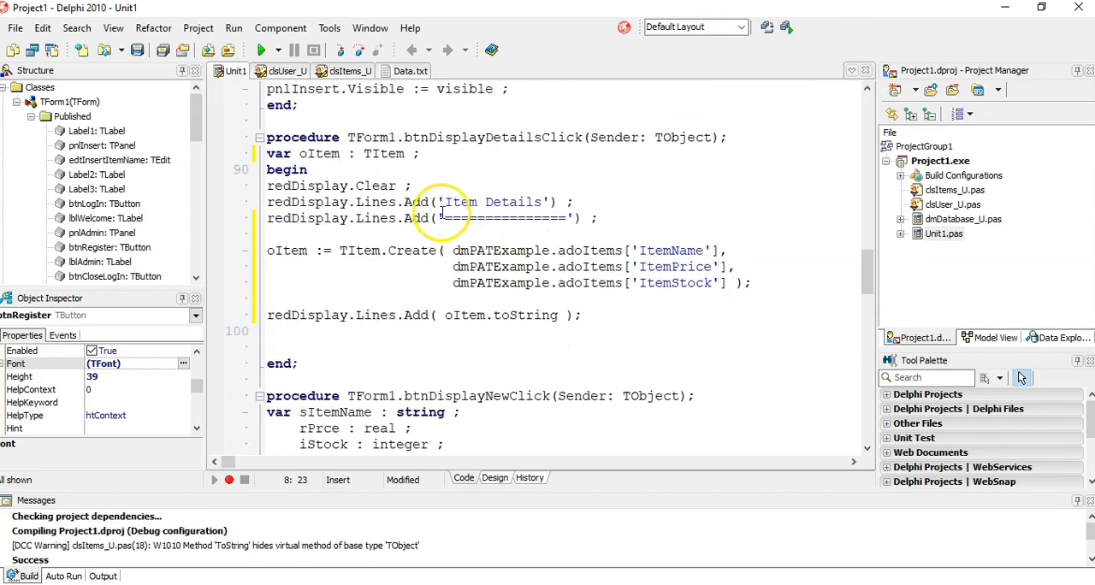
{"action": "left_click", "coordinate": [409, 250]}
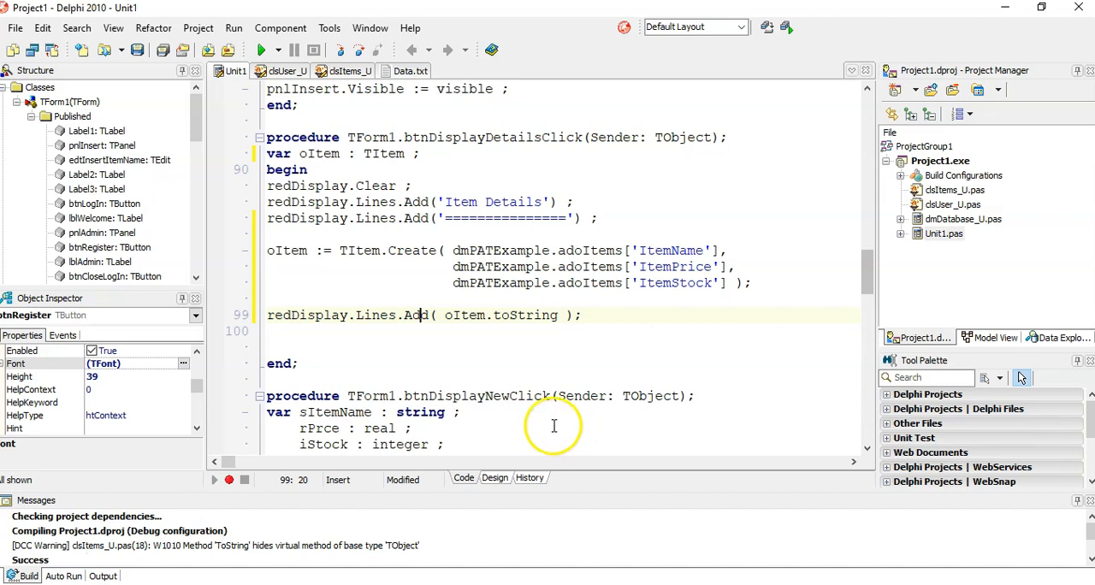
{"action": "left_click", "coordinate": [346, 70]}
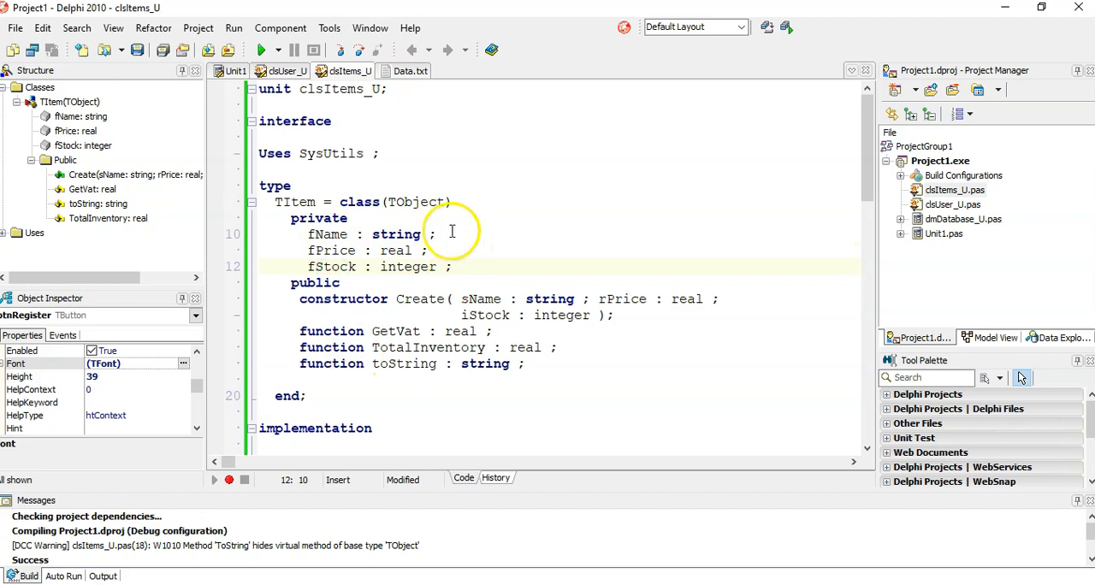
Add // comment markers after TItem's fName, fPrice and fStock field declarations.
{"action": "left_click", "coordinate": [443, 234]}
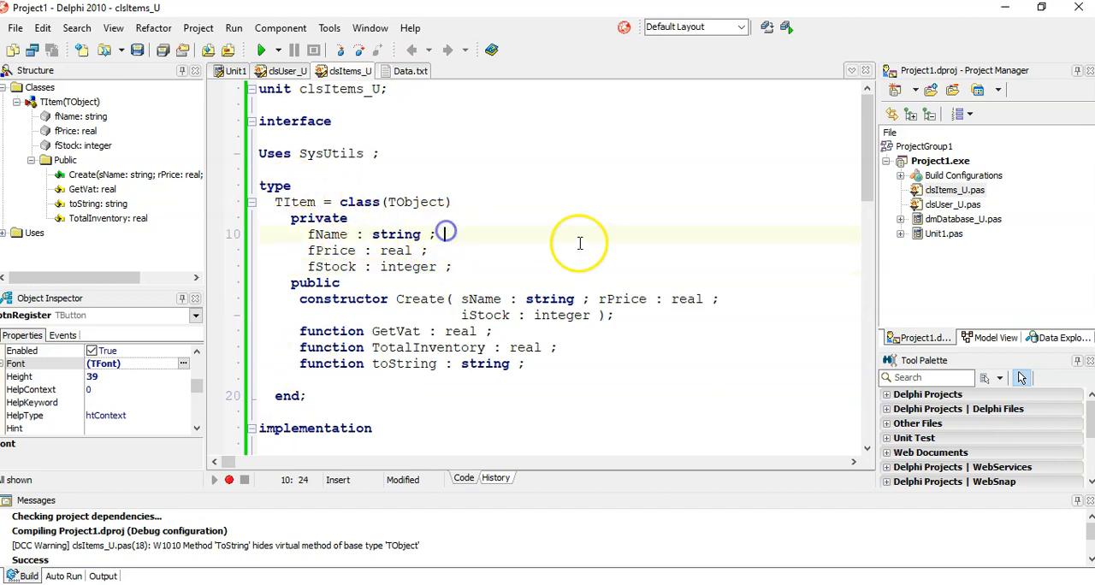
{"action": "type", "text": "//"}
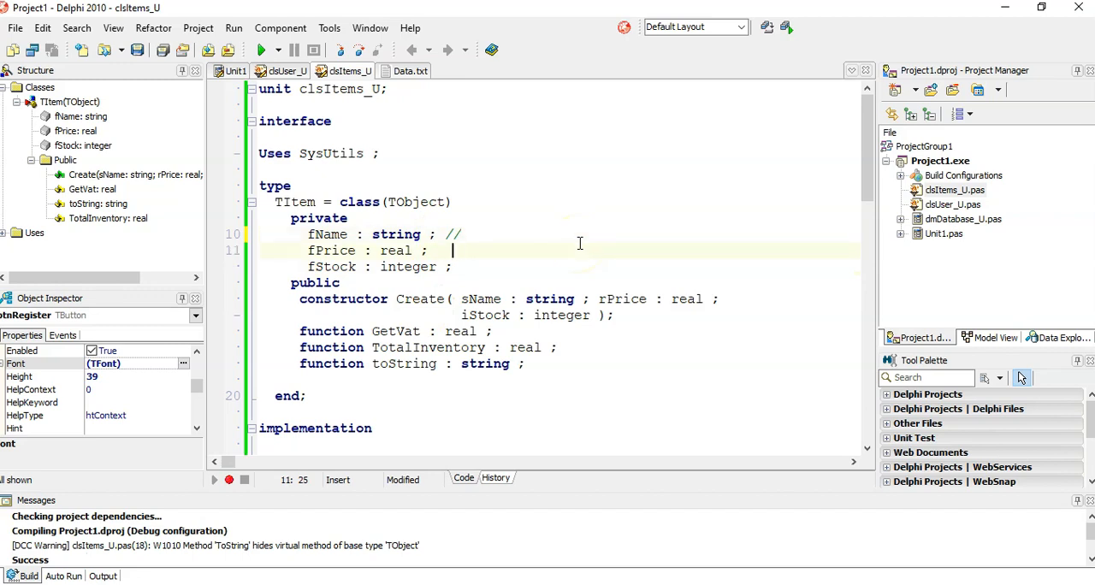
{"action": "type", "text": "//"}
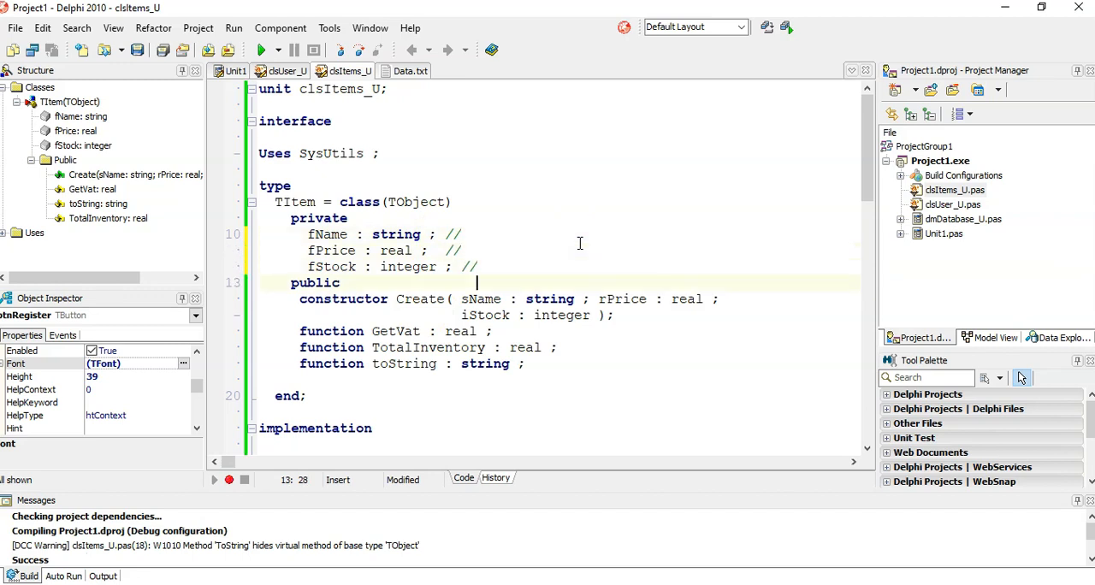